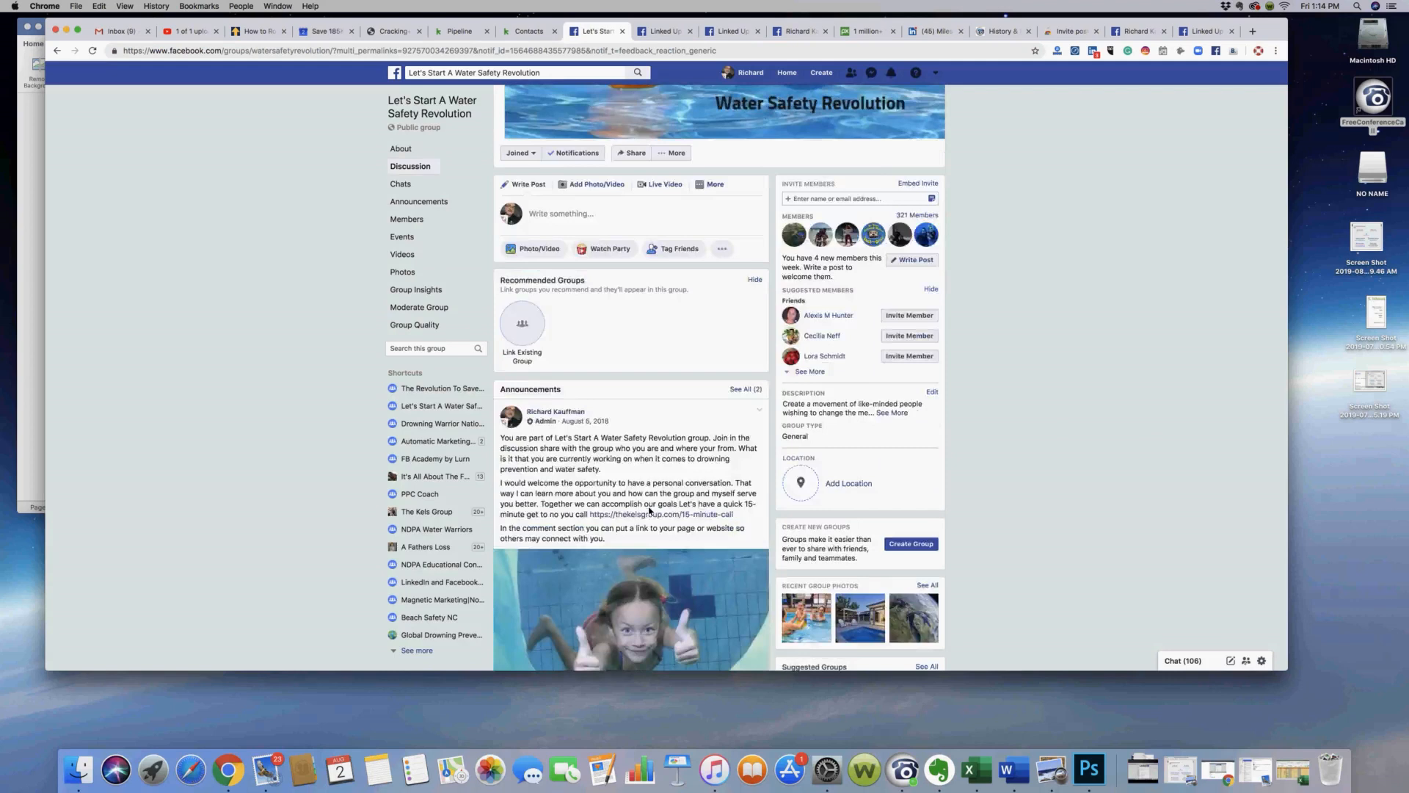
Step: Scroll through the browser page and enter a few characters while browsing
scroll(down, 3)
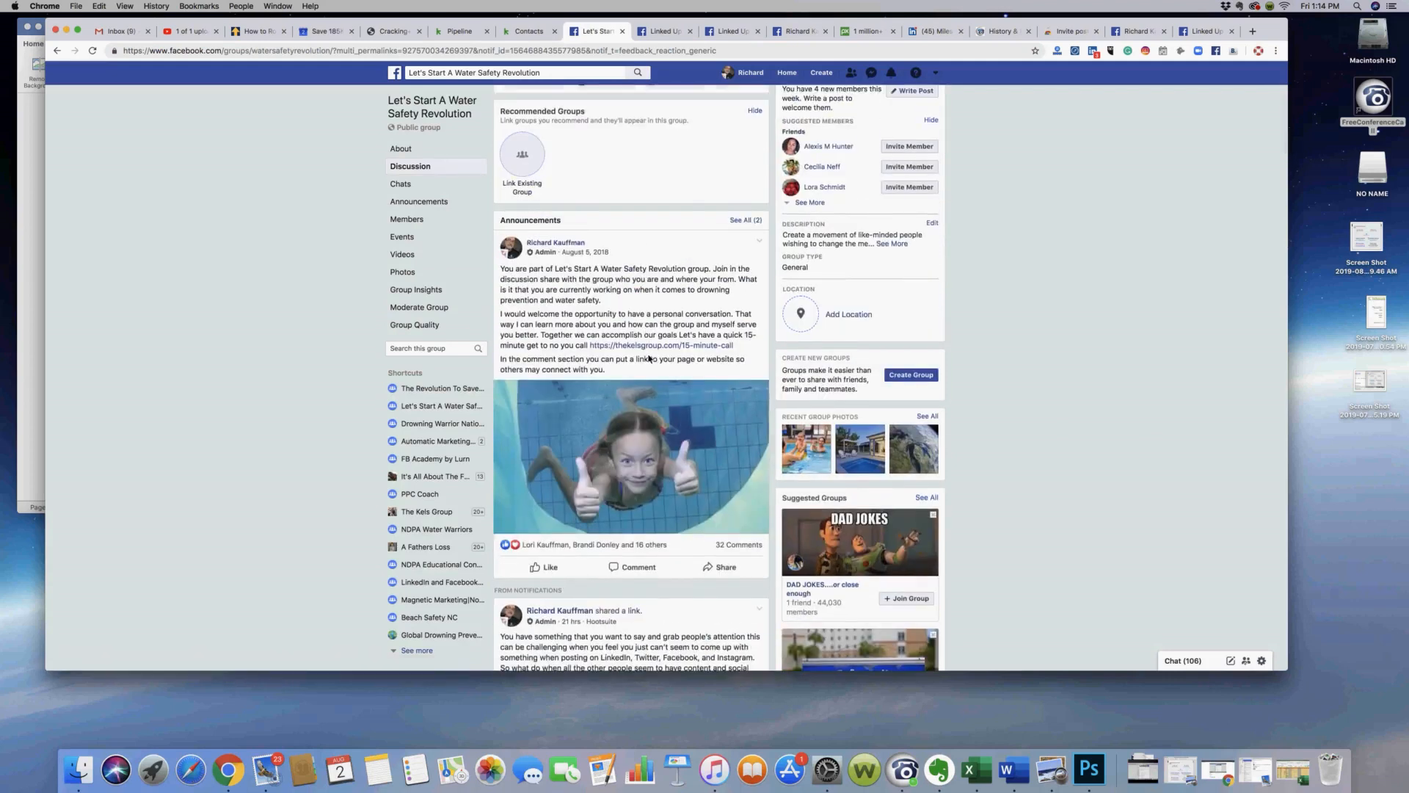
scroll(down, 3)
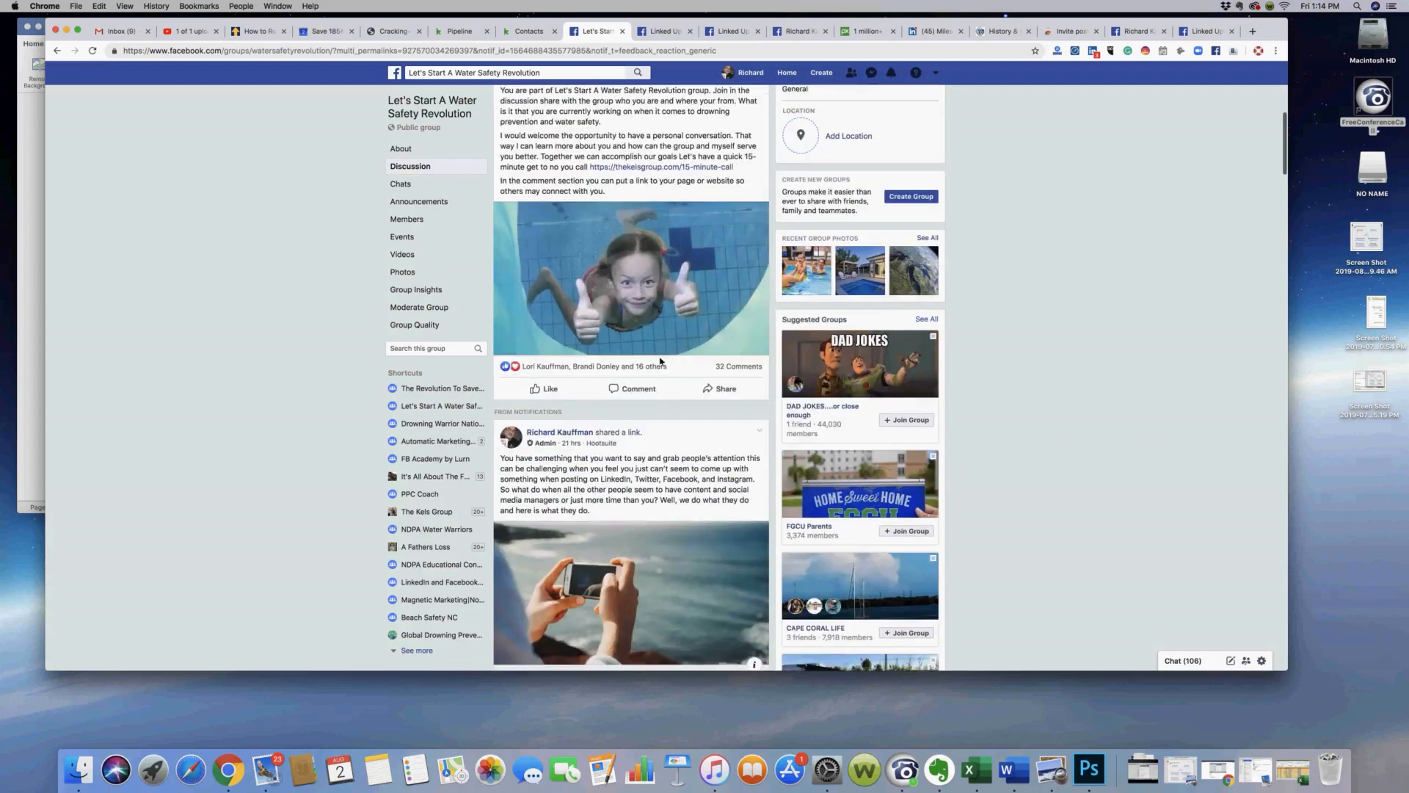
scroll(down, 3)
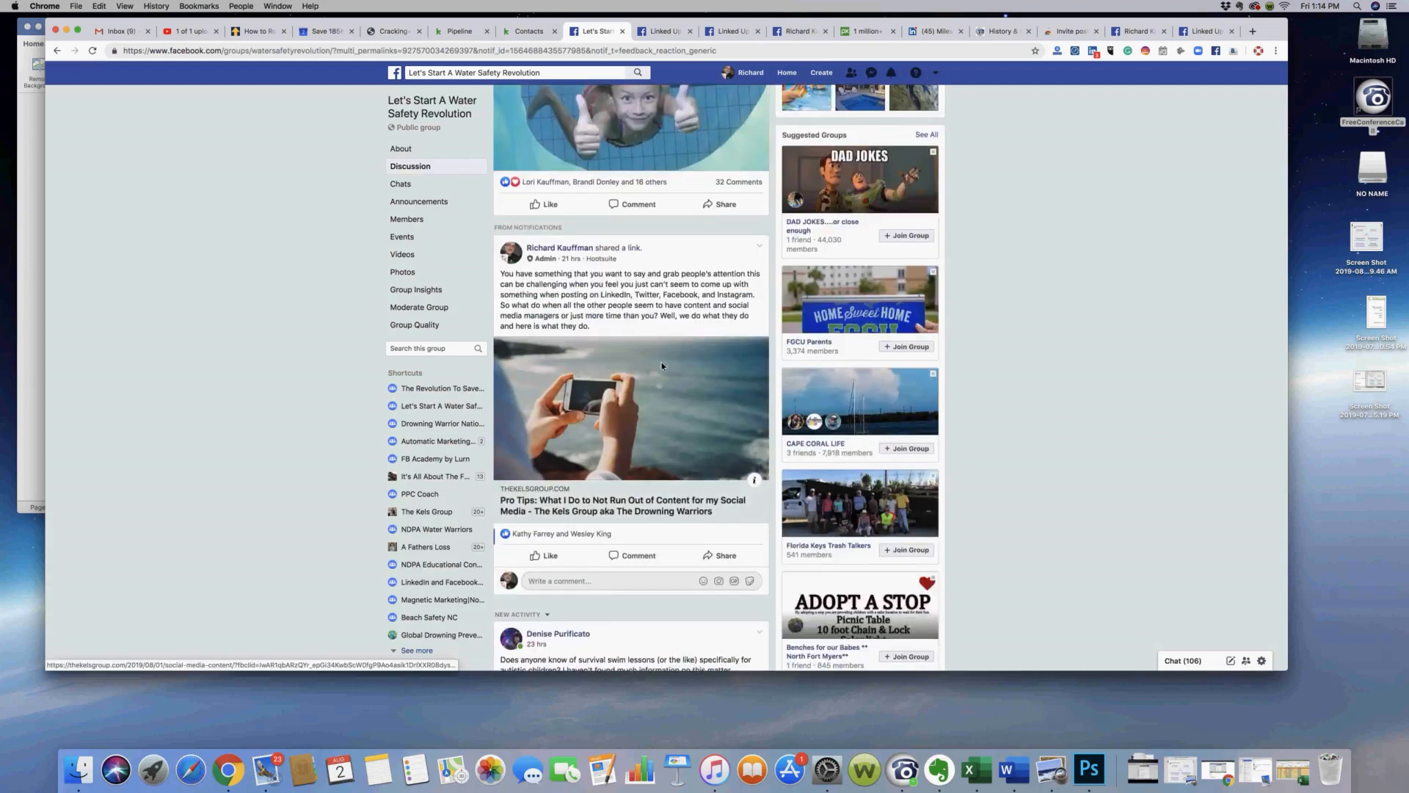
scroll(down, 3)
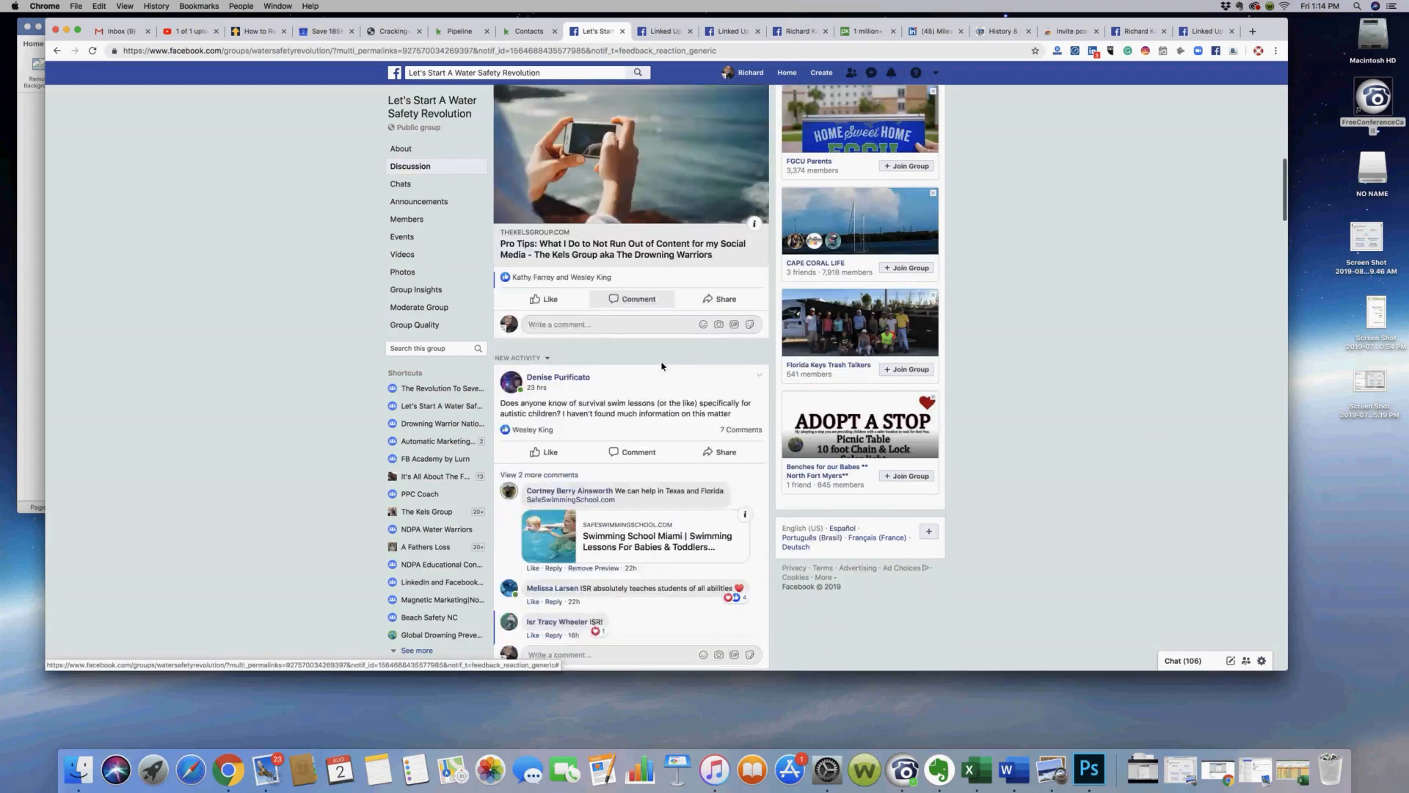
scroll(down, 3)
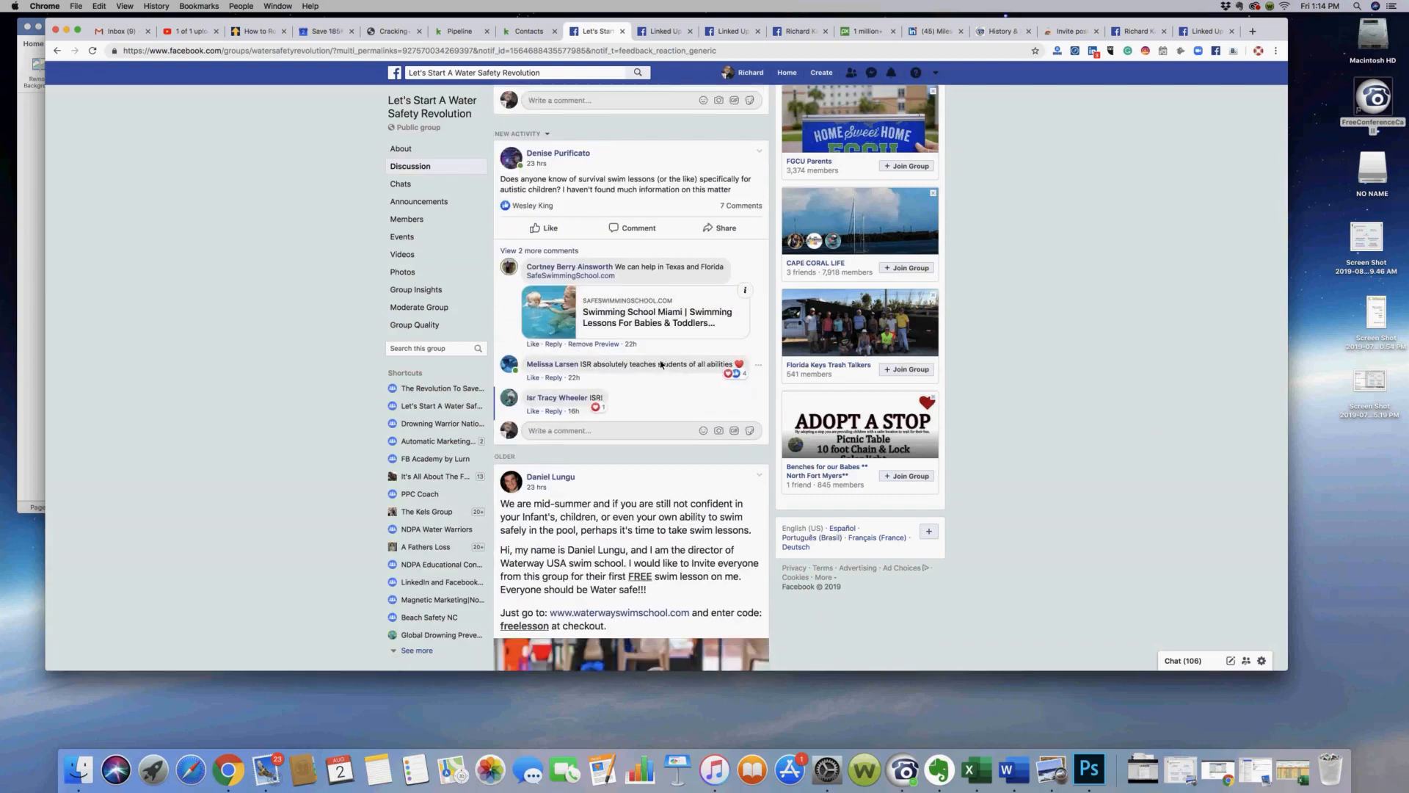
scroll(down, 3)
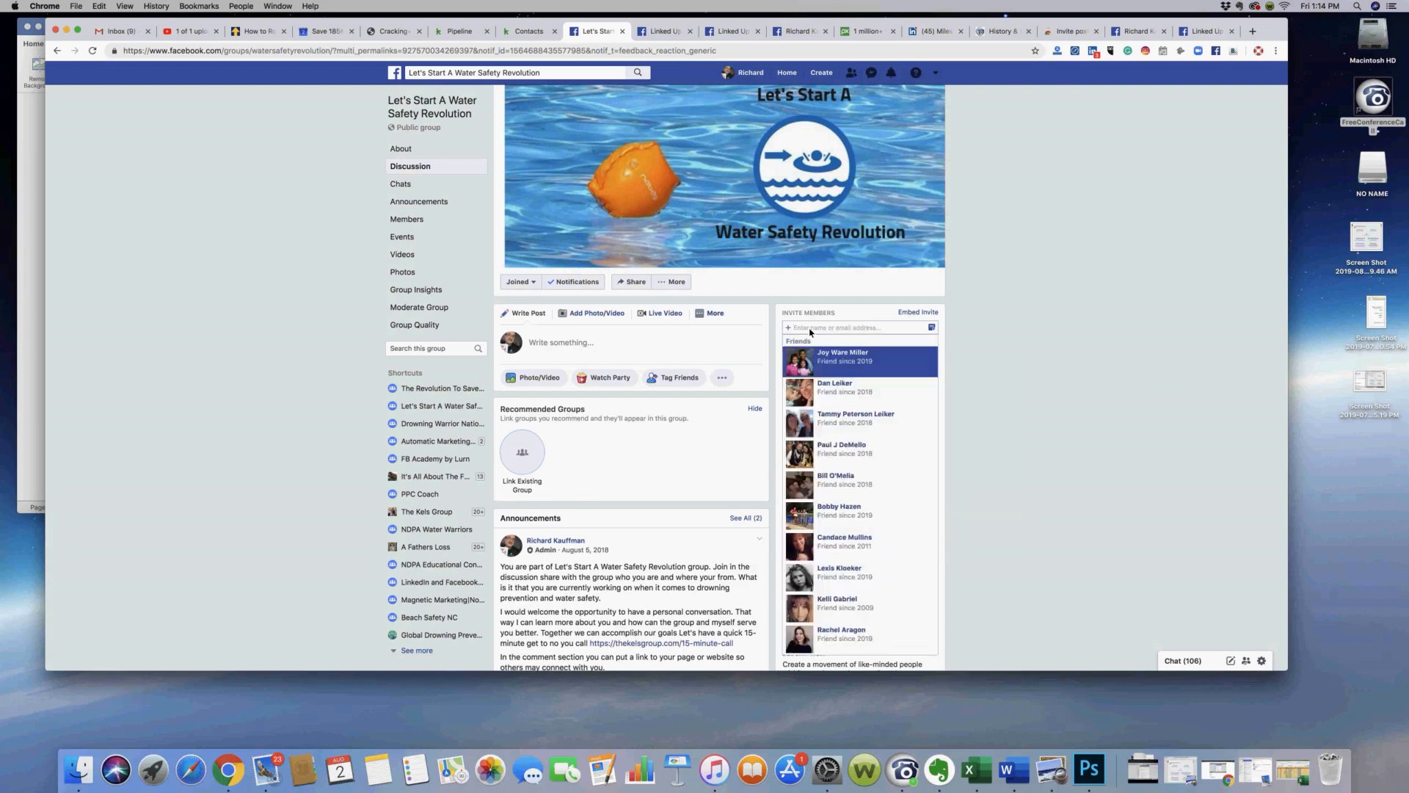
text(a)
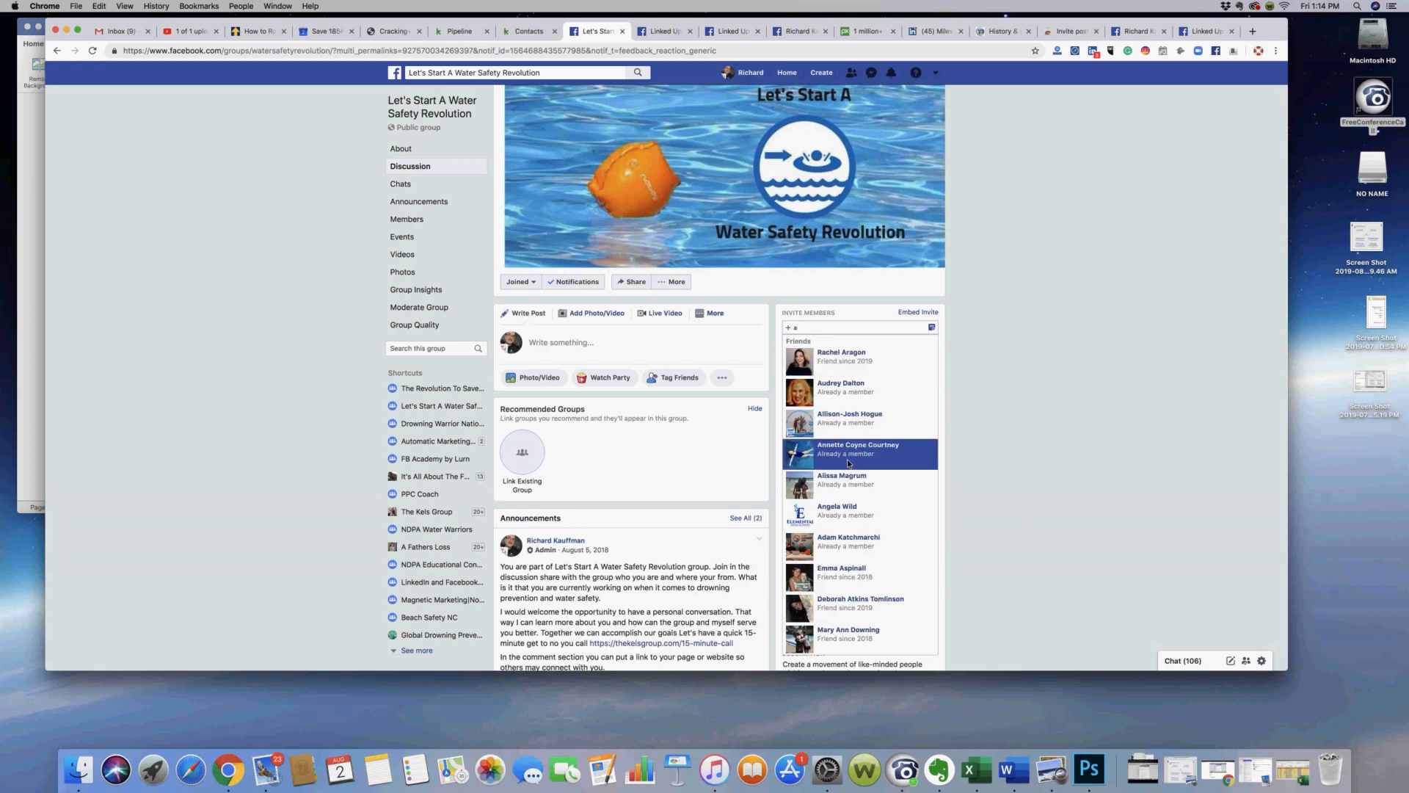
scroll(down, 3)
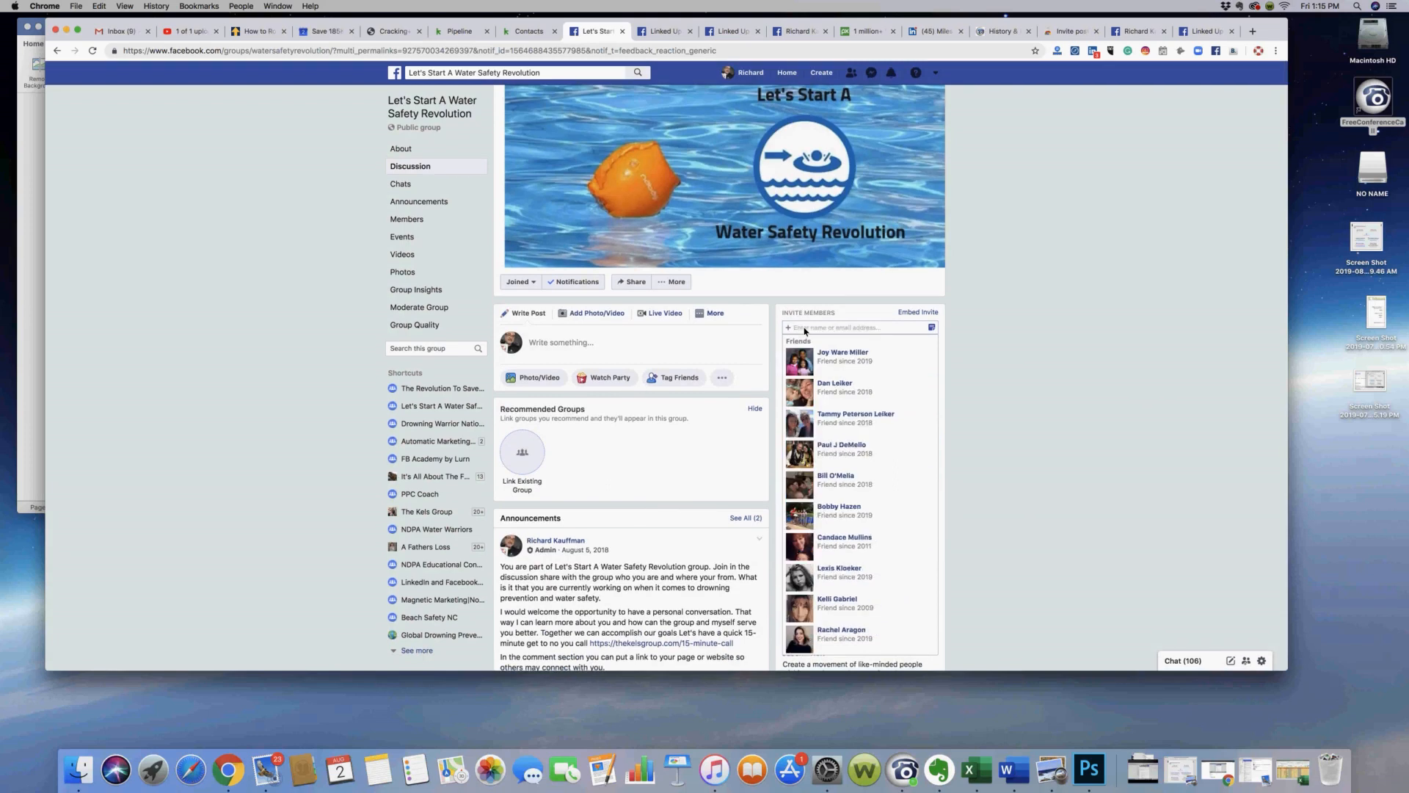
text(b)
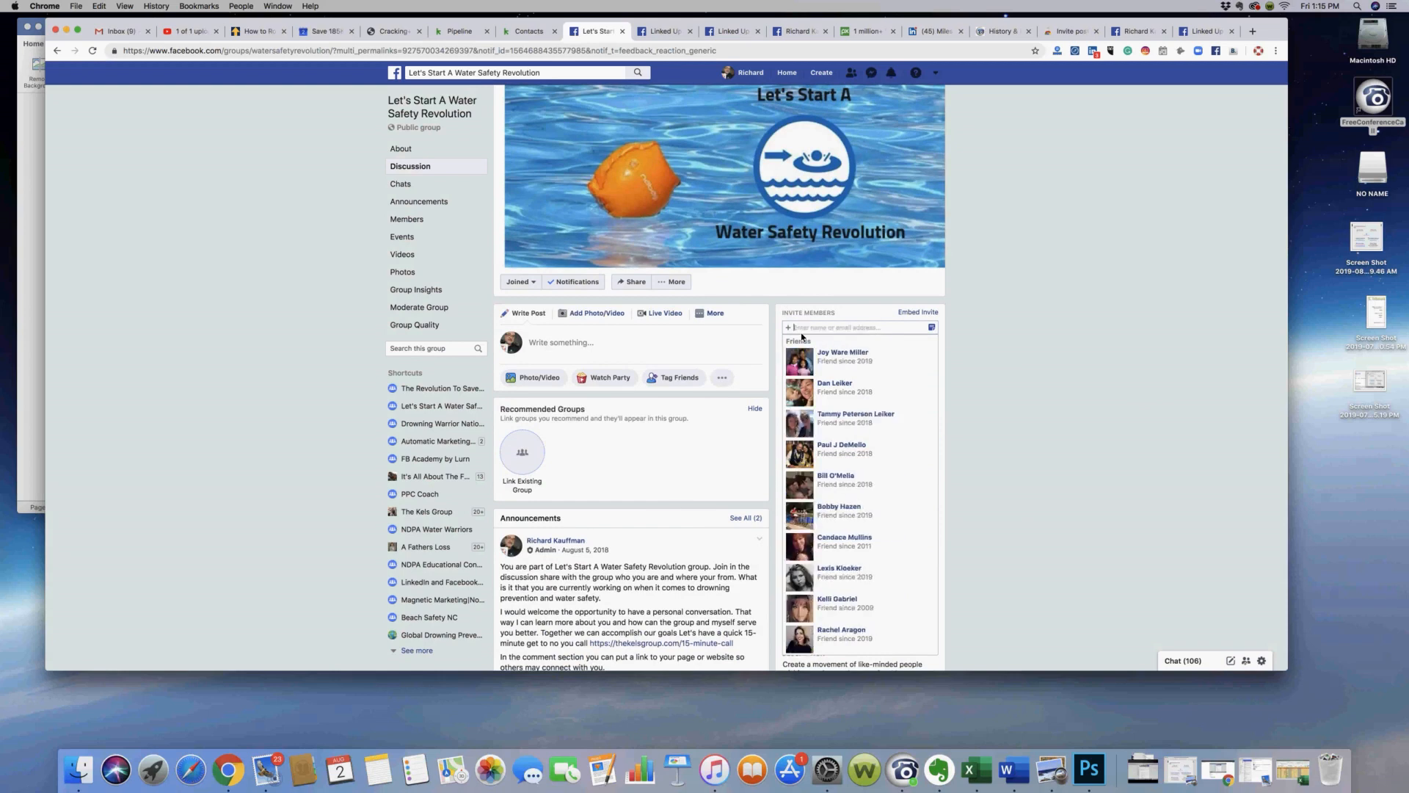
text(a)
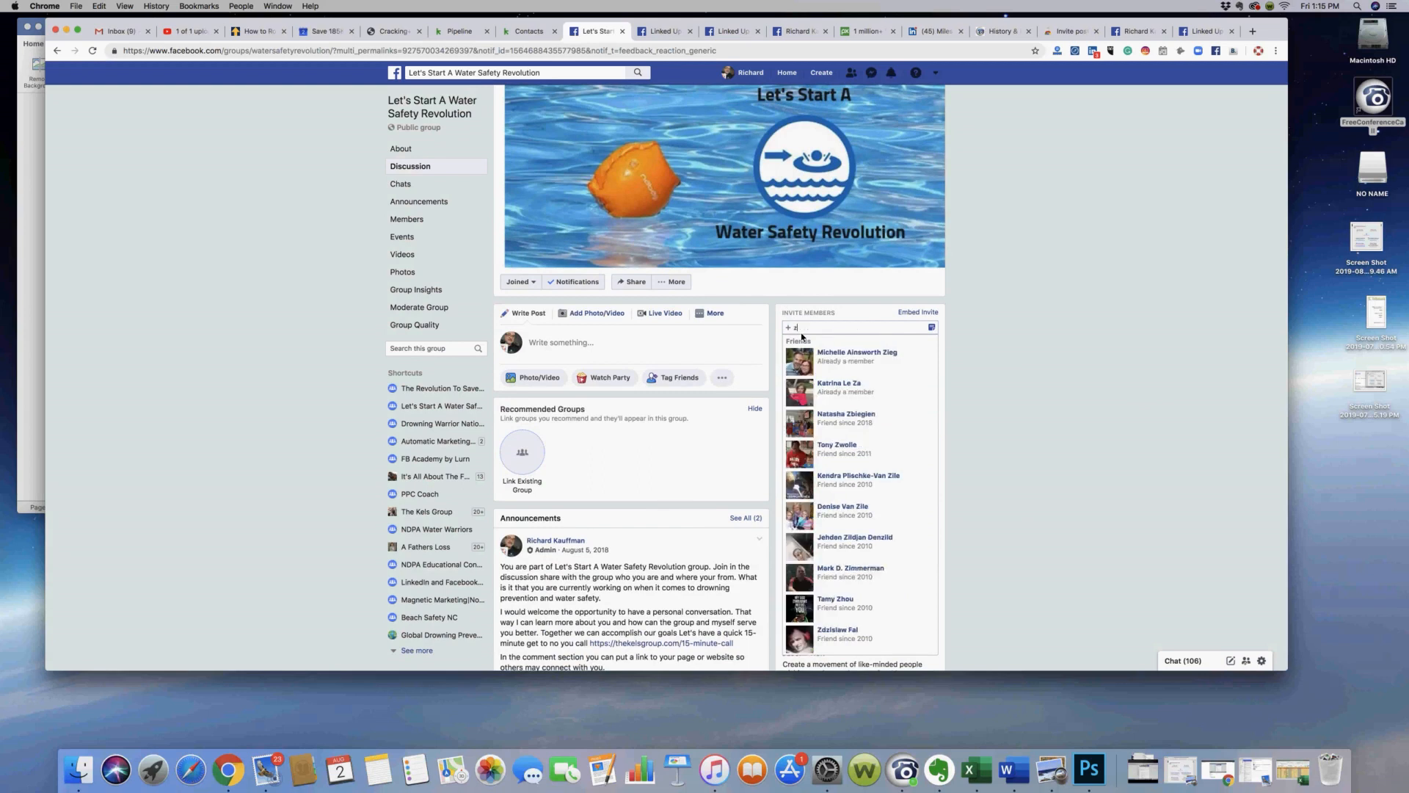
mouse_move(846, 439)
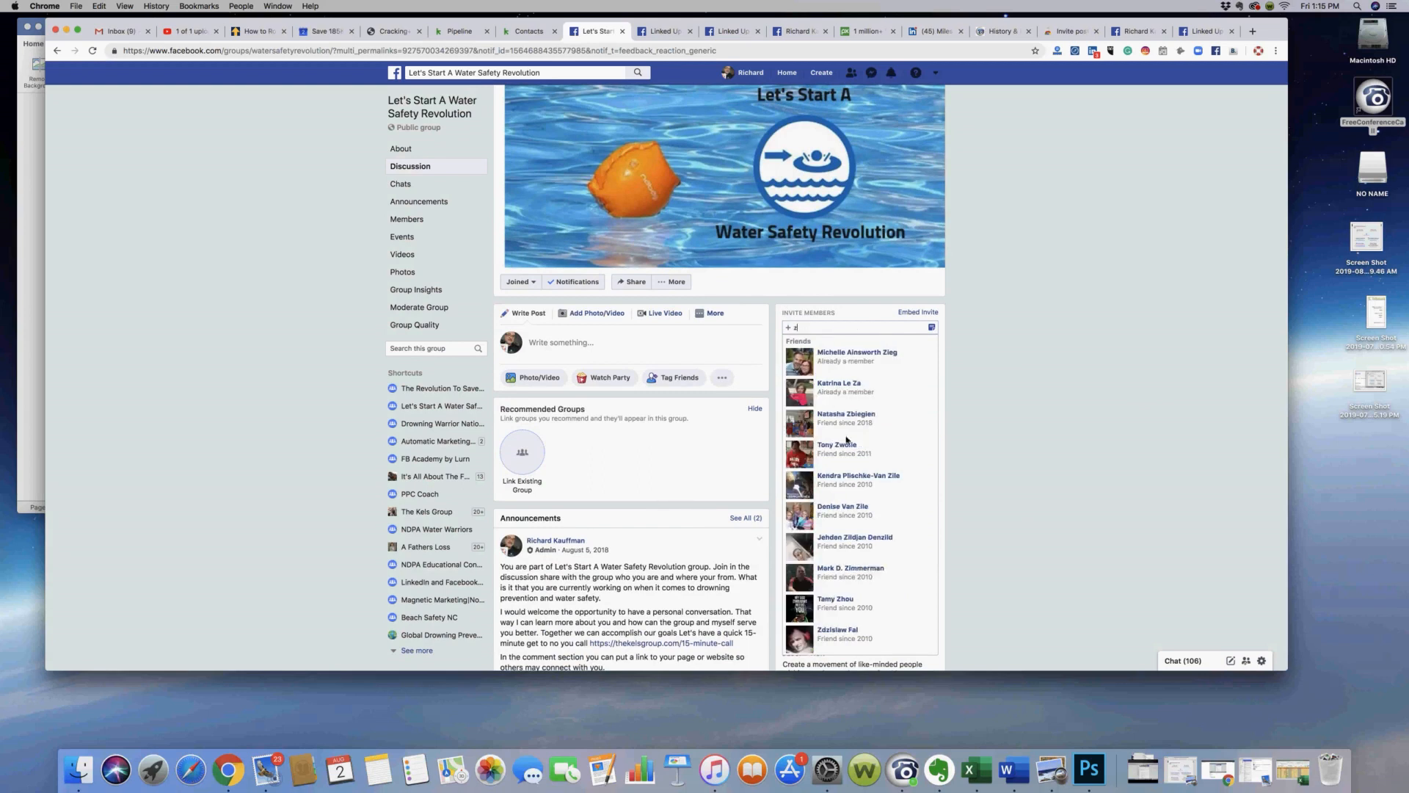
click(855, 451)
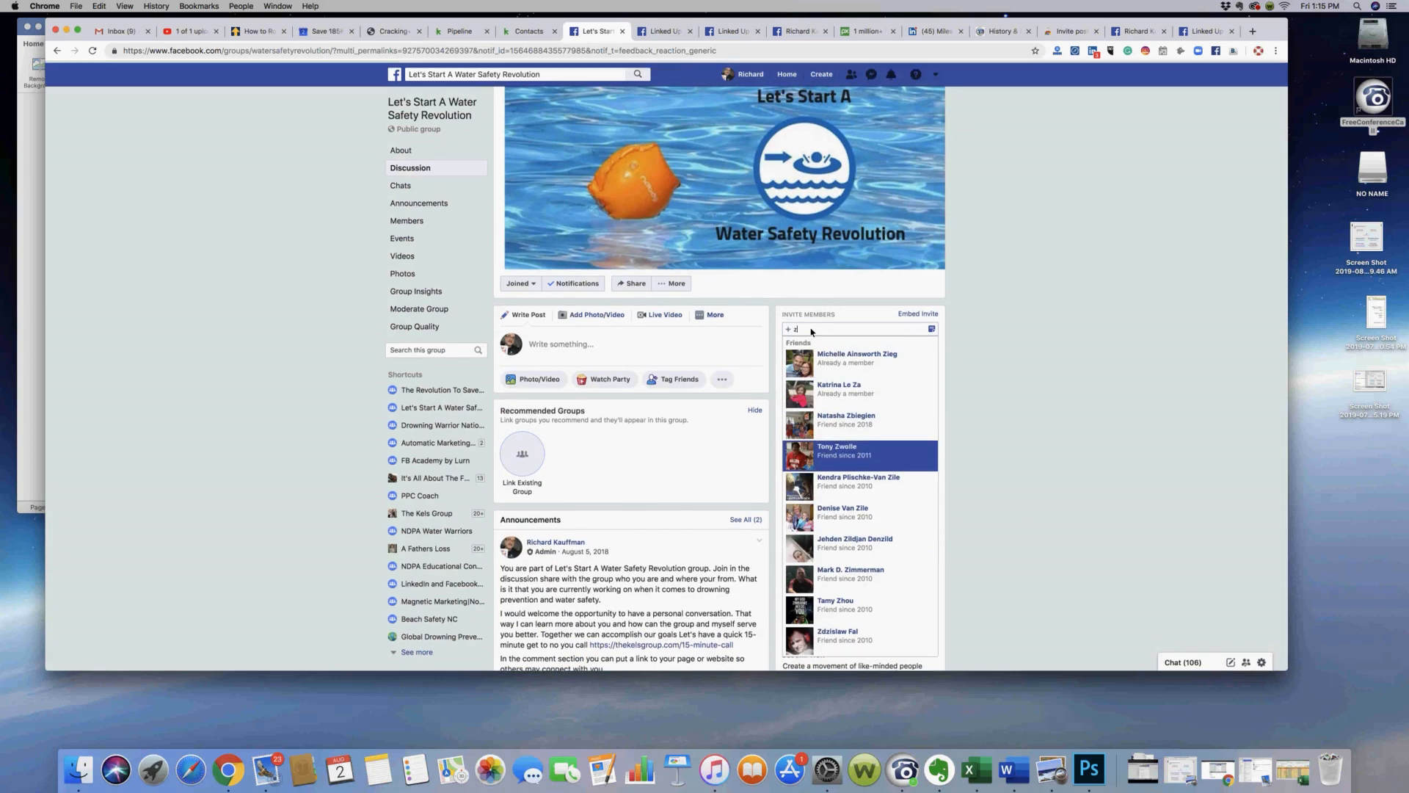
scroll(down, 3)
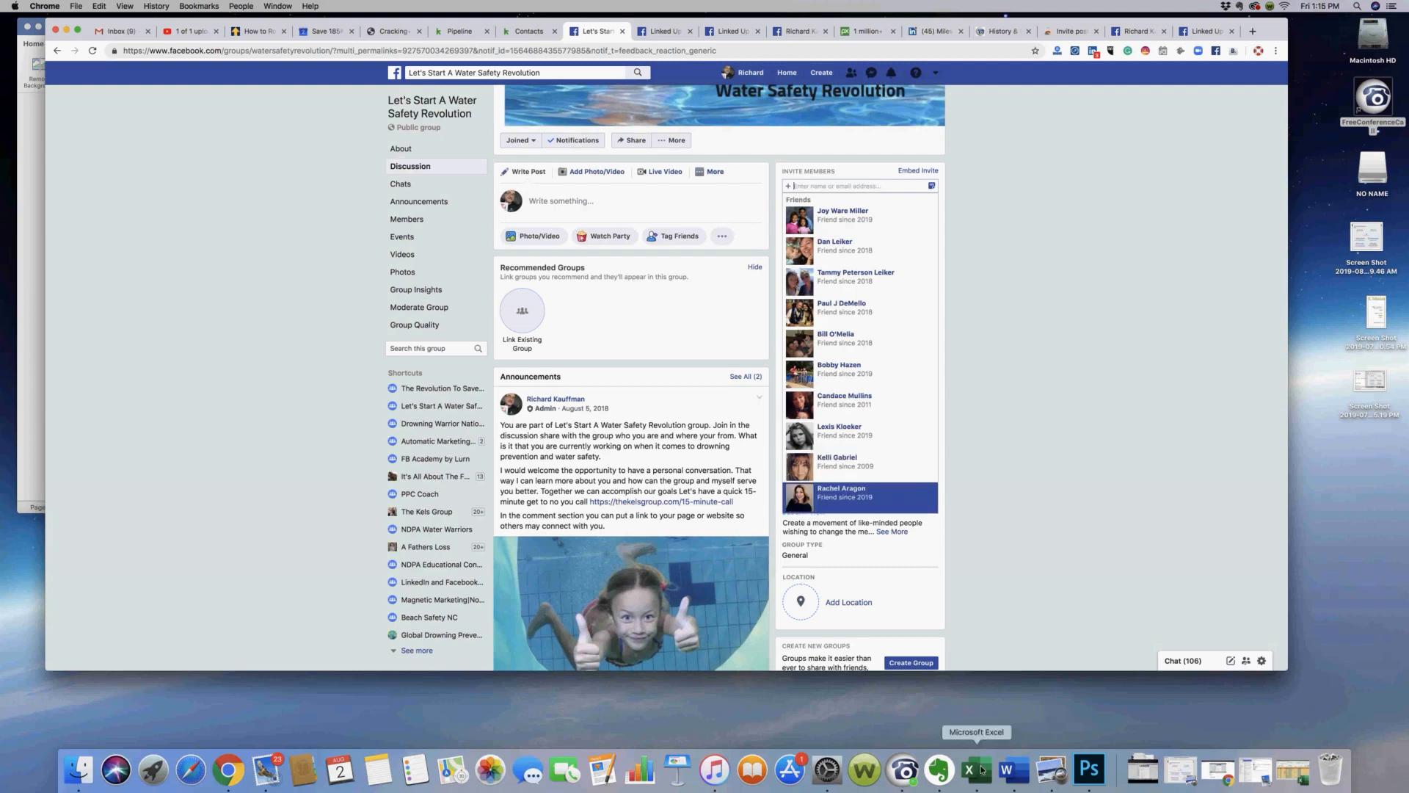
Step: Bring the Linked Up tracking sheet to the front and scroll its contact rows
click(977, 771)
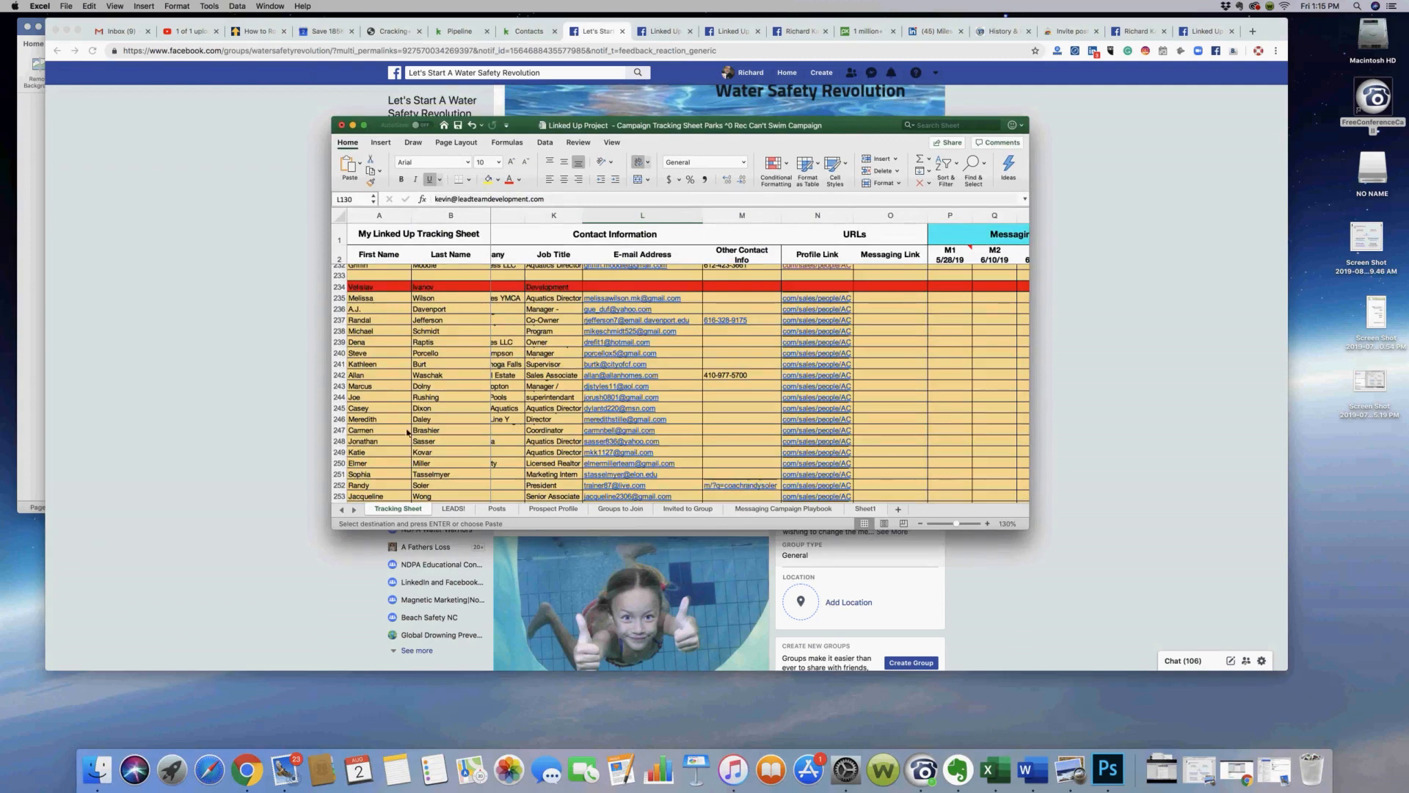
scroll(down, 3)
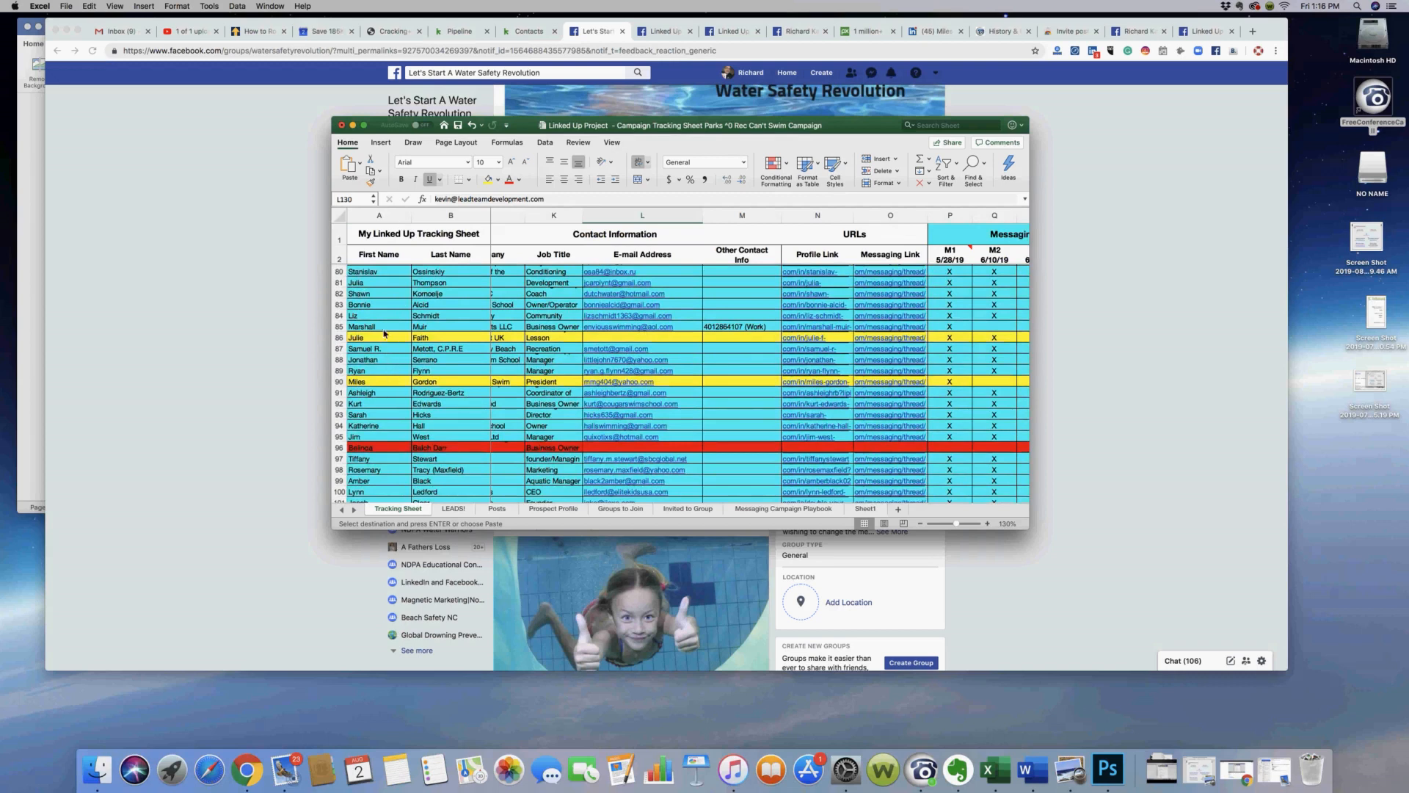
mouse_move(437, 382)
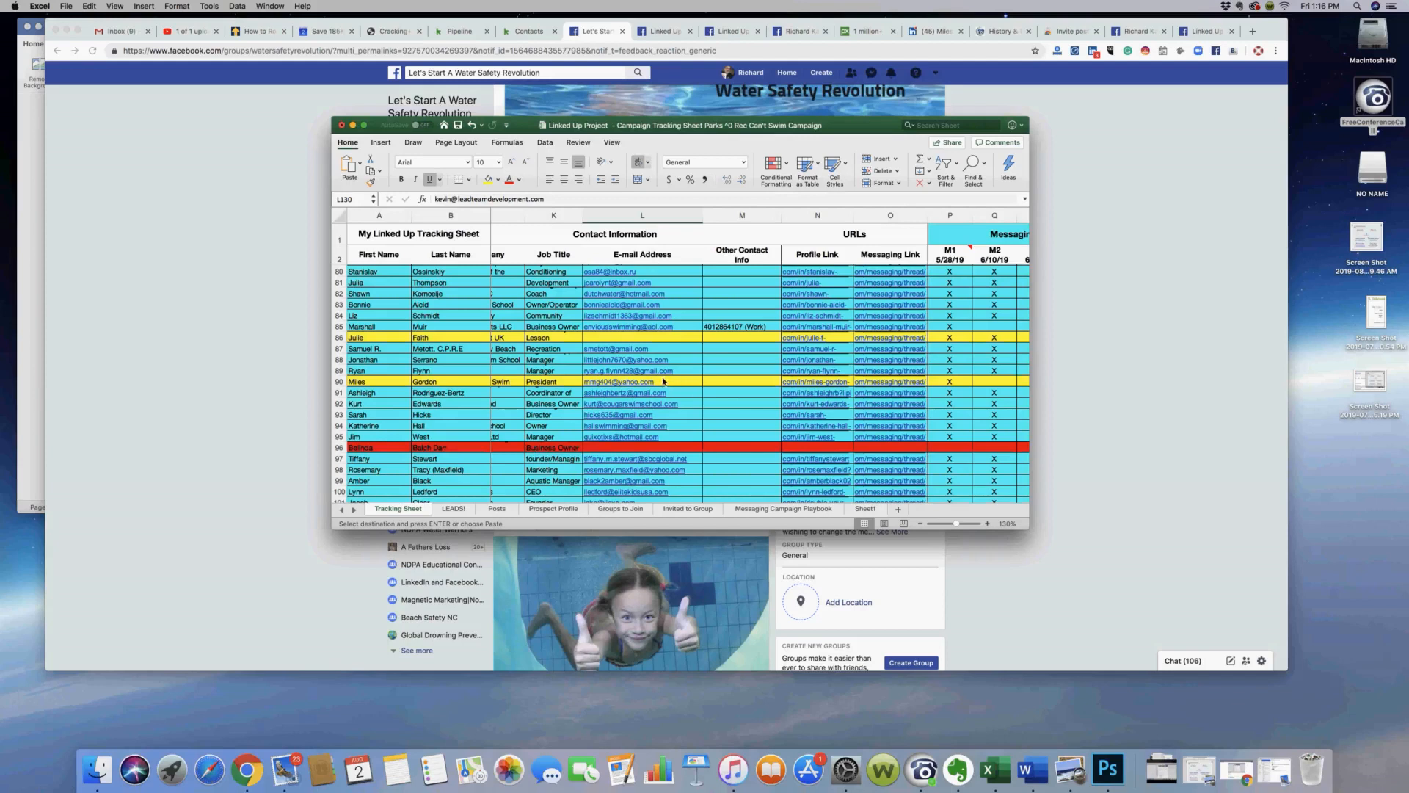
mouse_move(445, 437)
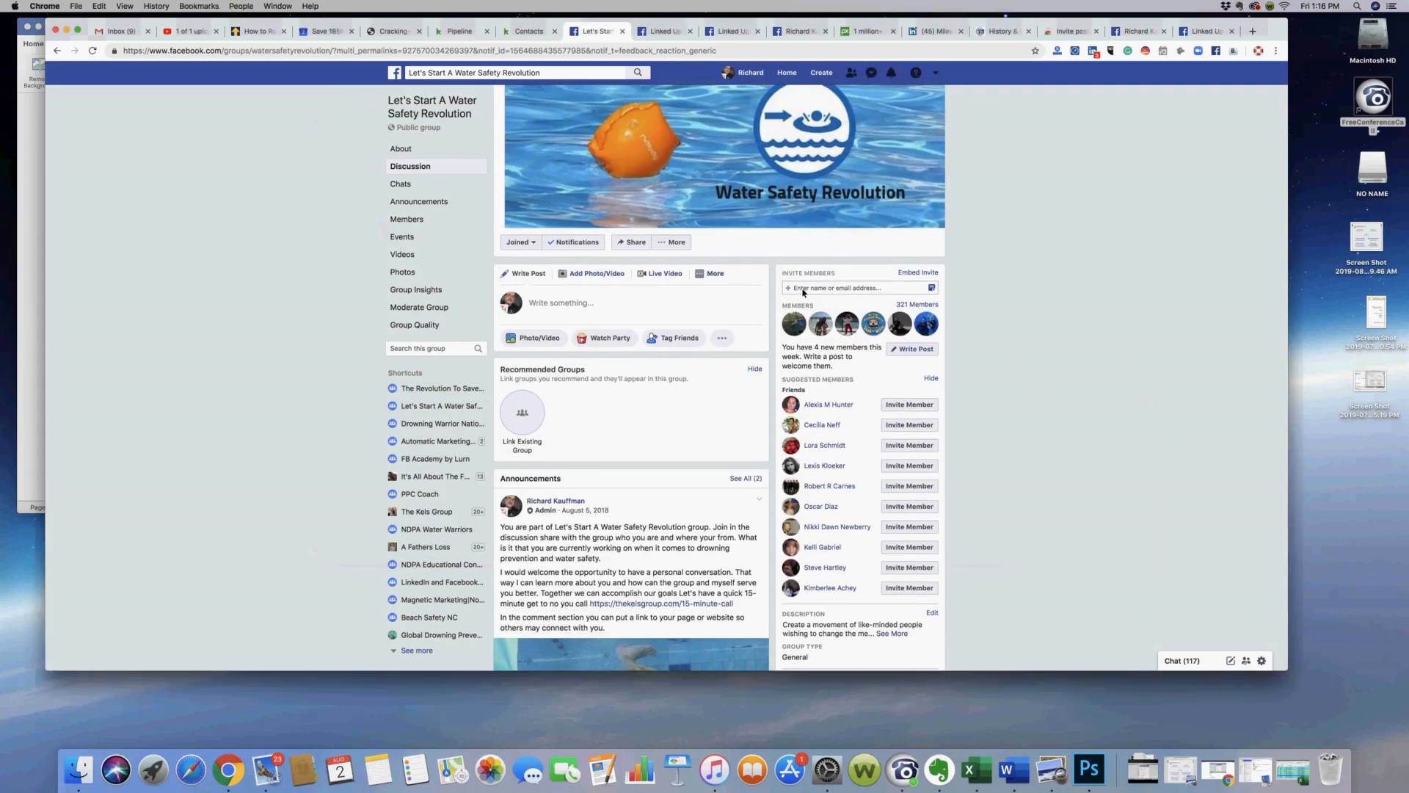
click(854, 288)
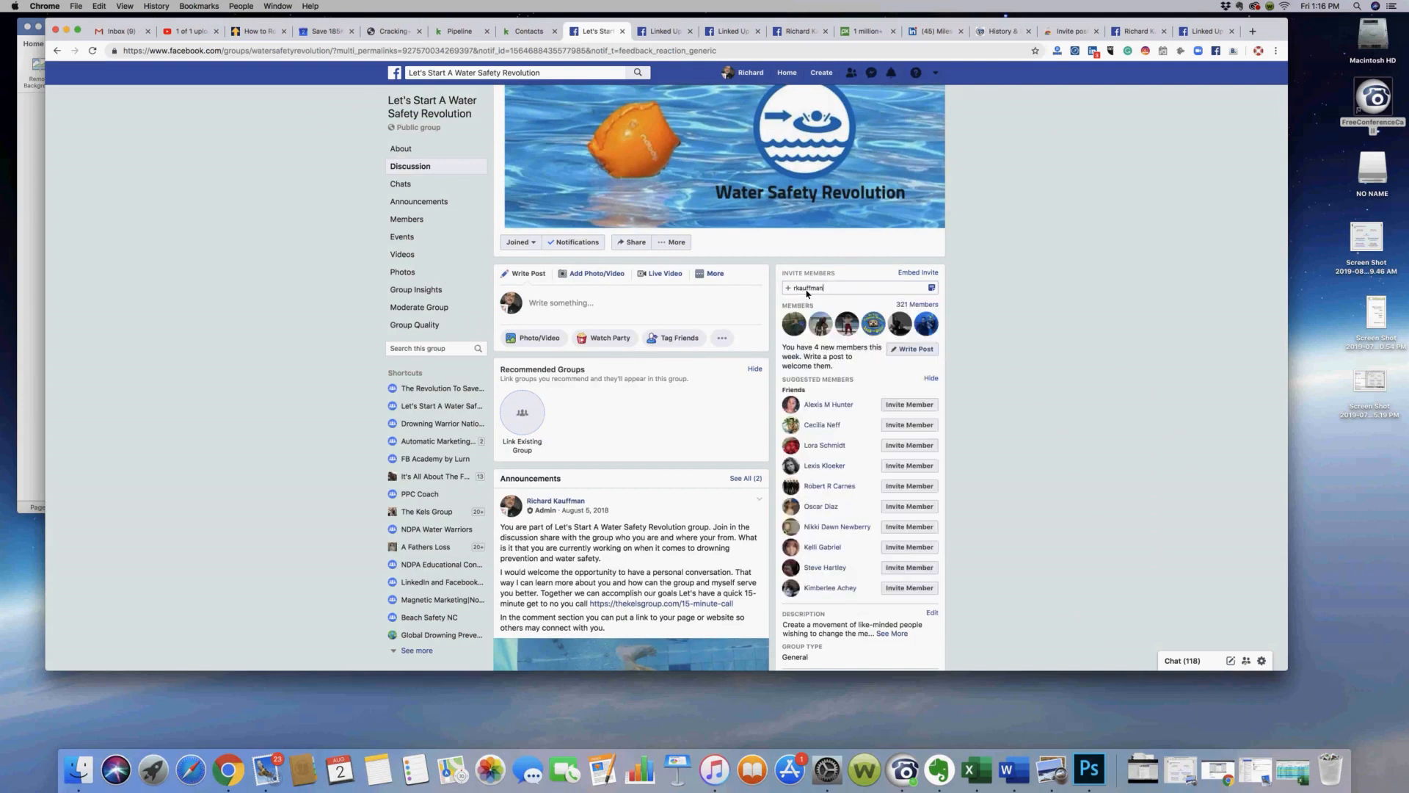
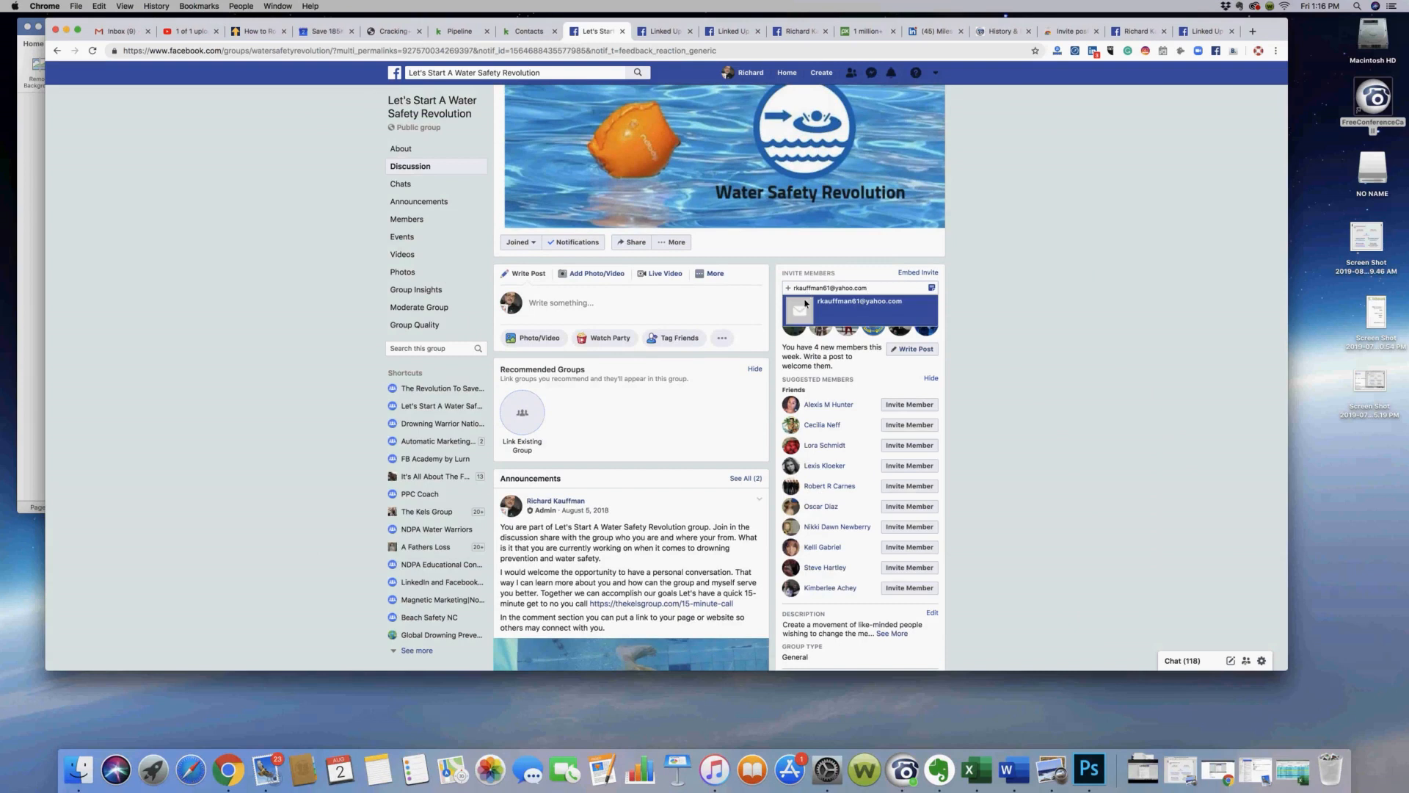
scroll(down, 3)
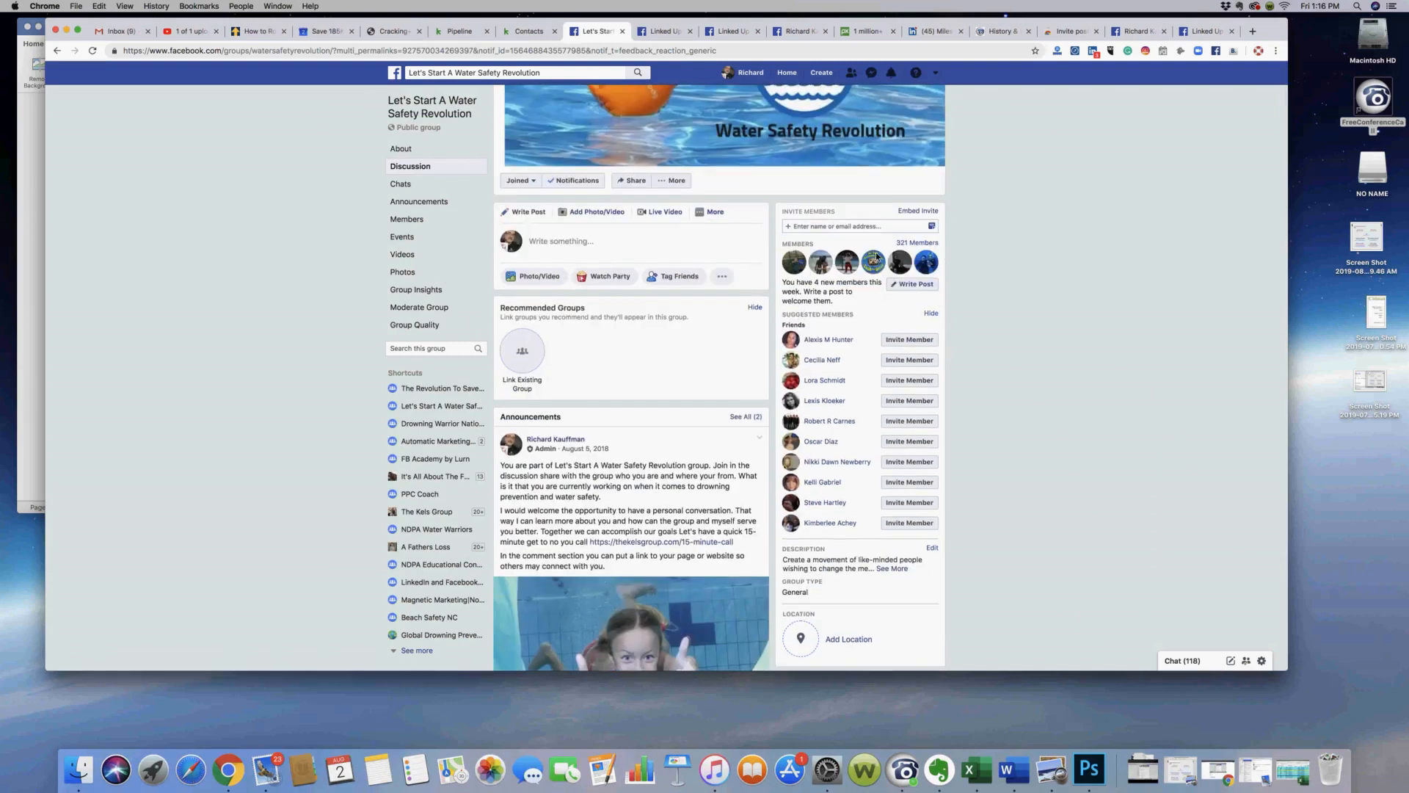
mouse_move(915, 288)
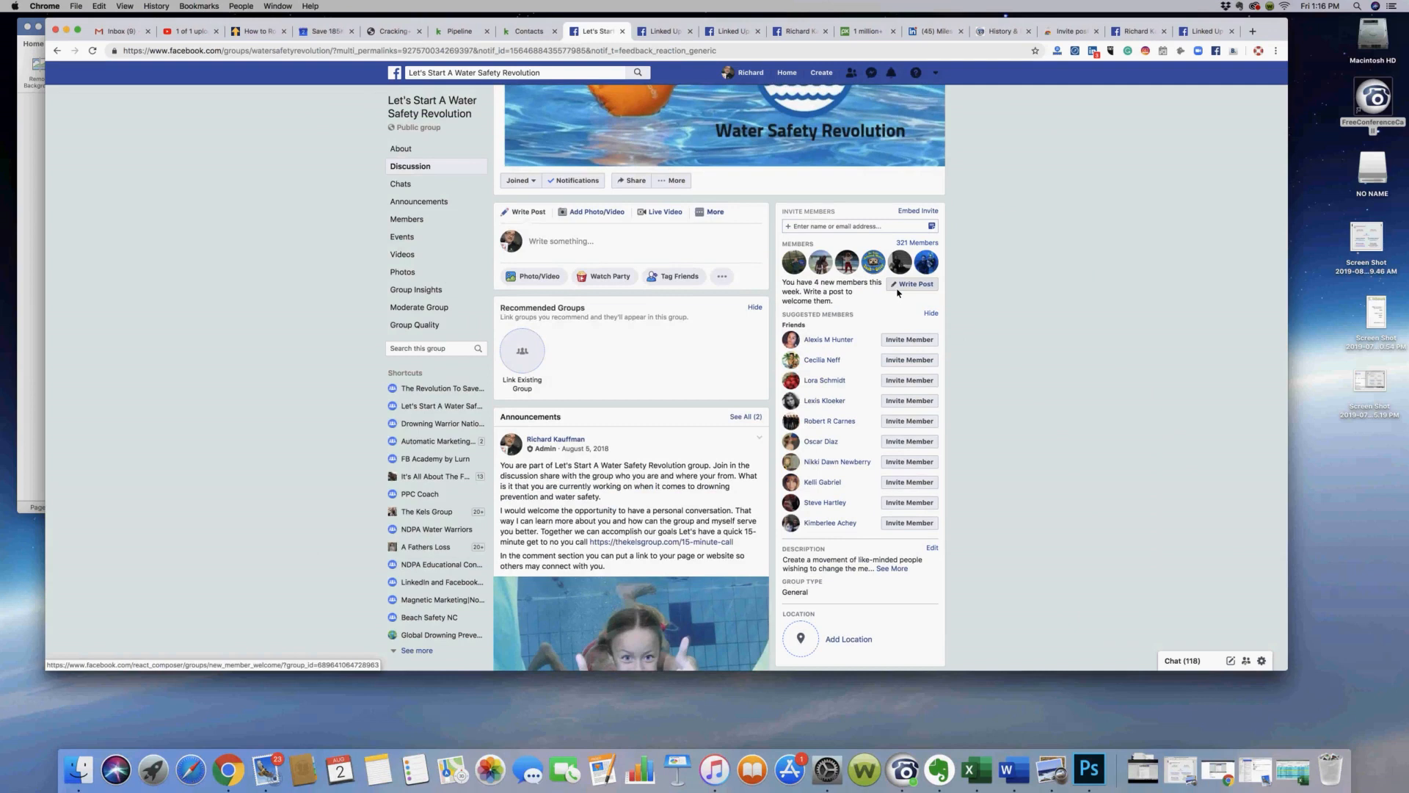
mouse_move(1060, 614)
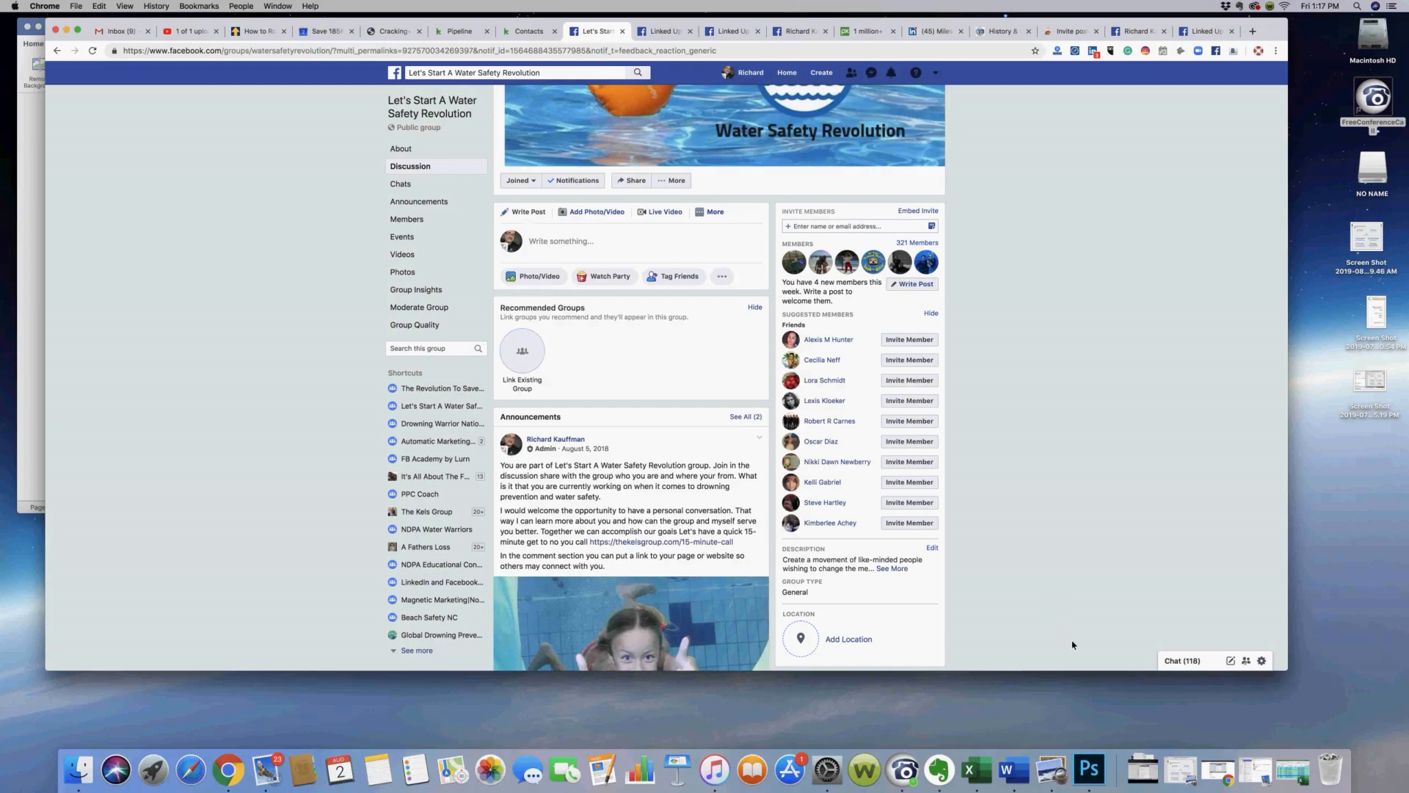
mouse_move(1035, 676)
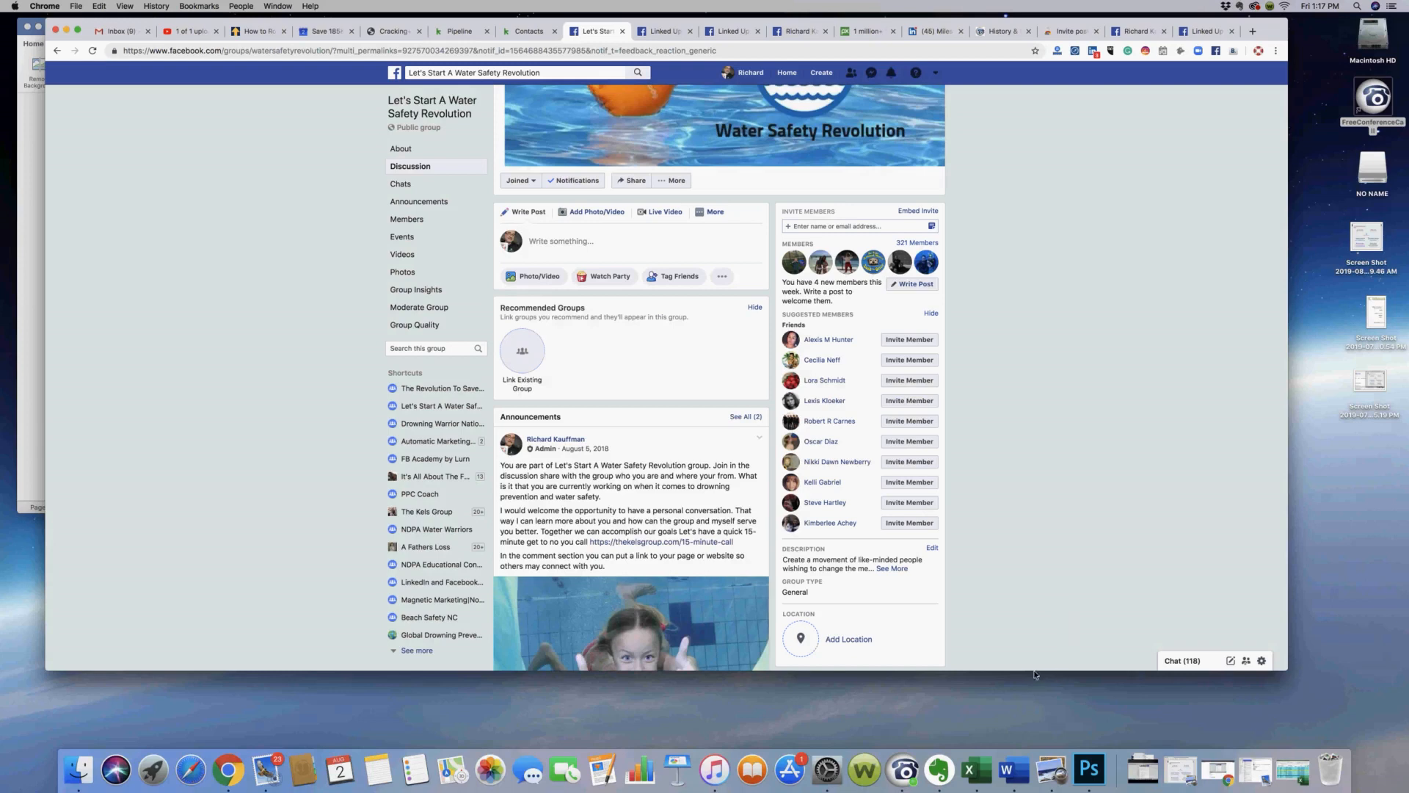
mouse_move(1014, 771)
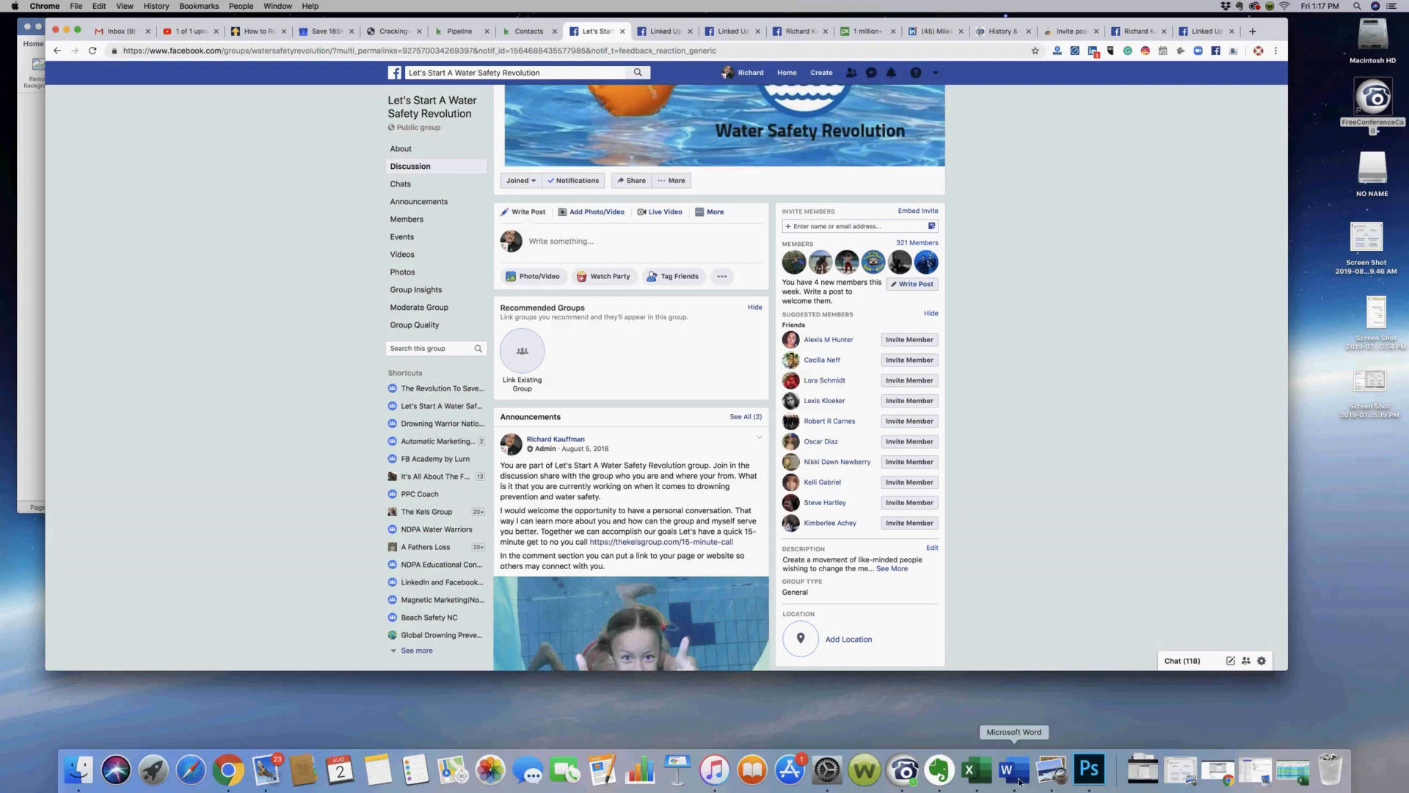
mouse_move(969, 771)
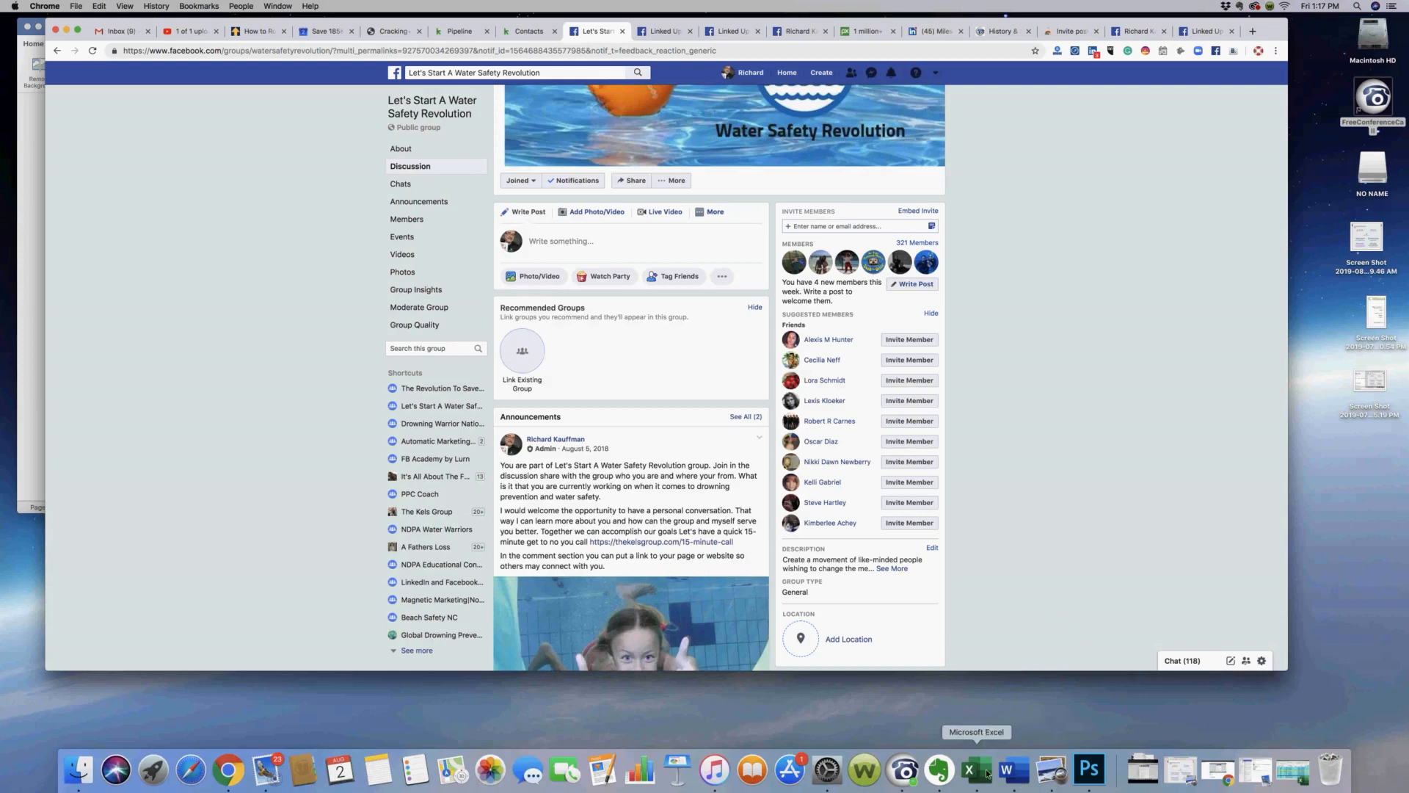
mouse_move(944, 564)
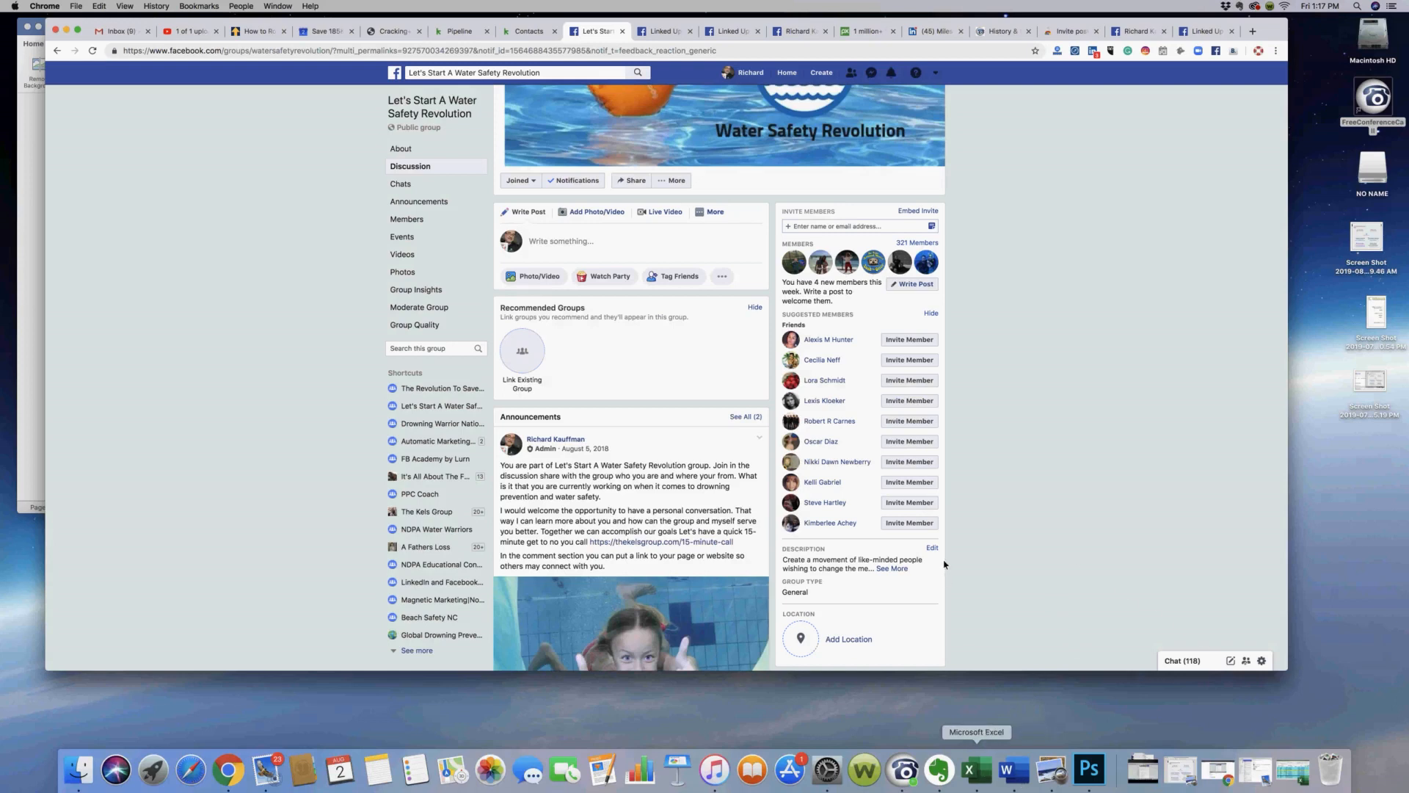
Step: Copy a contact's e-mail address from the tracking sheet's email cell
click(975, 770)
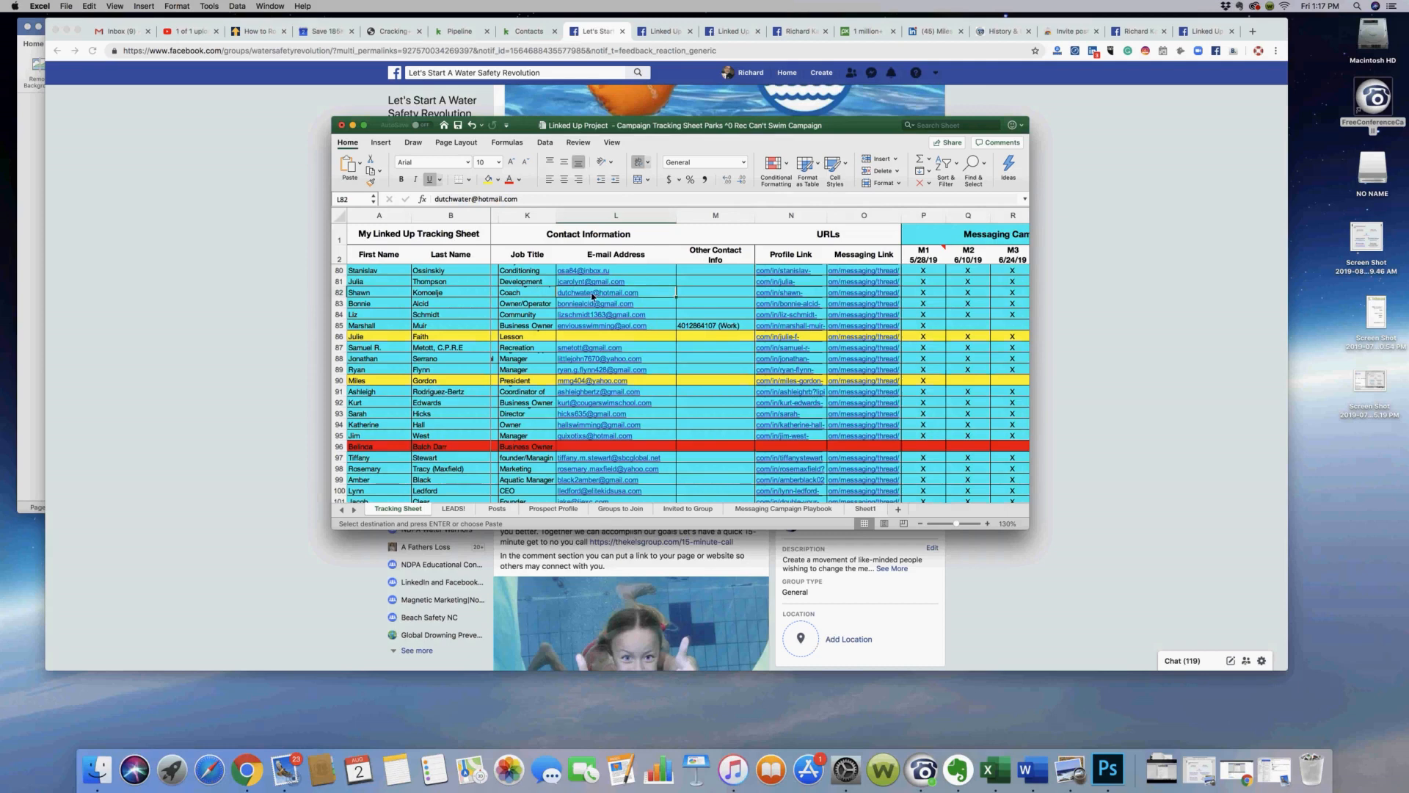
right_click(598, 292)
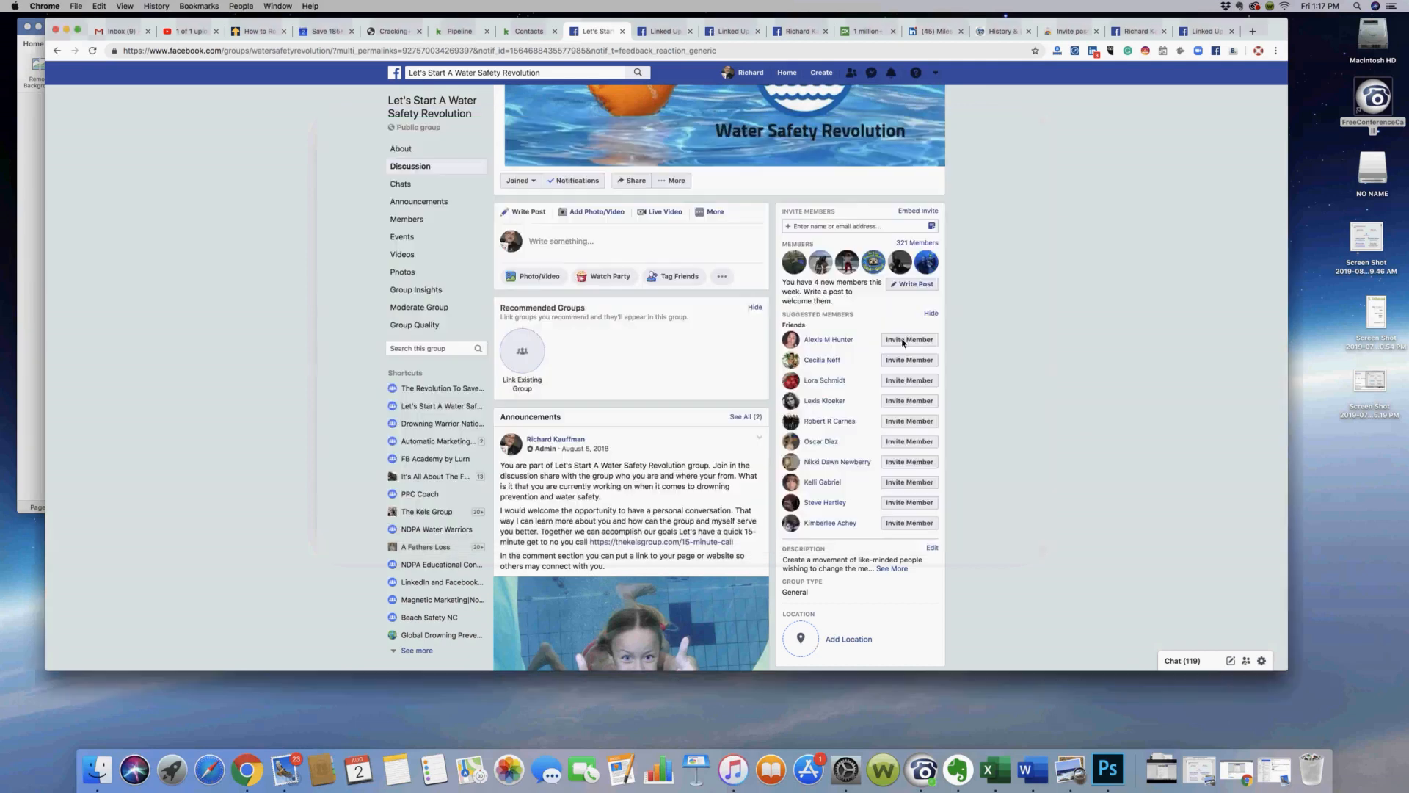
Step: Paste the copied address into Invite Members, invite it, then bring up Mail
right_click(854, 226)
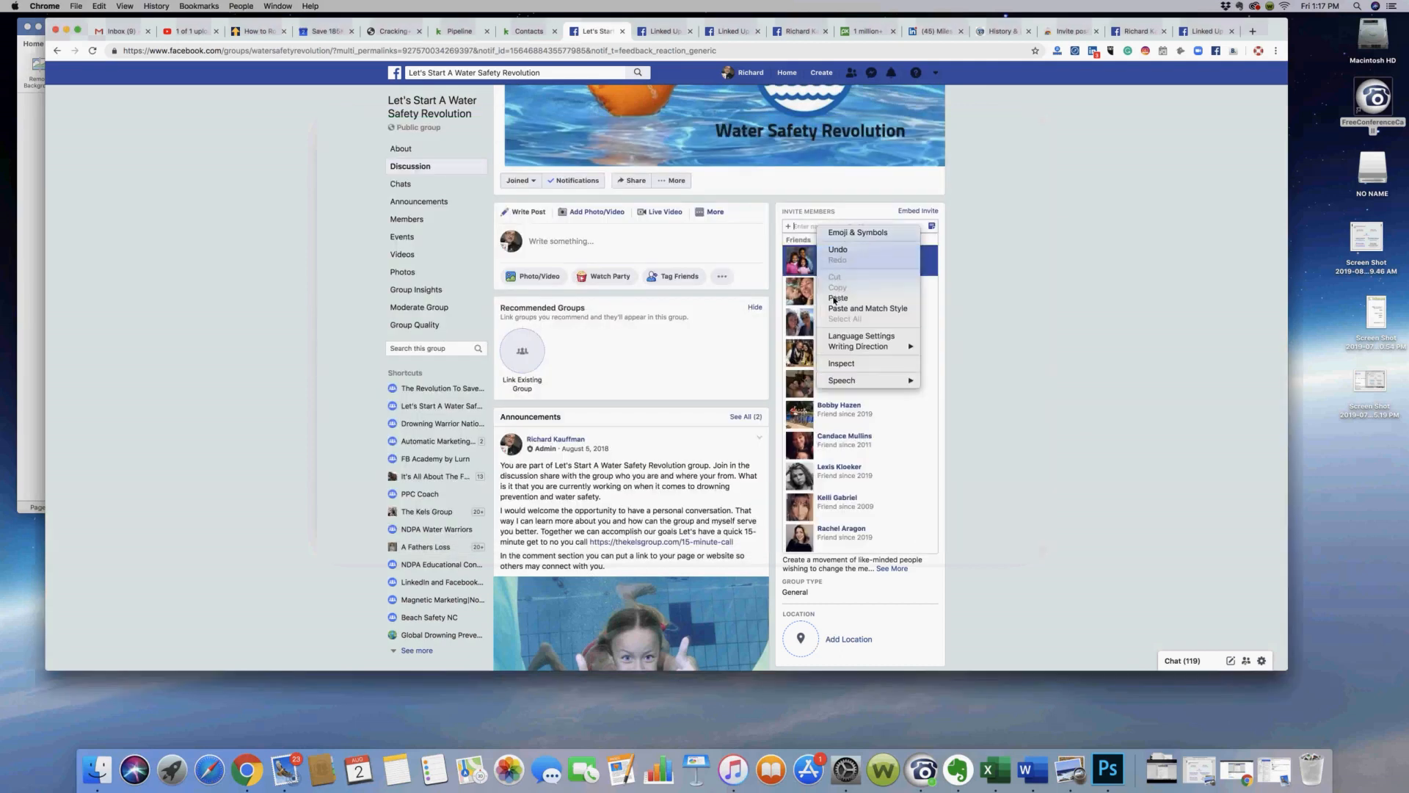
click(838, 298)
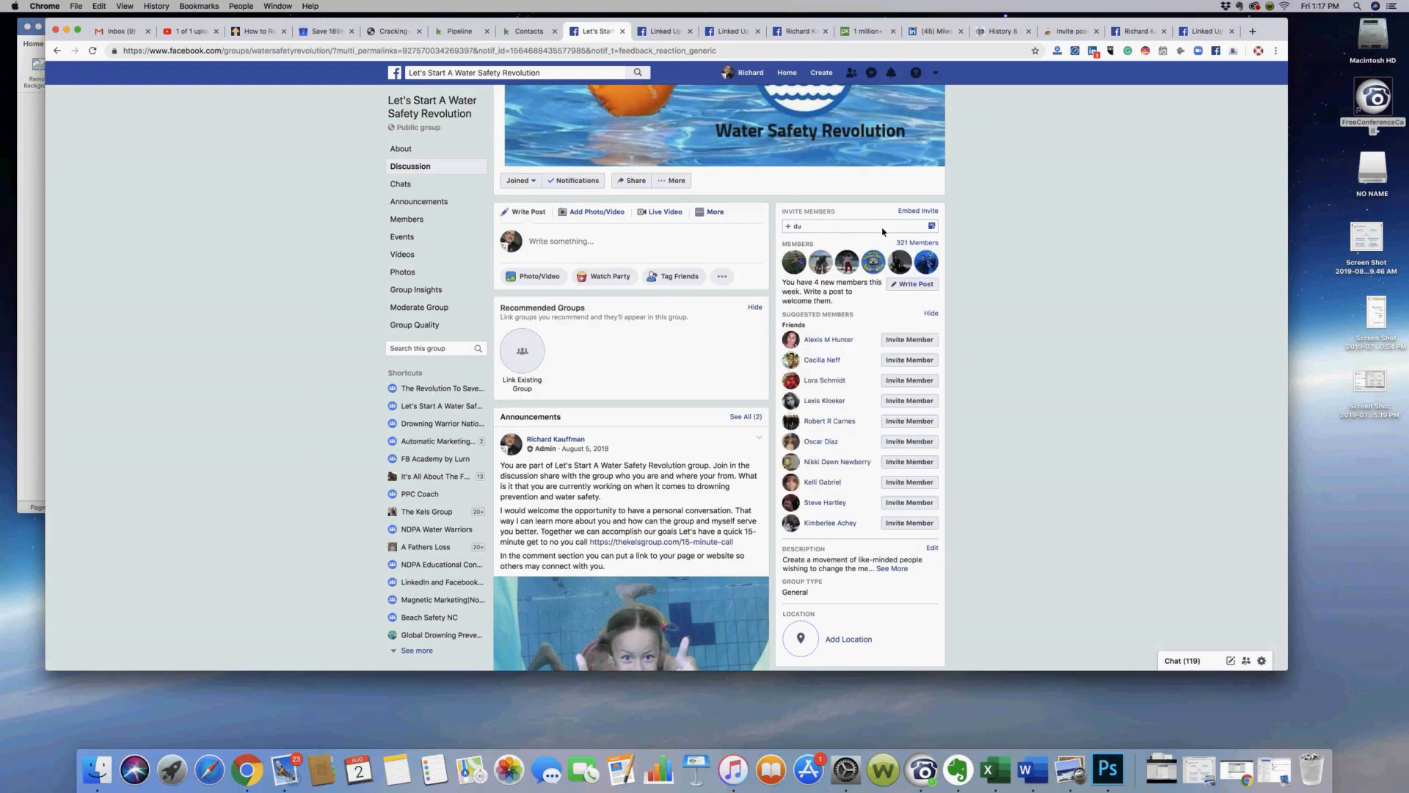
click(846, 226)
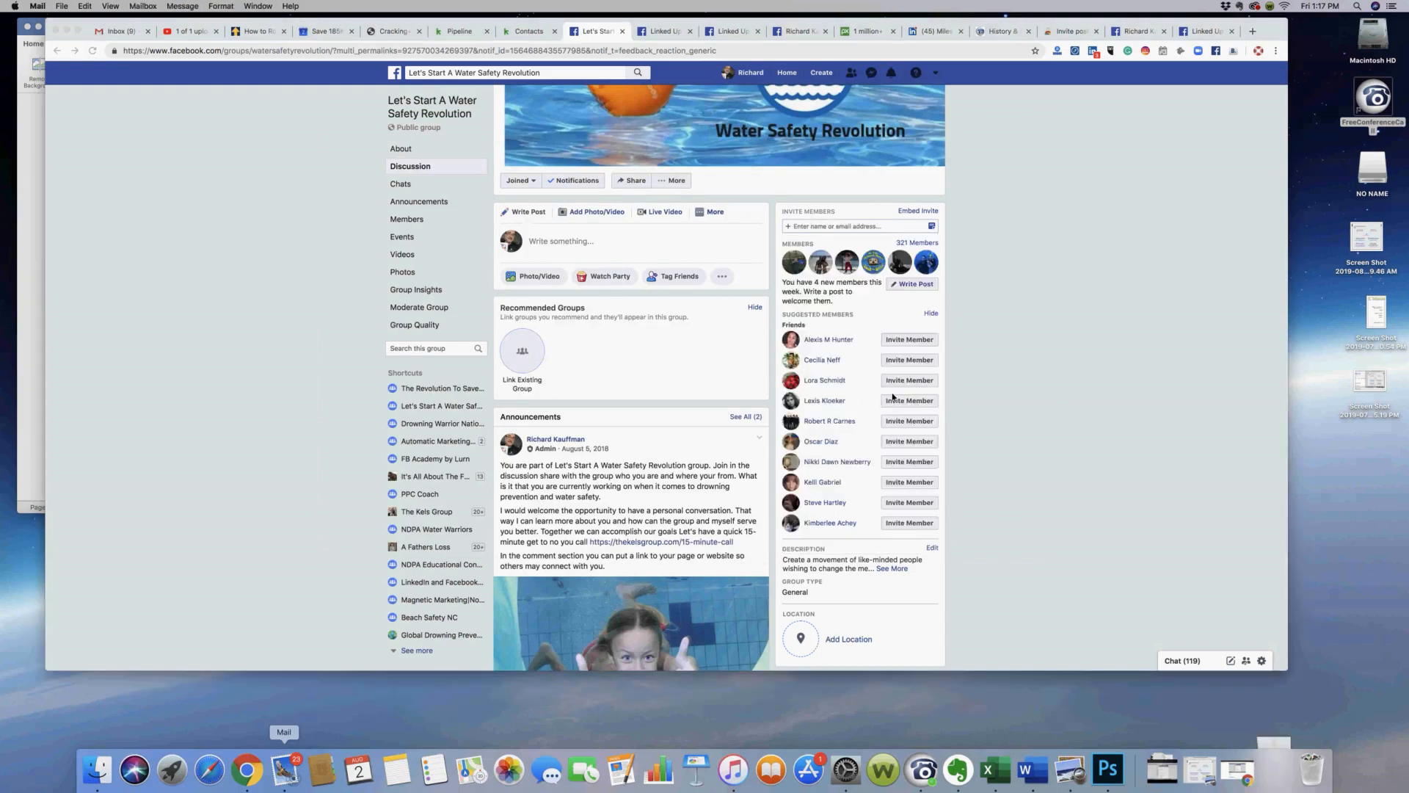
click(283, 732)
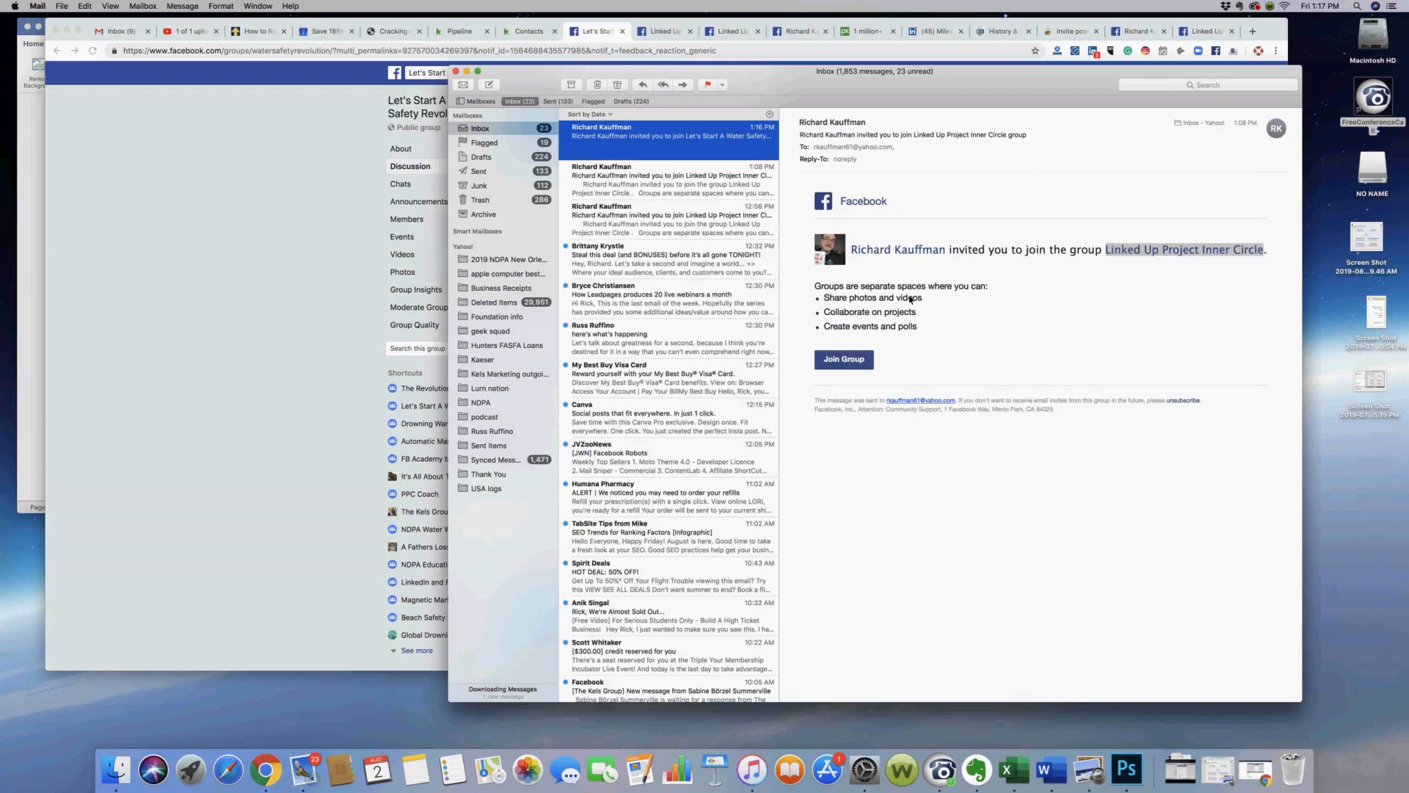
Step: View the newest group invitation e-mail and open the inviter's name link
click(671, 131)
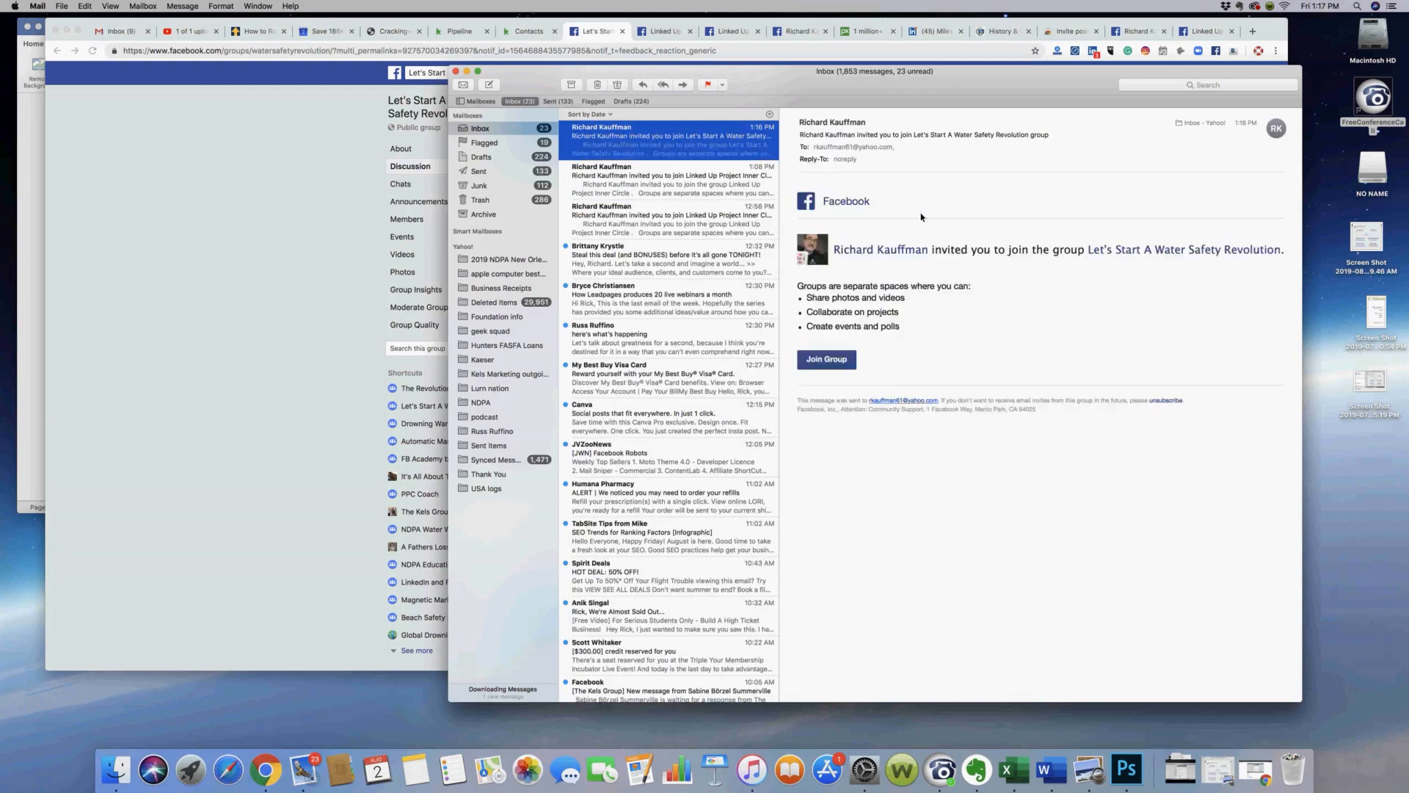
mouse_move(862, 301)
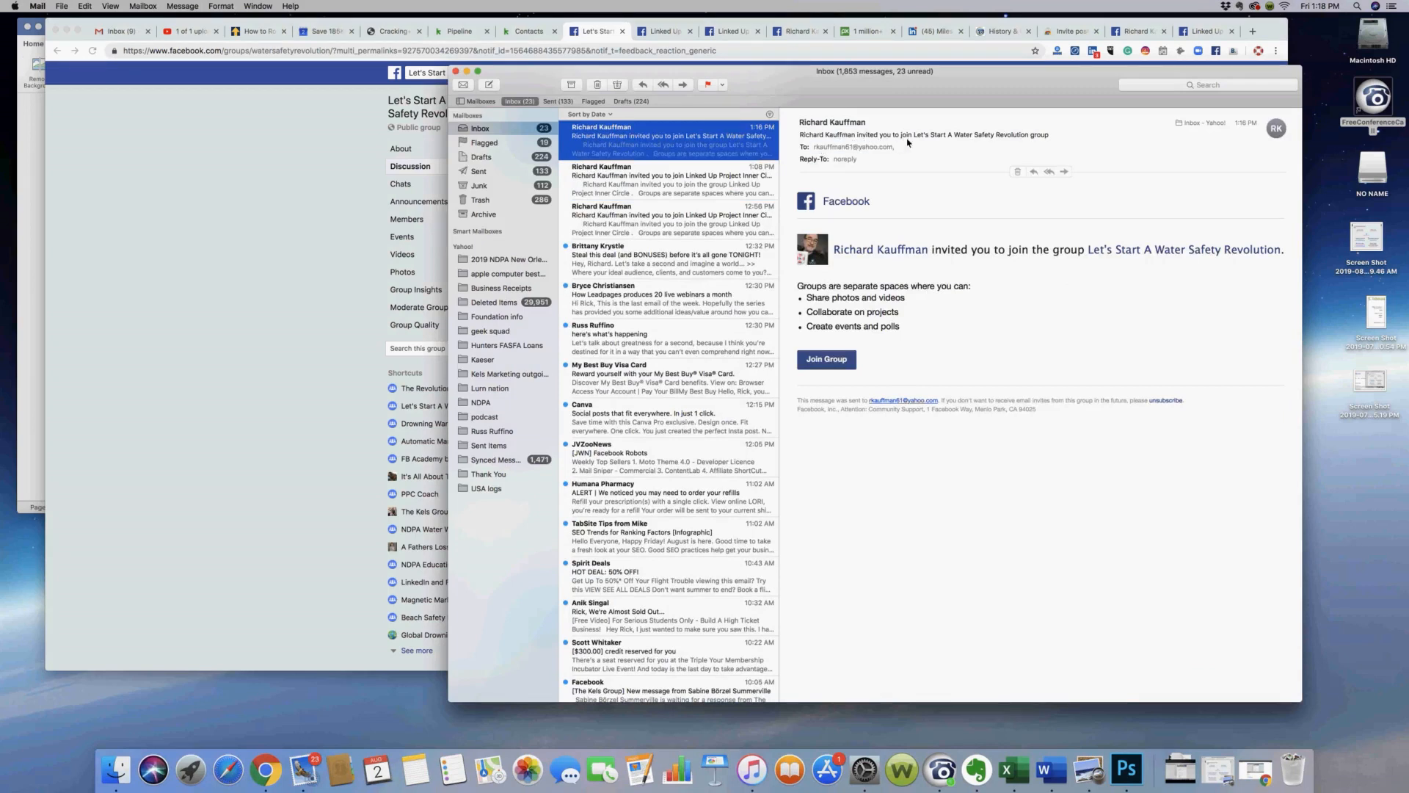
mouse_move(881, 159)
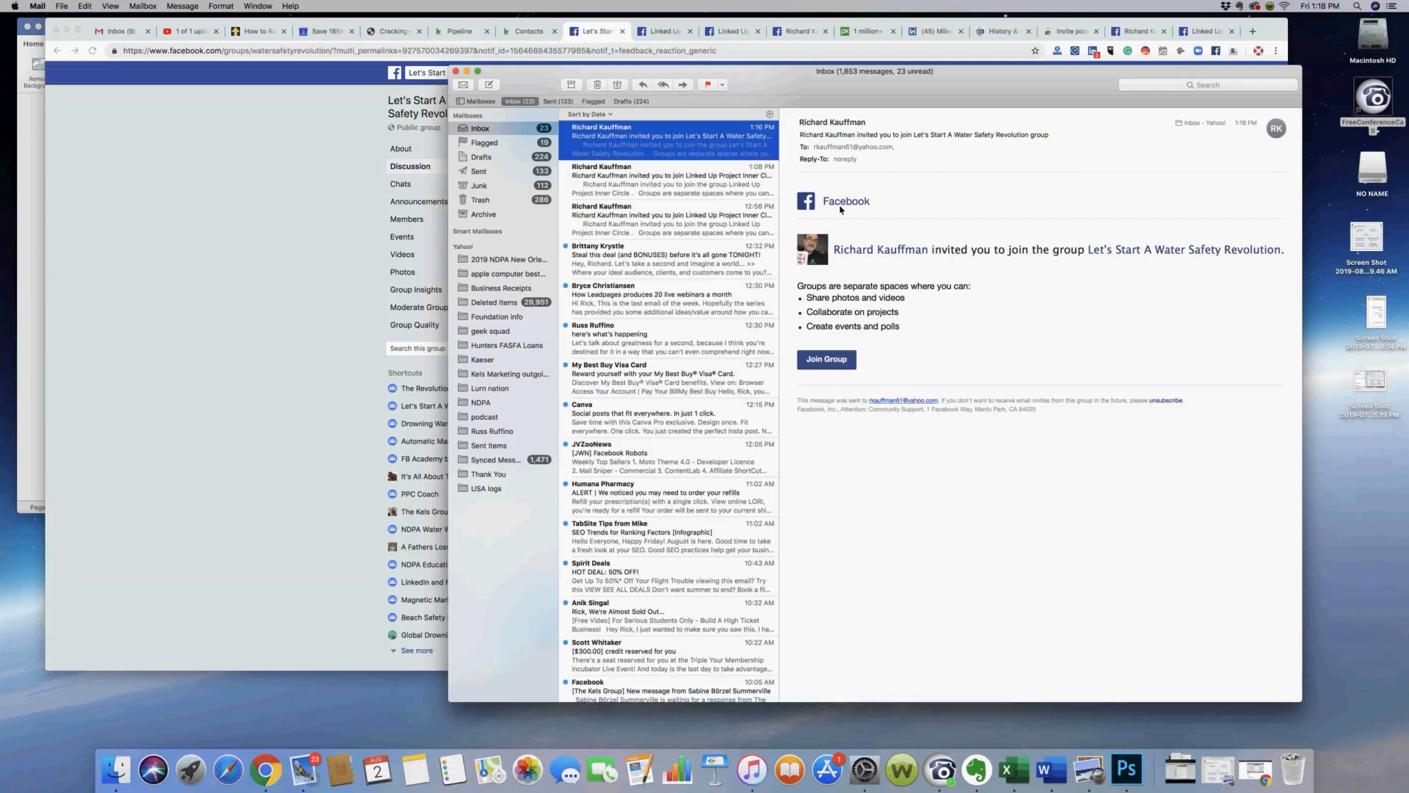
mouse_move(842, 210)
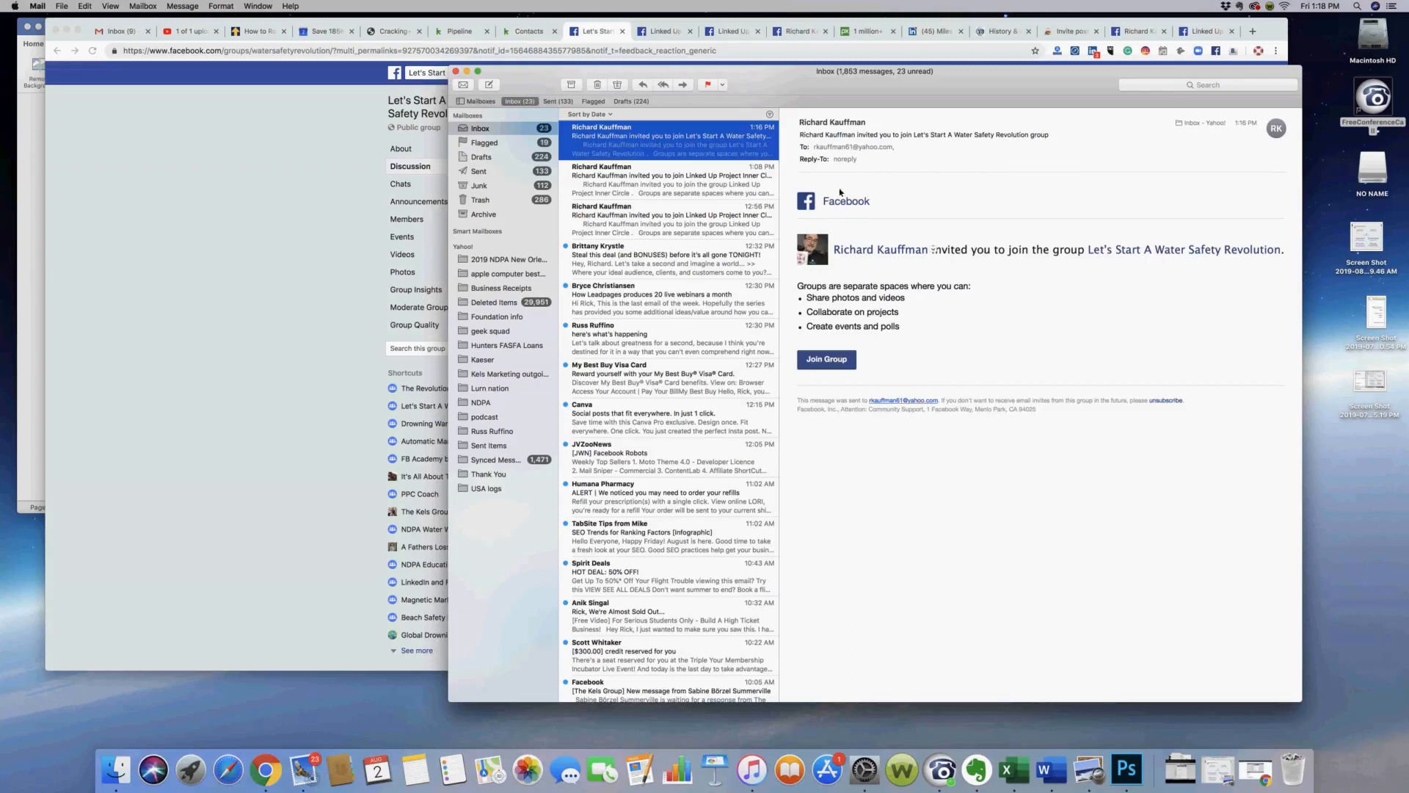
mouse_move(846, 214)
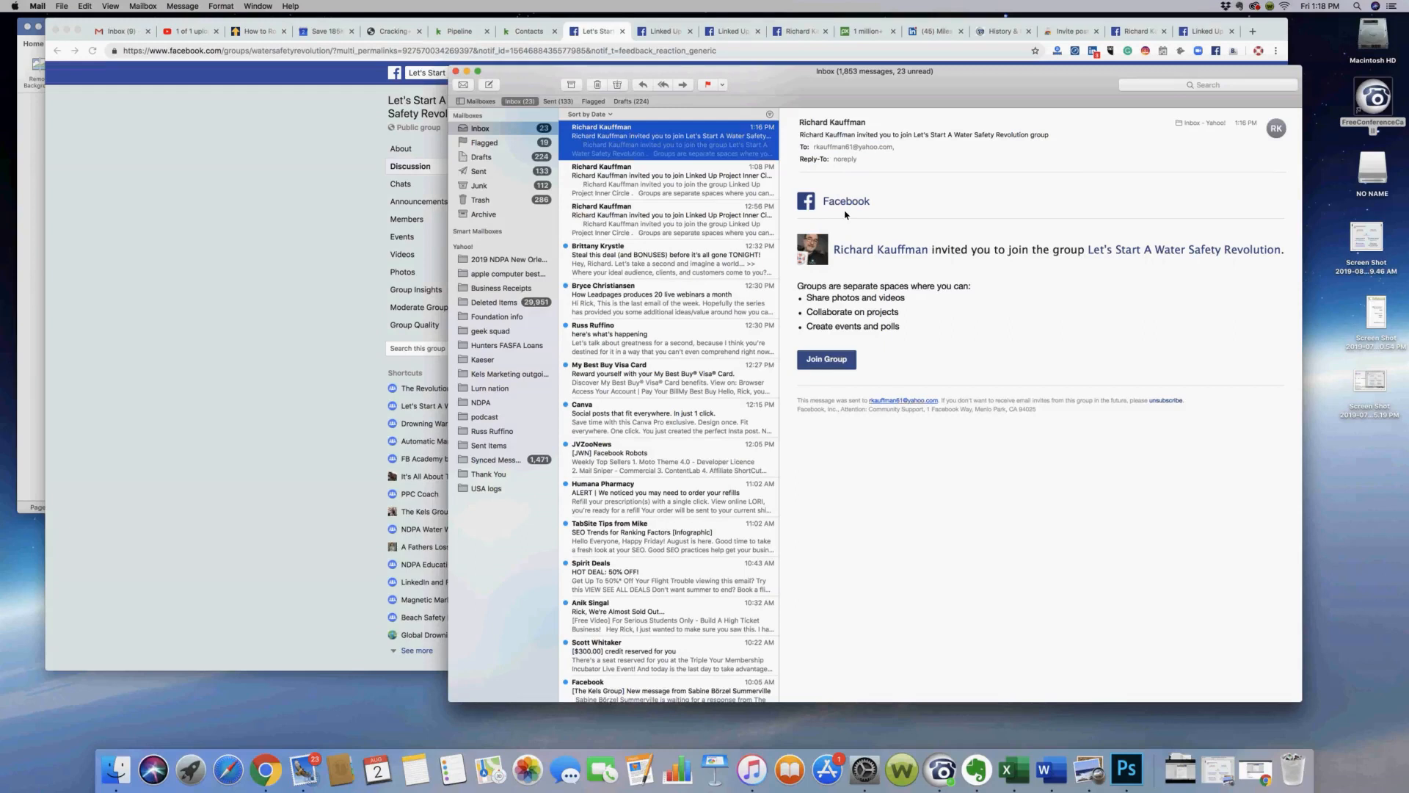
double_click(881, 250)
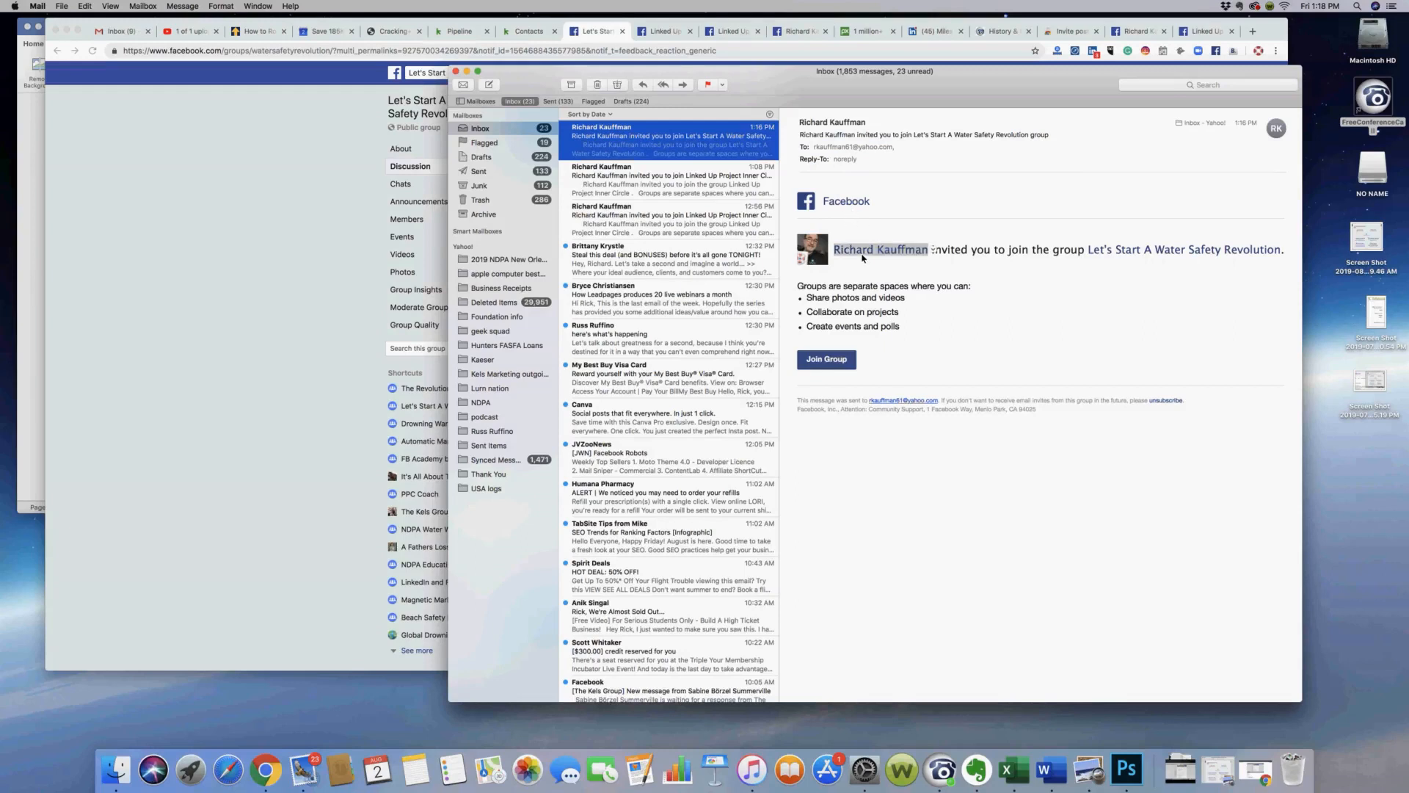
right_click(881, 250)
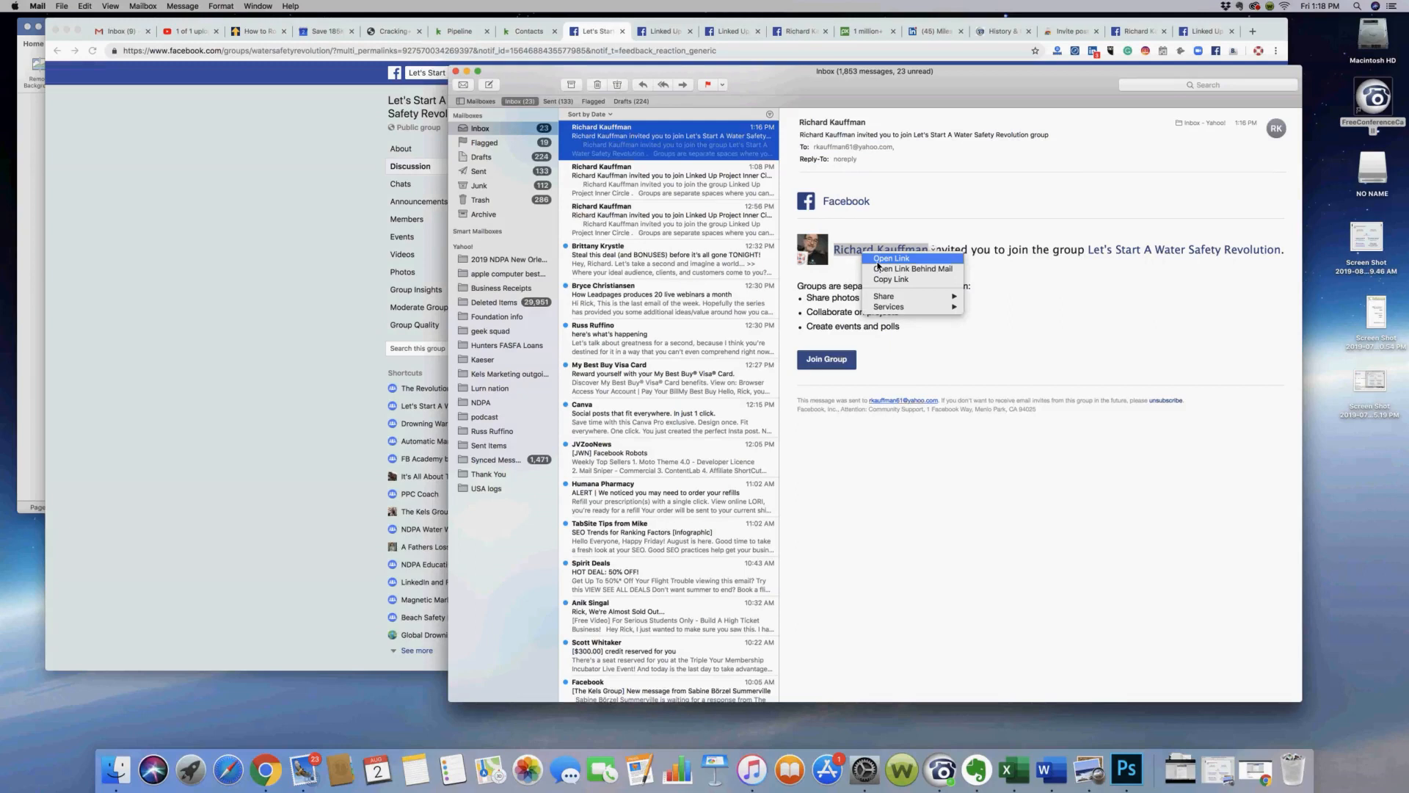
click(891, 258)
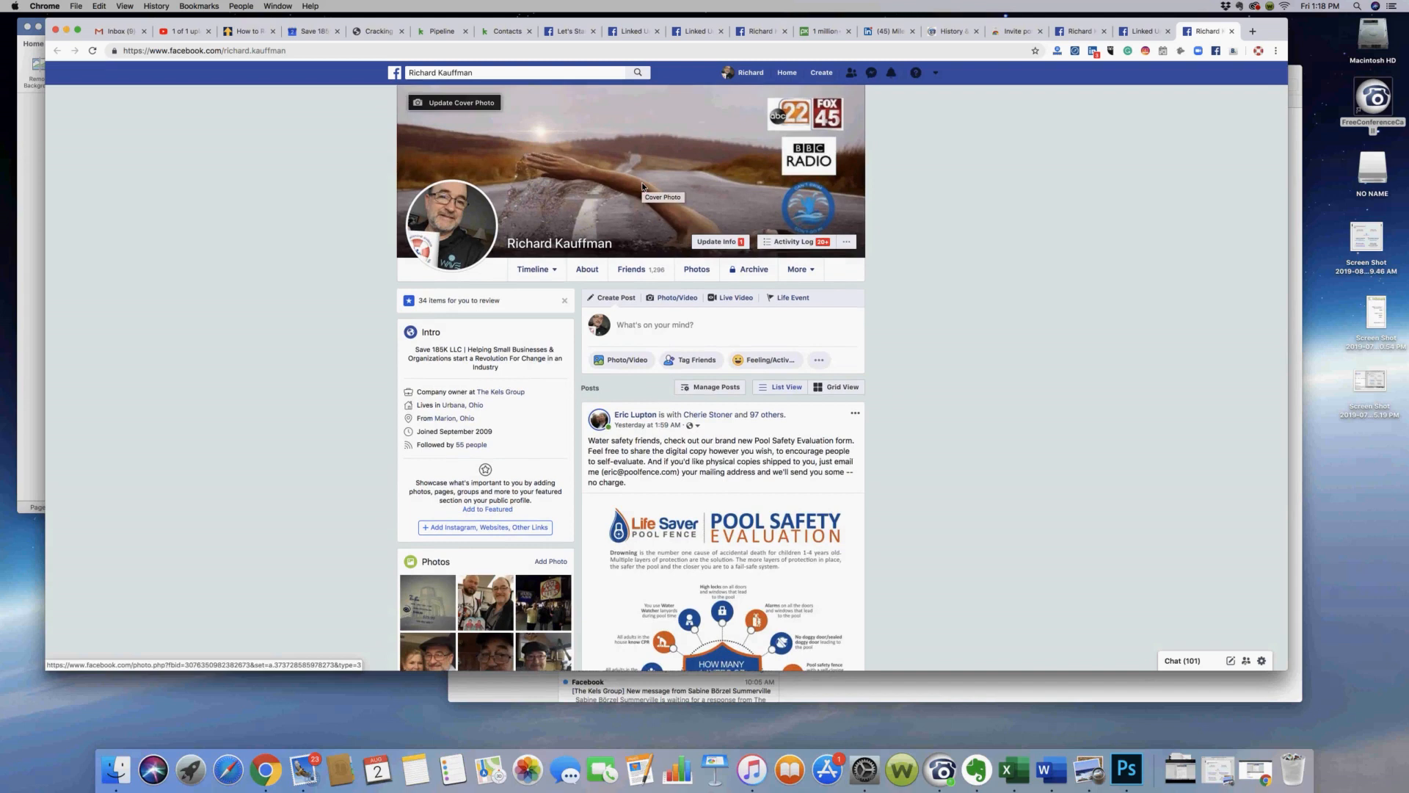
mouse_move(704, 166)
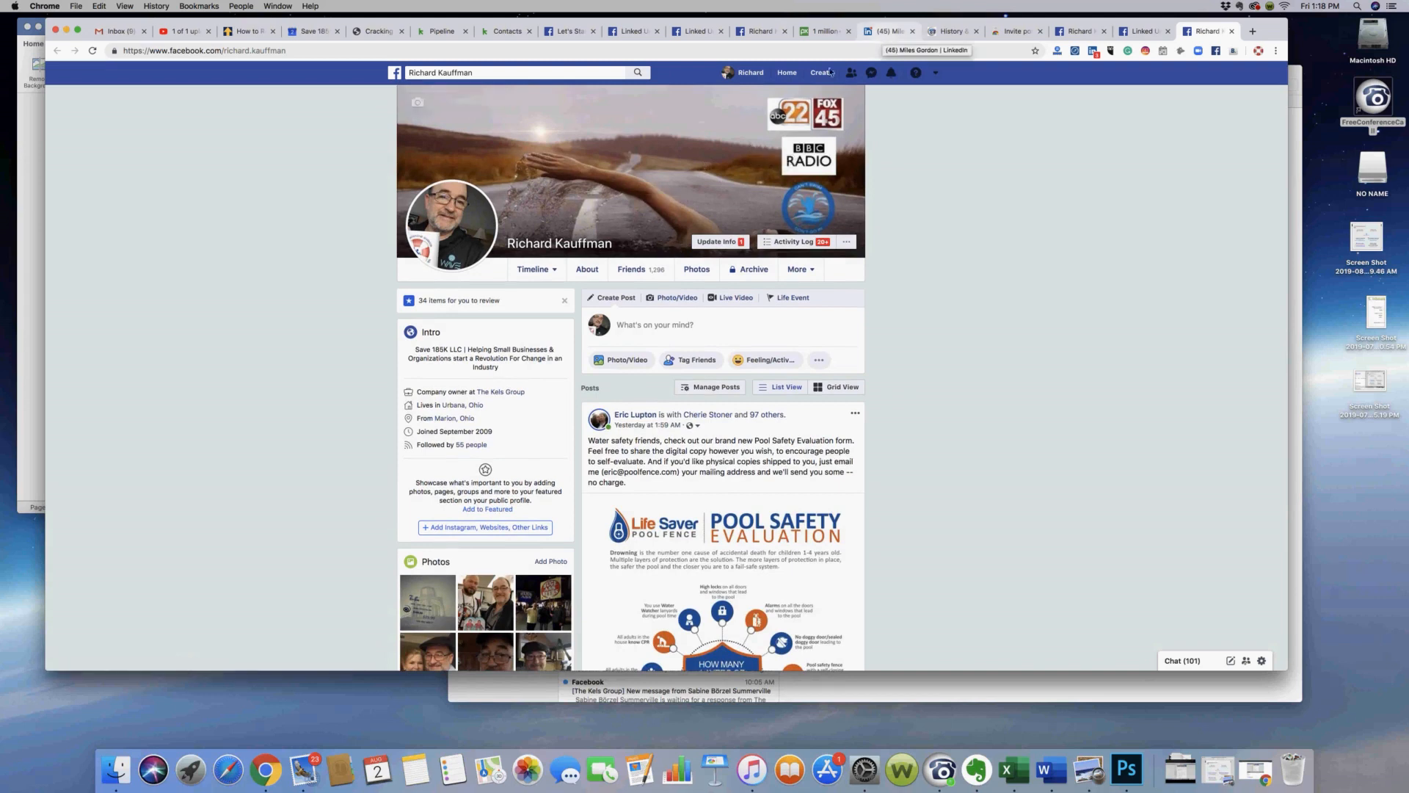
Step: Visit the LinkedIn profile, Facebook profile, Inner Circle group and Water Safety Revolution group tabs
click(890, 31)
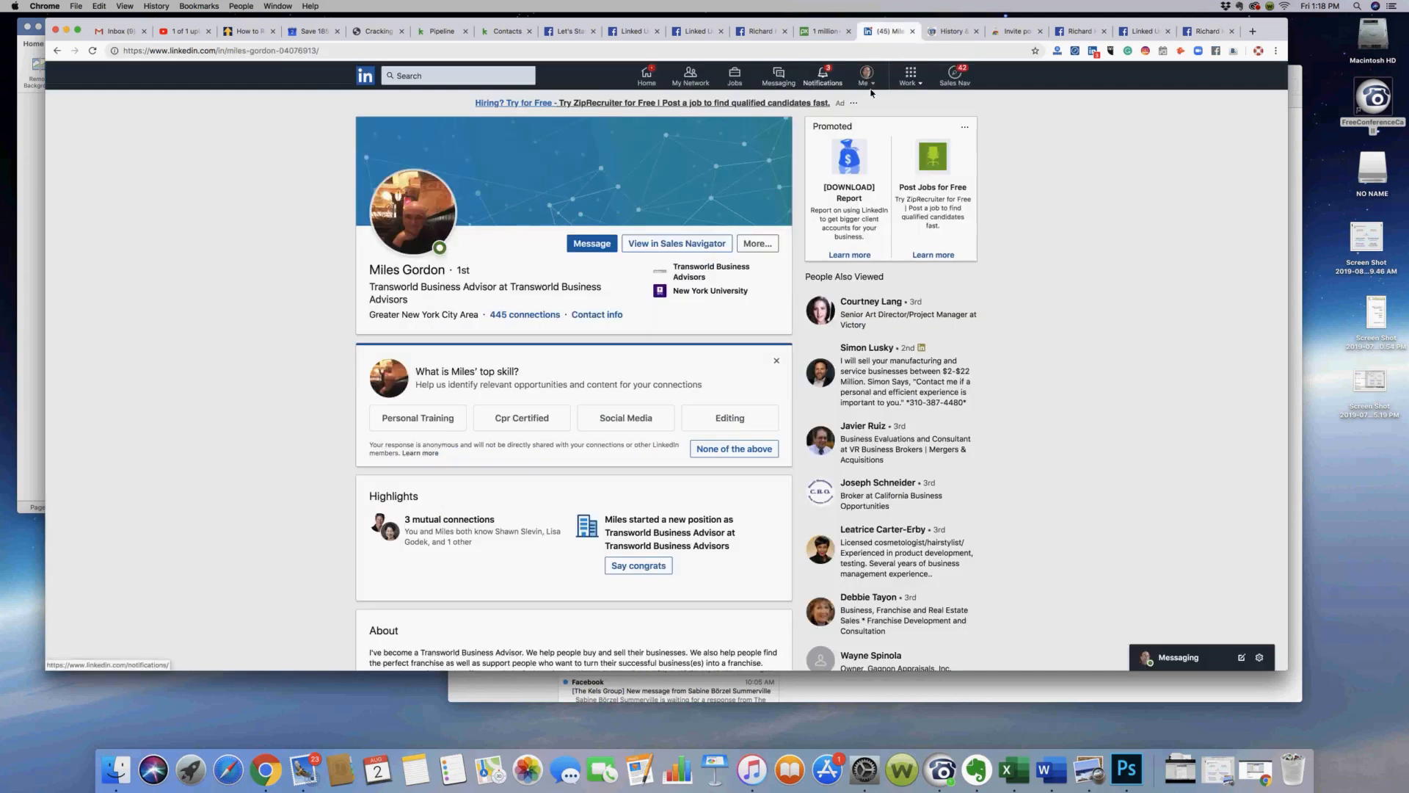
click(866, 75)
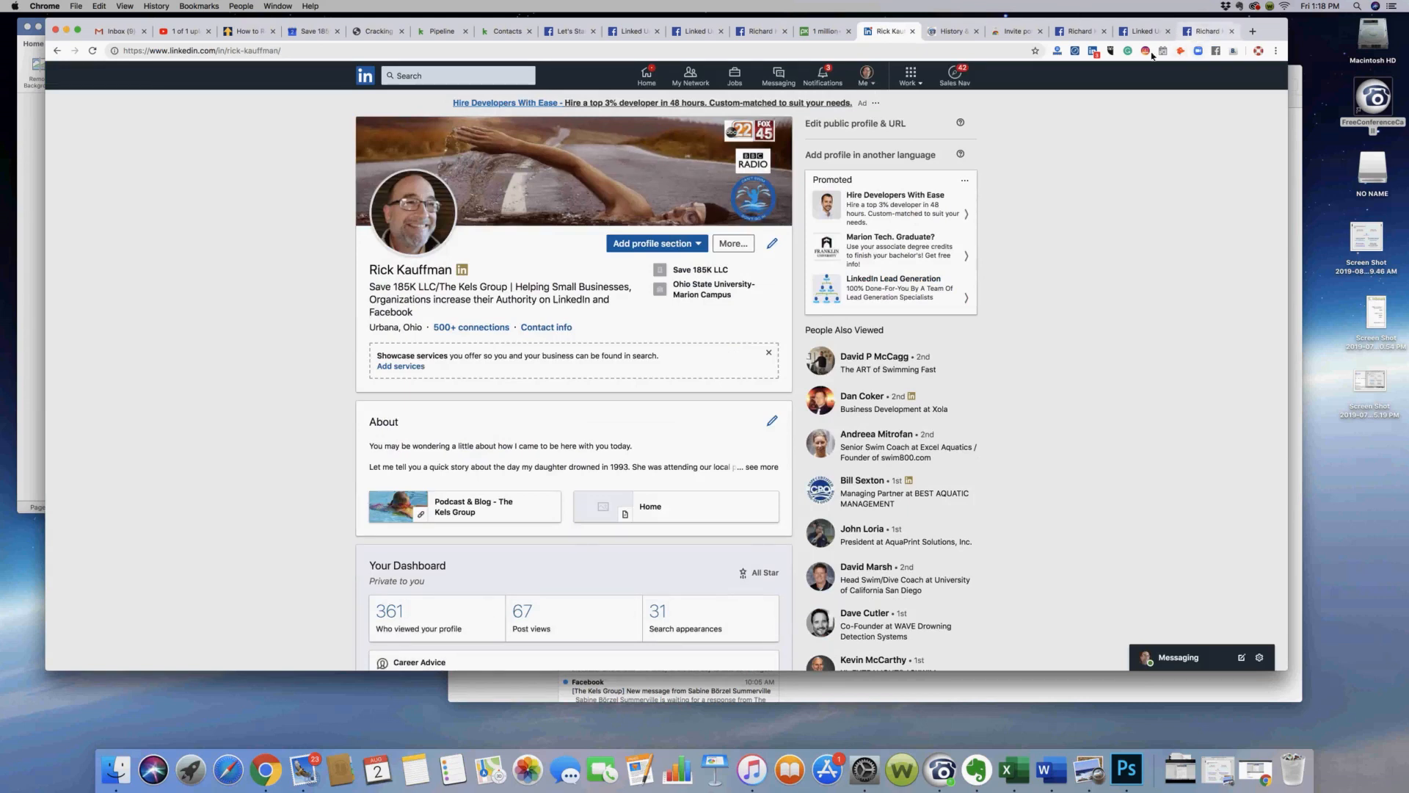
click(1204, 30)
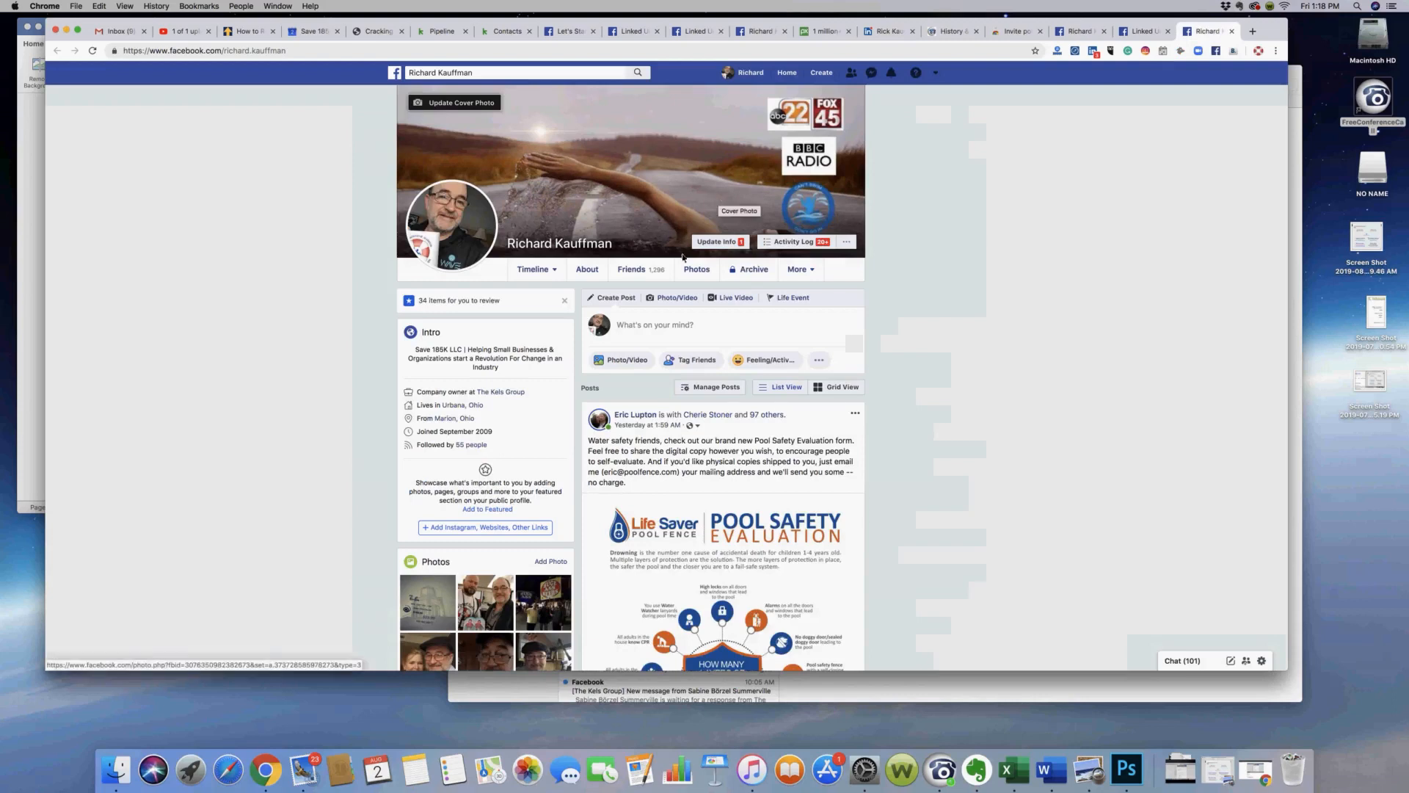
mouse_move(852, 142)
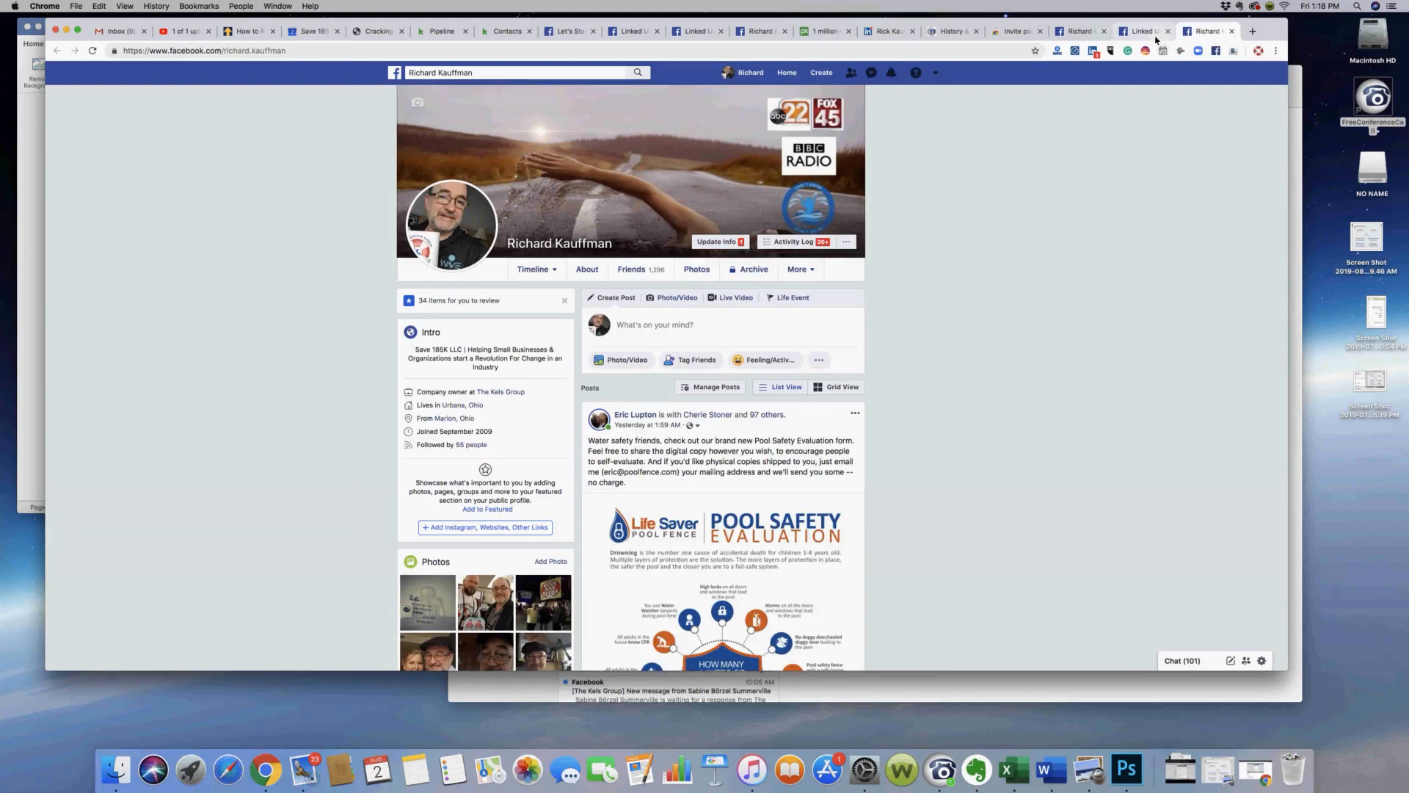
mouse_move(1143, 31)
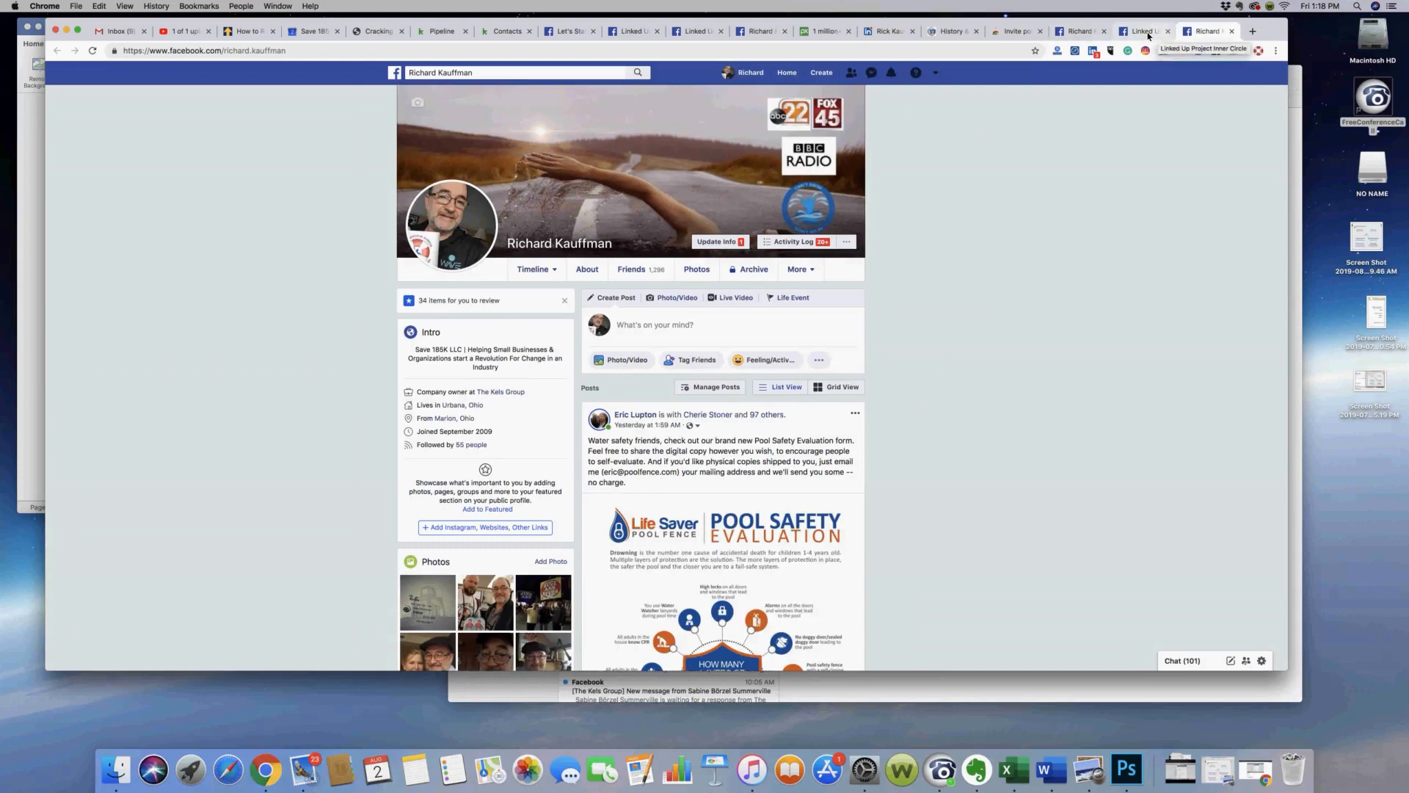
click(1142, 31)
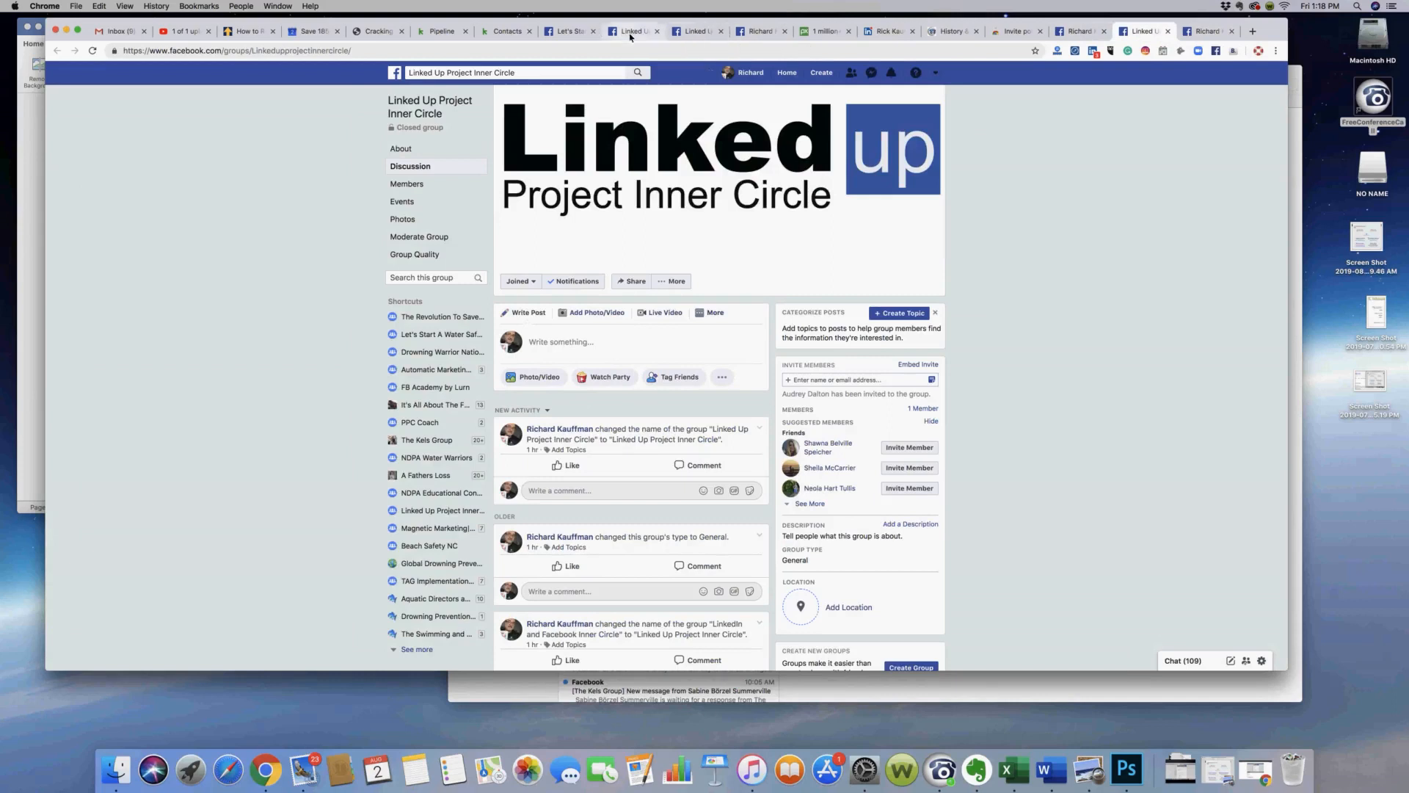
click(568, 31)
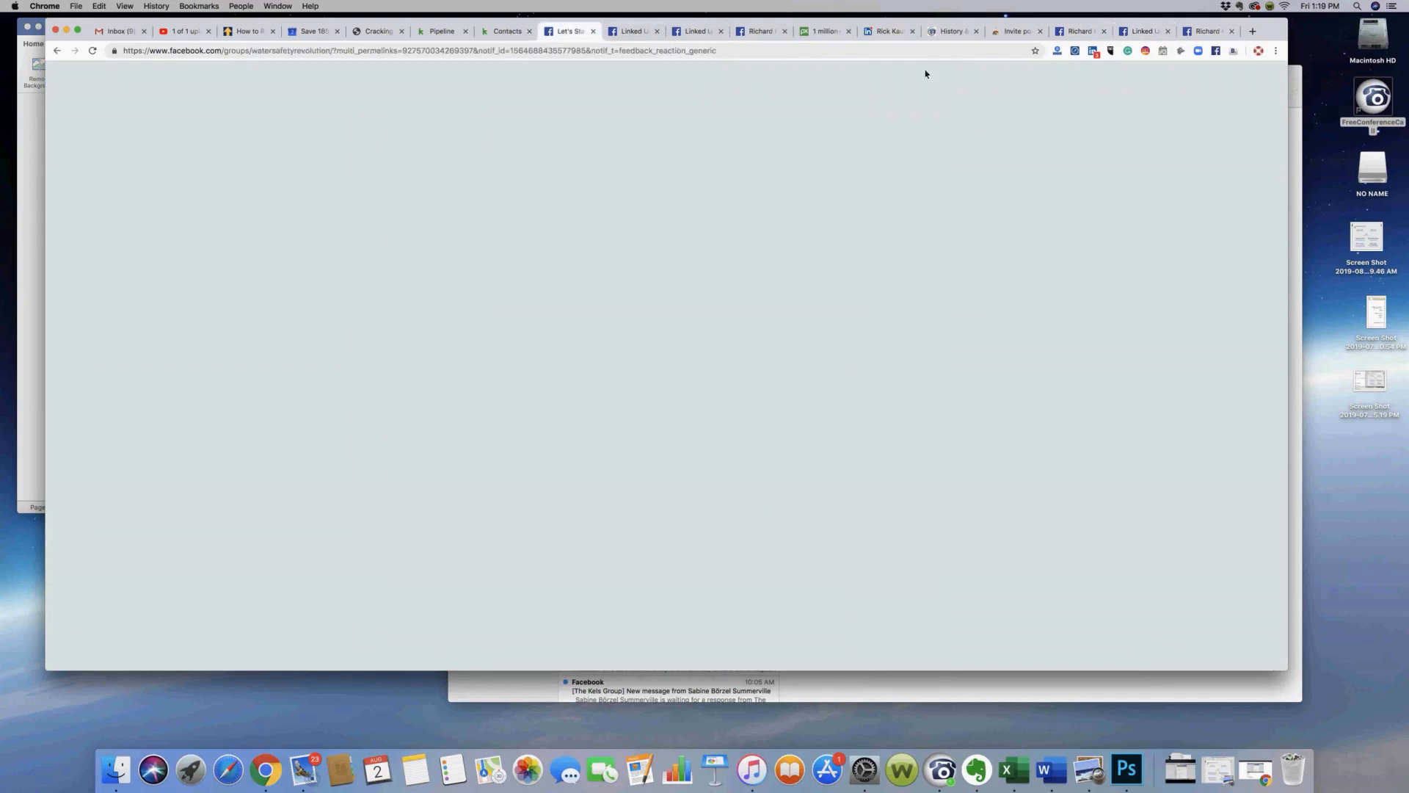
mouse_move(303, 769)
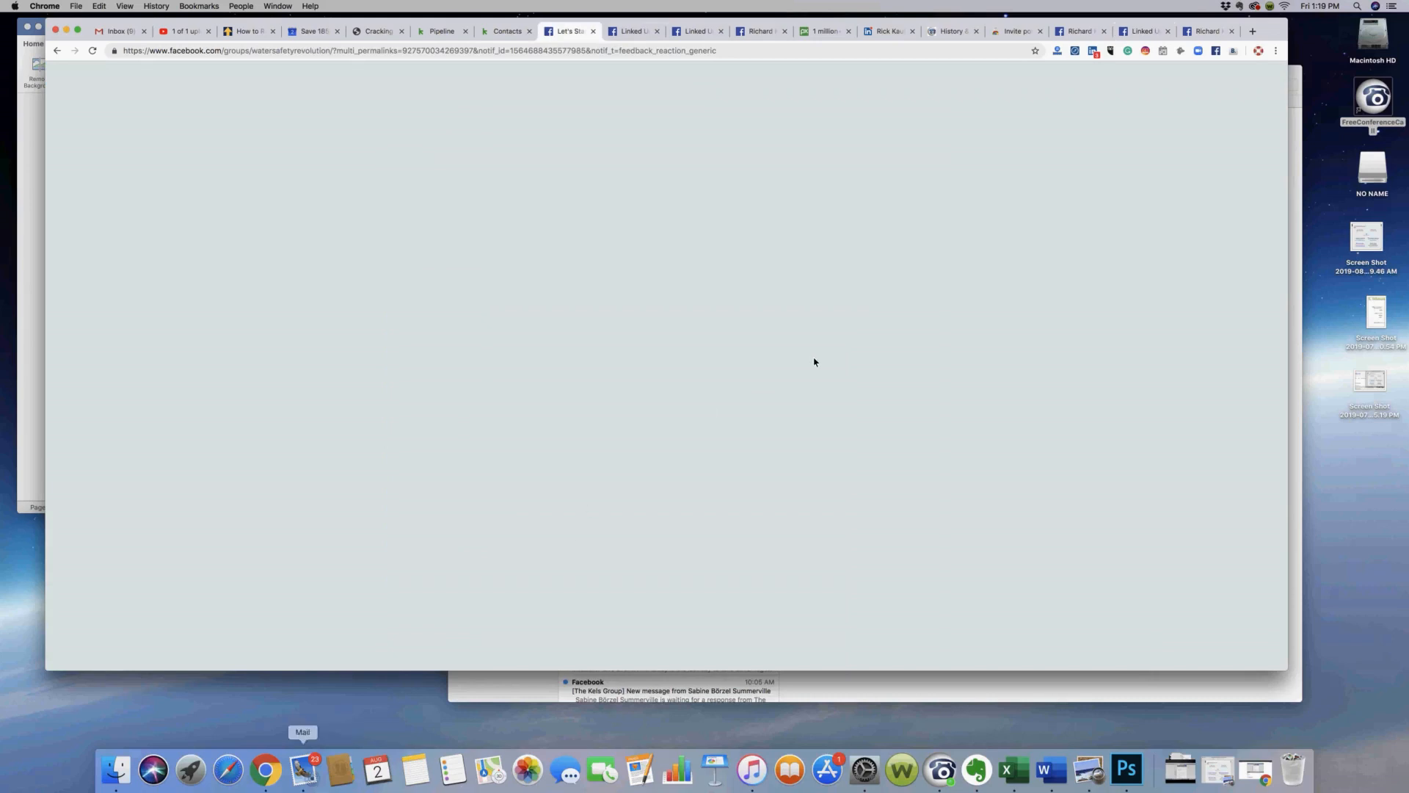
Step: Bring the Mail group invitation e-mail back in front of the group page
right_click(1186, 249)
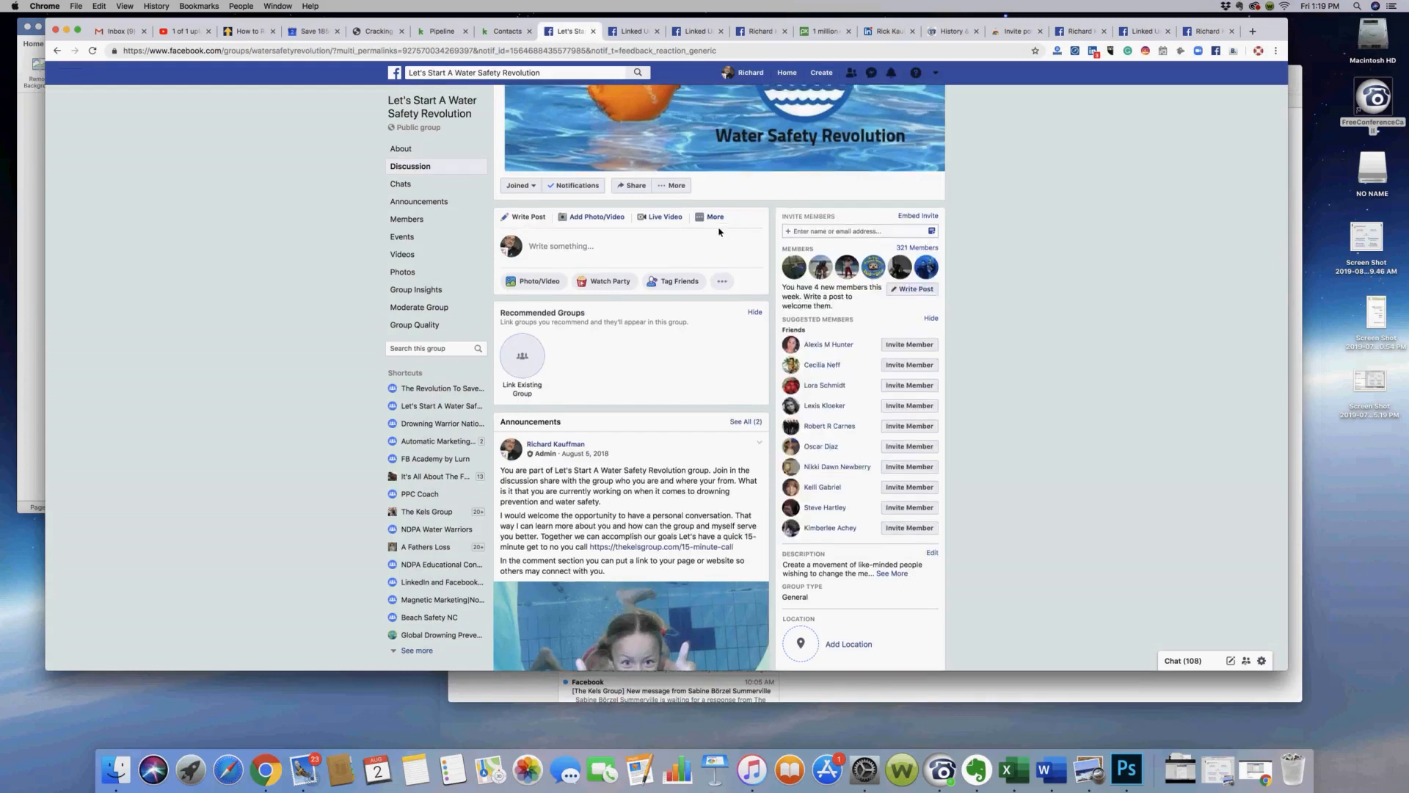
click(714, 313)
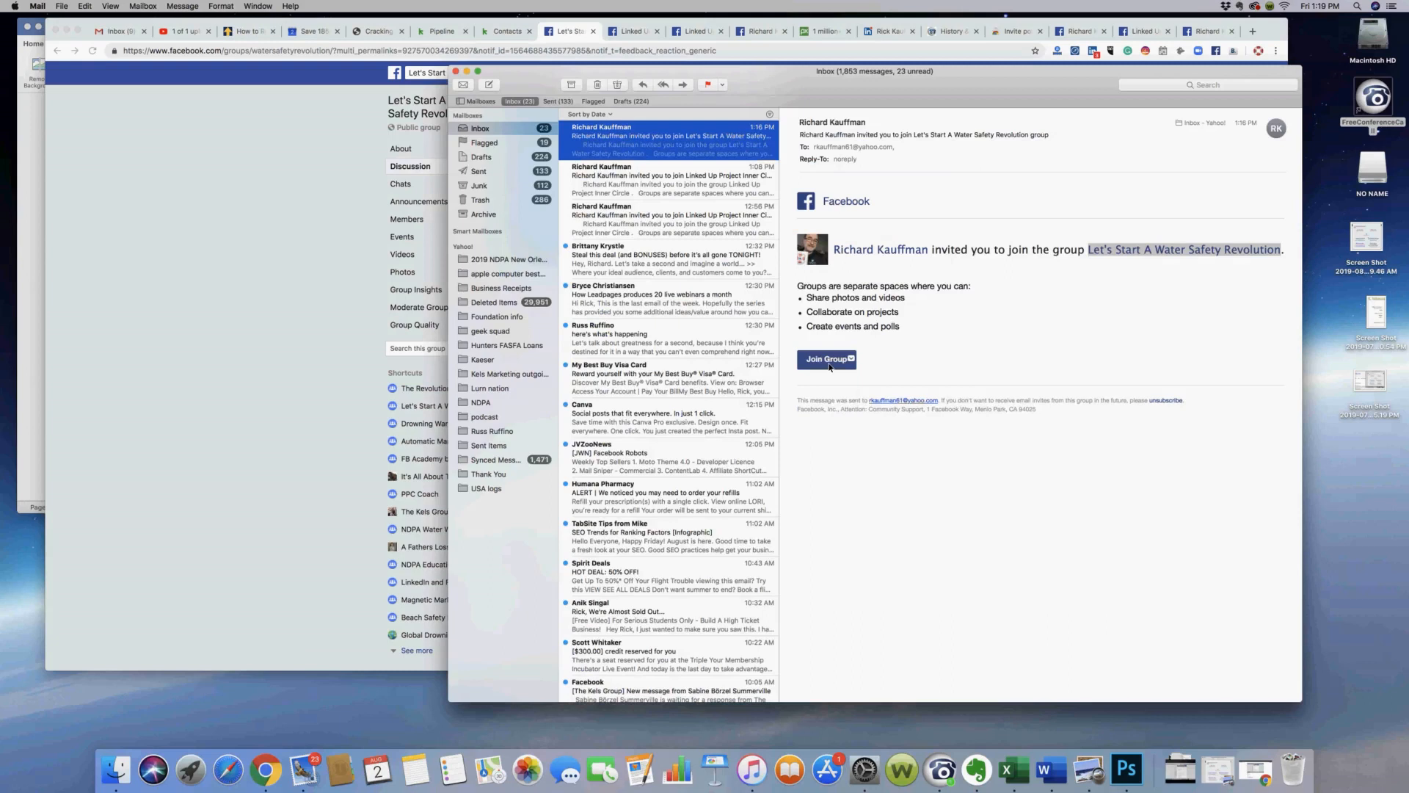
mouse_move(825, 359)
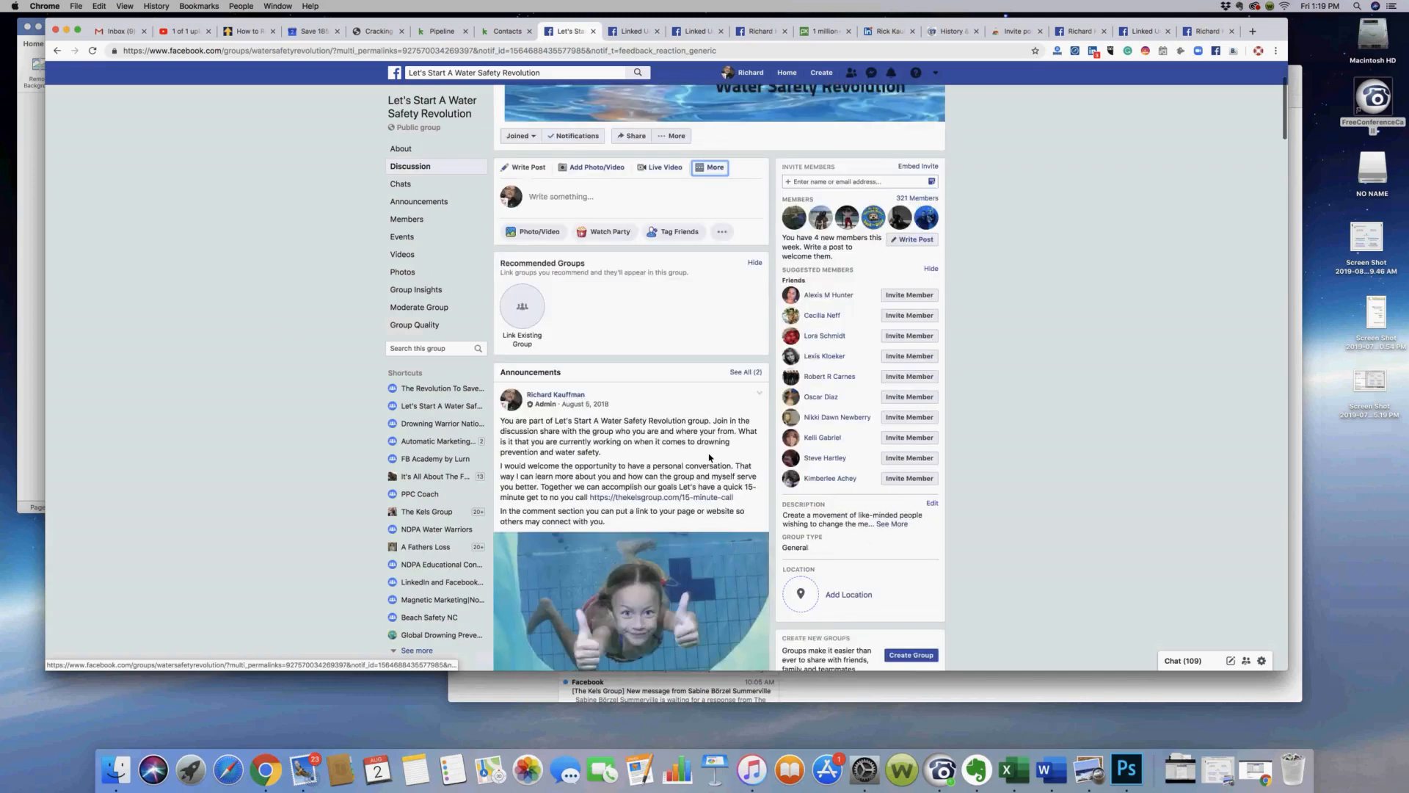
scroll(down, 3)
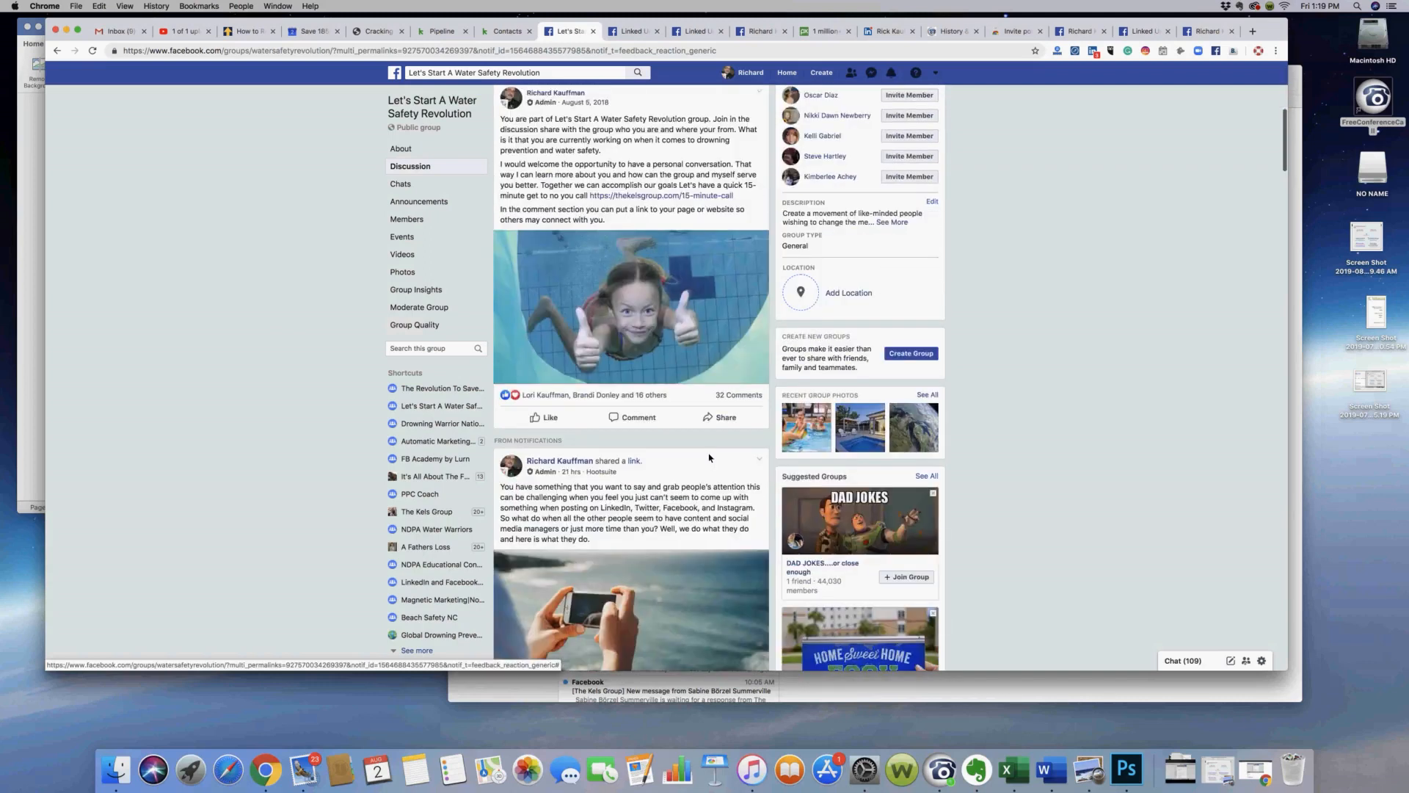
scroll(down, 3)
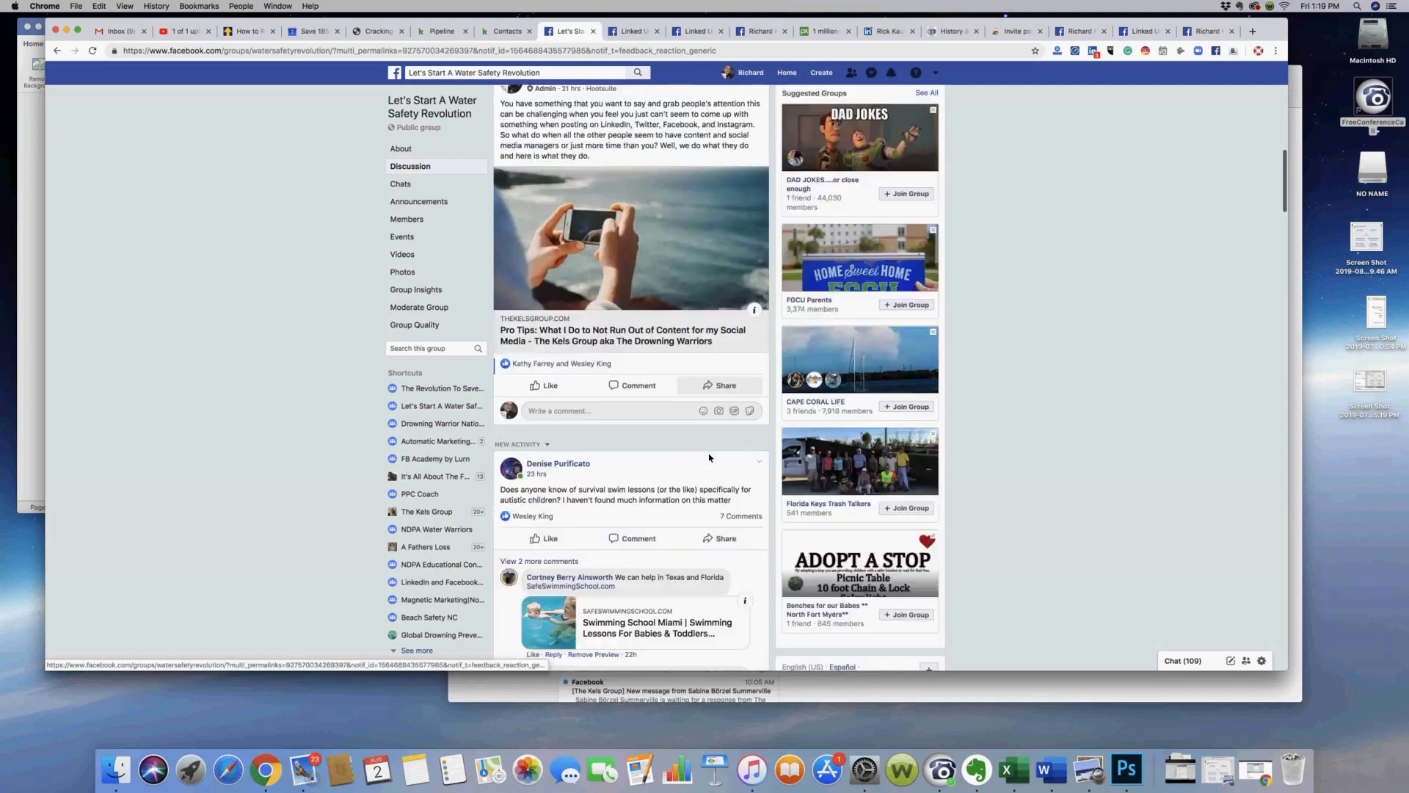
scroll(down, 3)
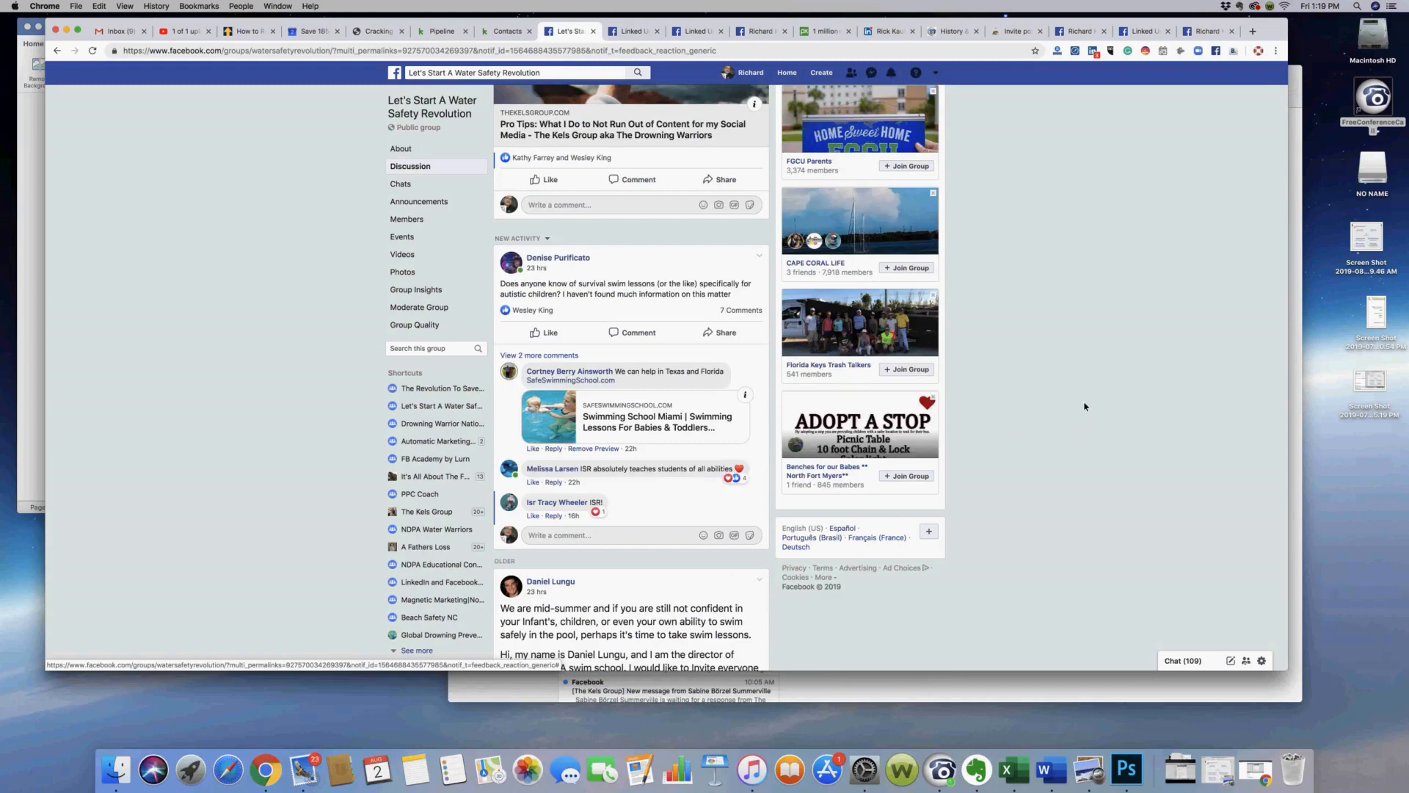
mouse_move(1048, 771)
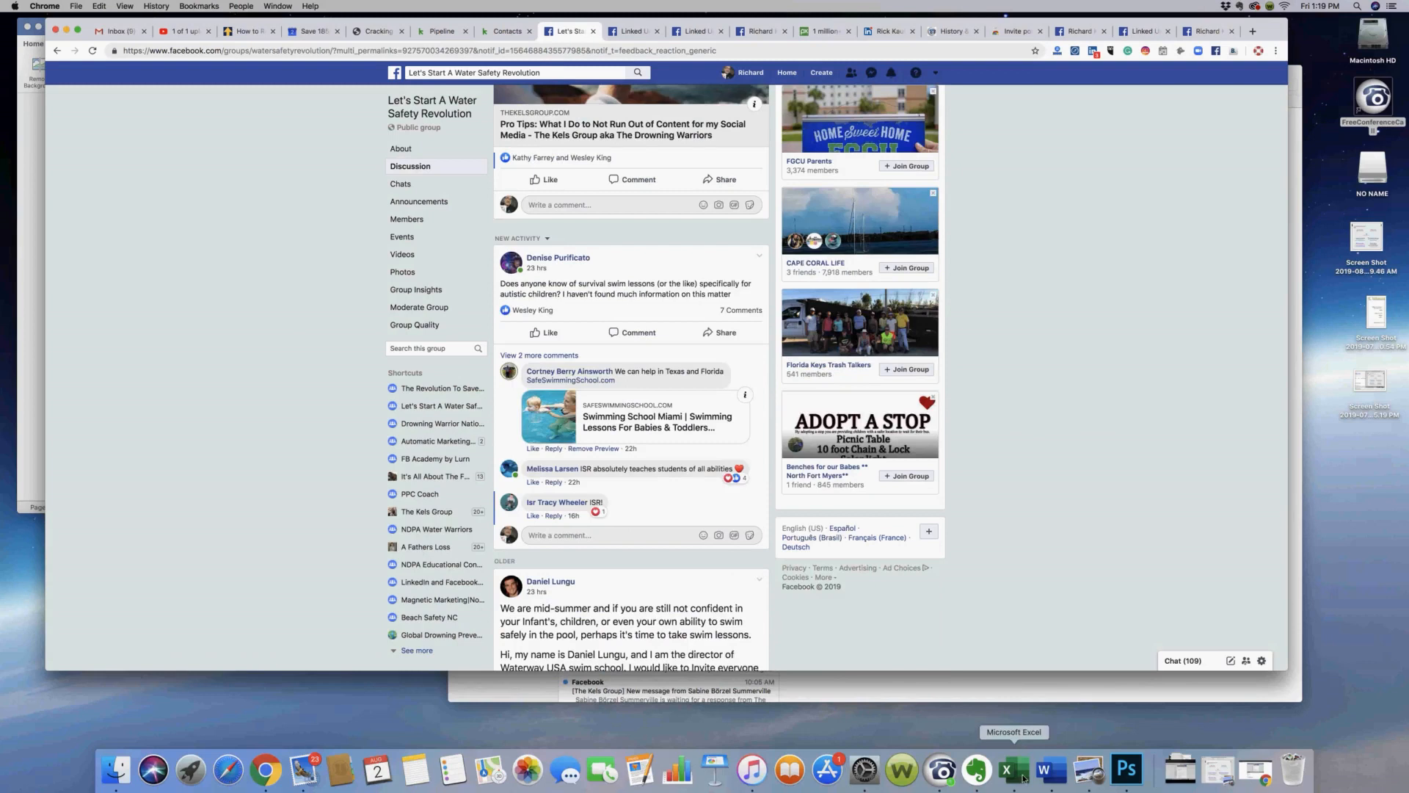
click(1009, 768)
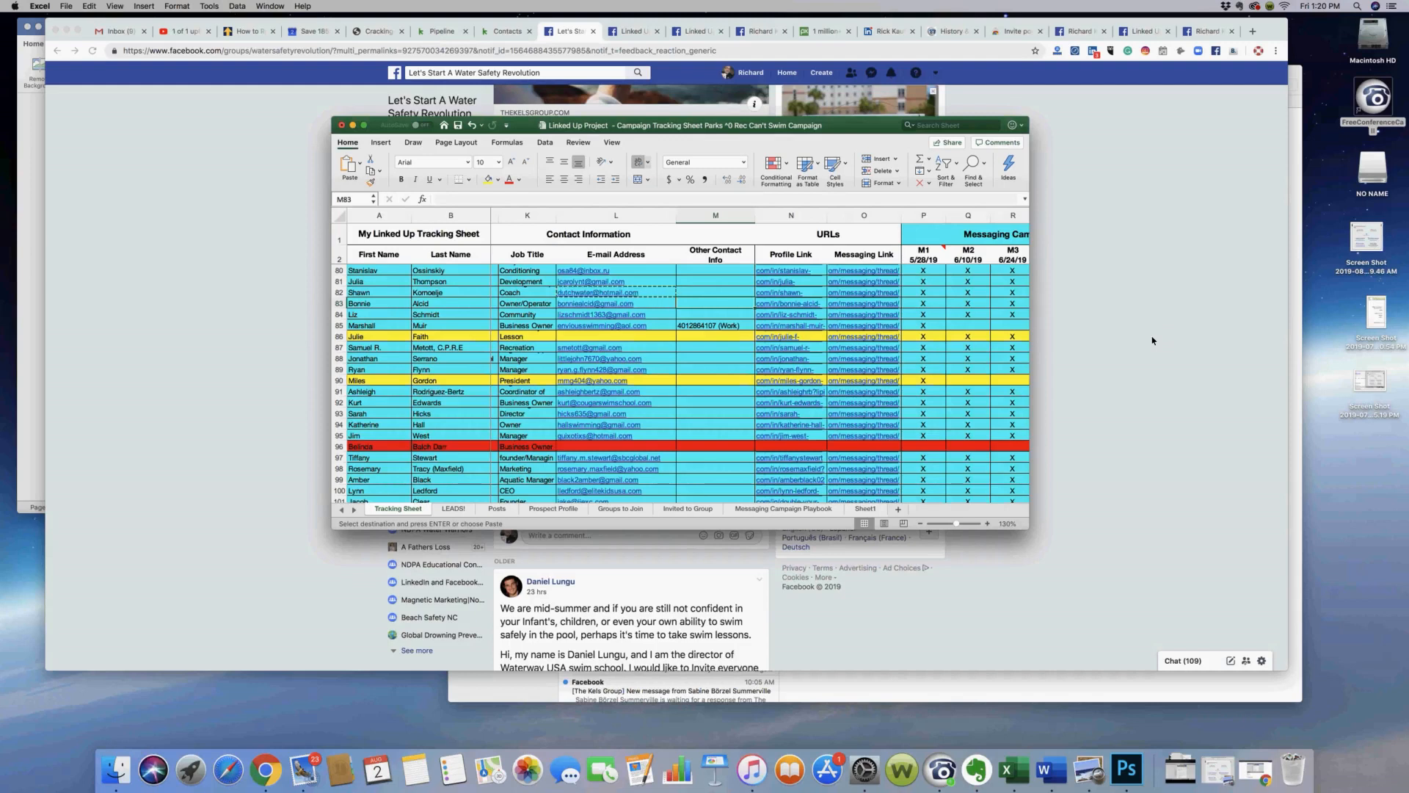
mouse_move(1164, 344)
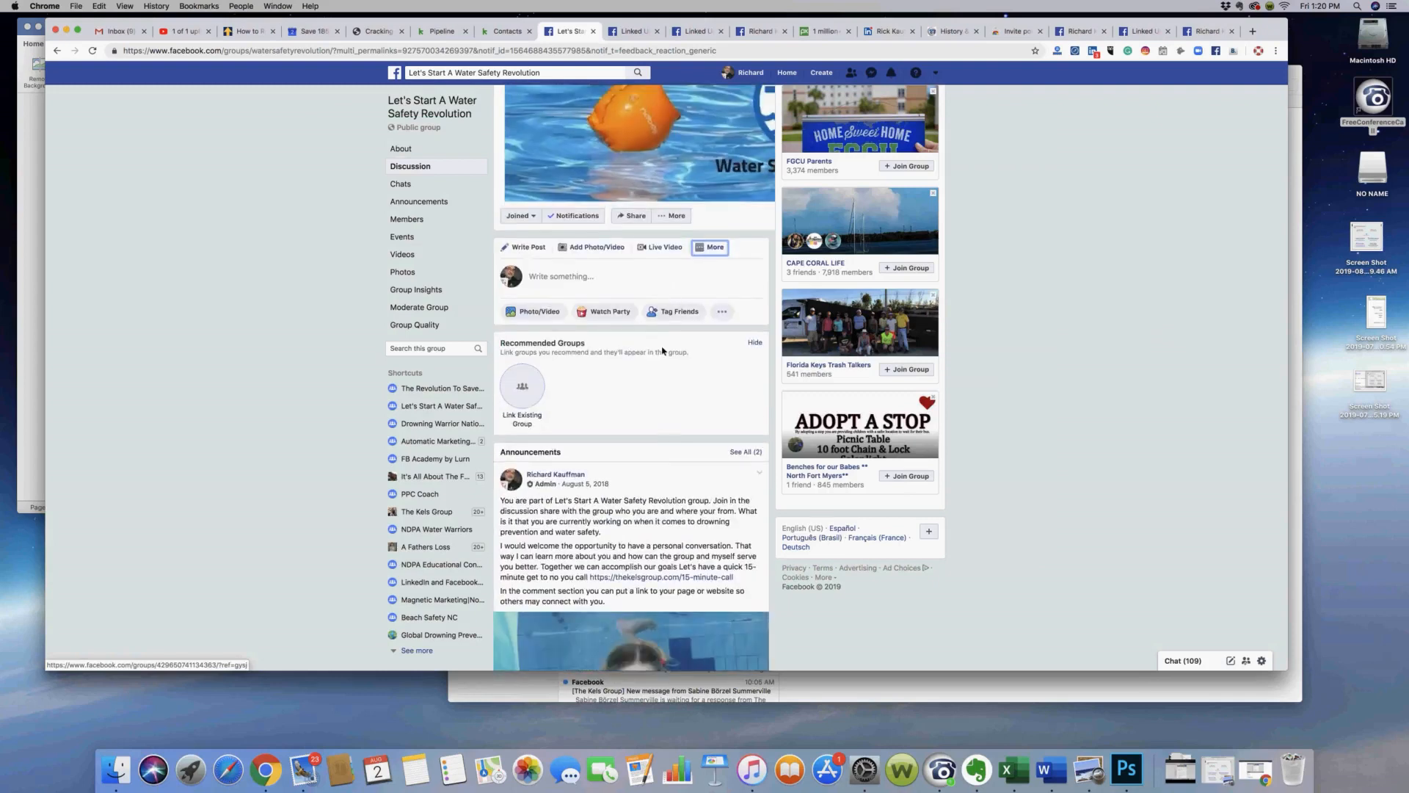
Step: Scroll down the group page's discussion feed to the pinned announcement
scroll(down, 3)
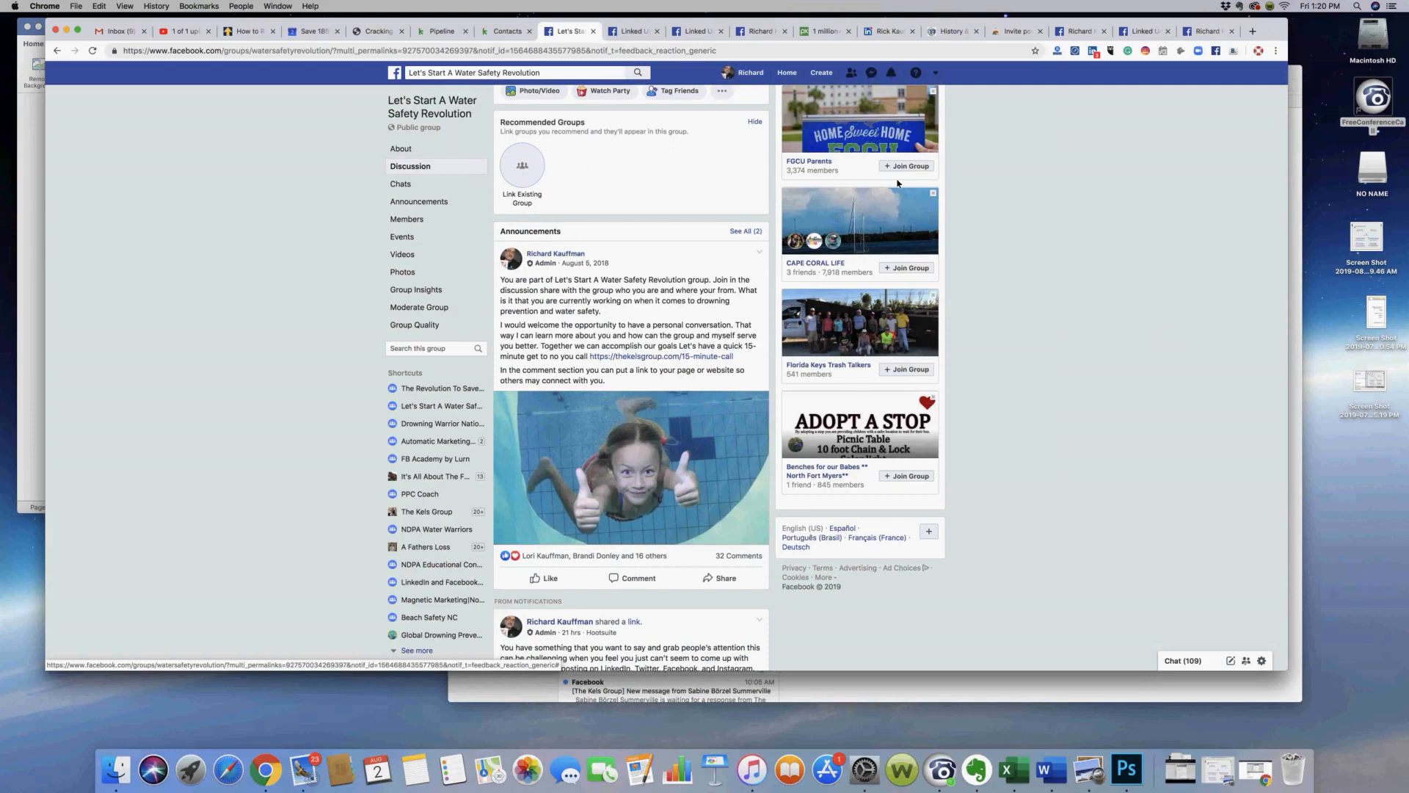
mouse_move(1030, 286)
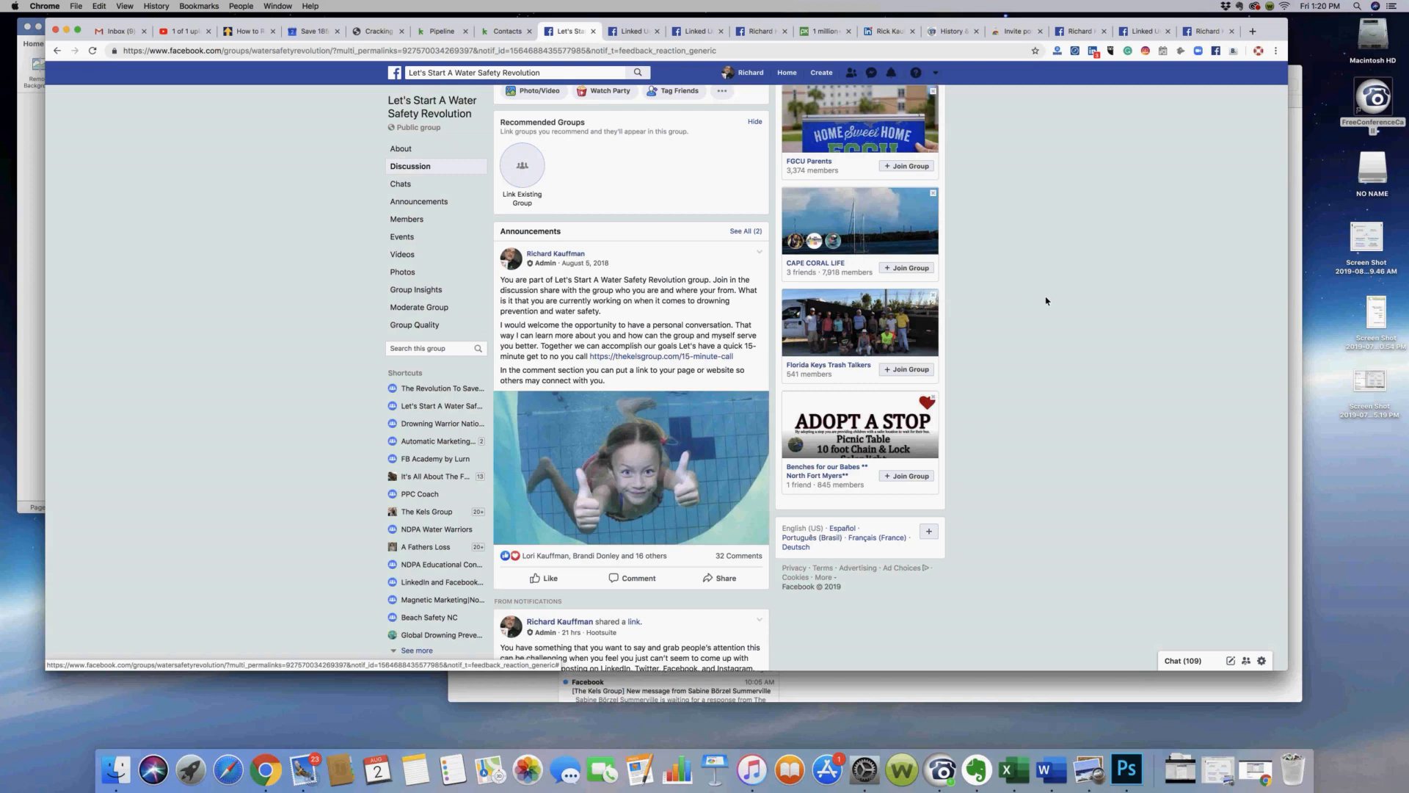
mouse_move(1047, 302)
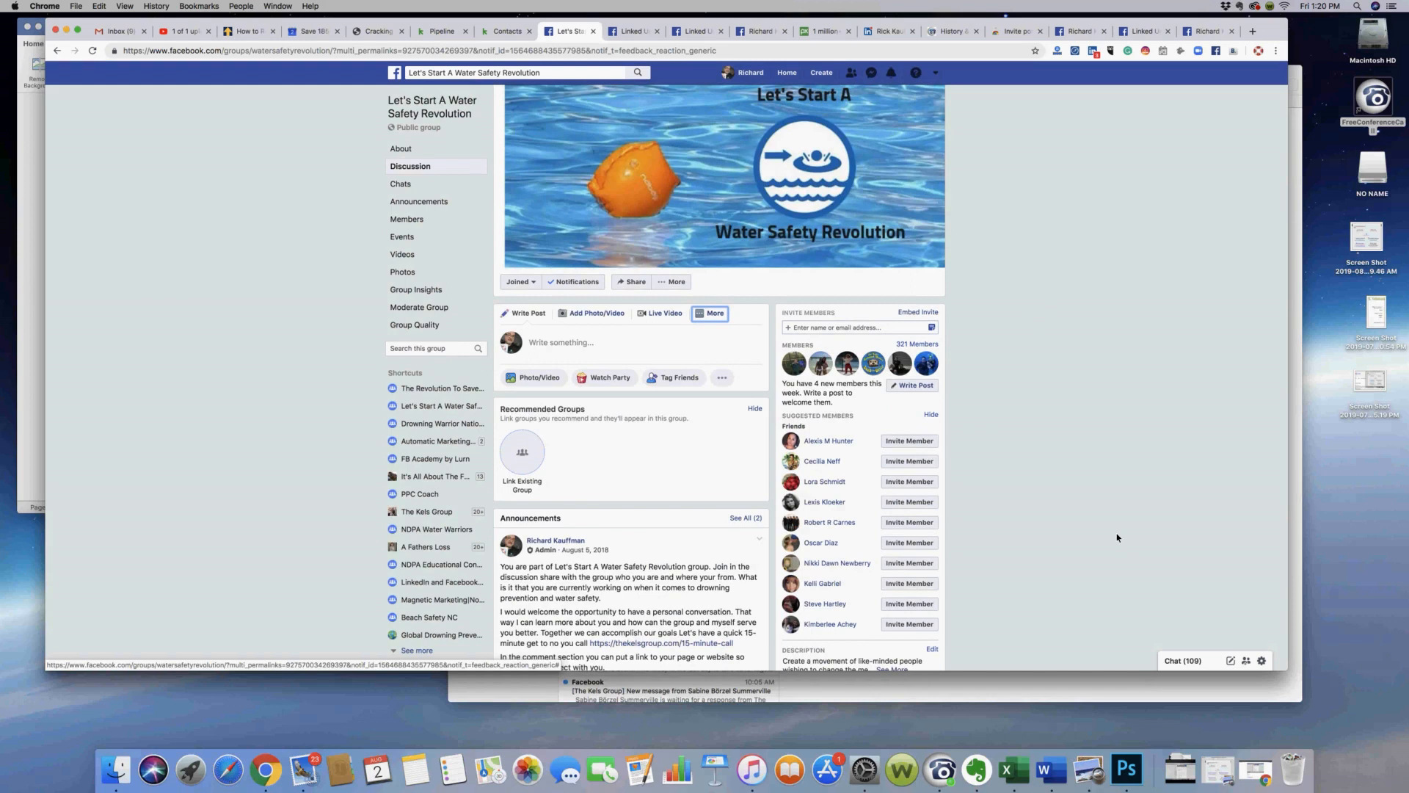
mouse_move(1082, 419)
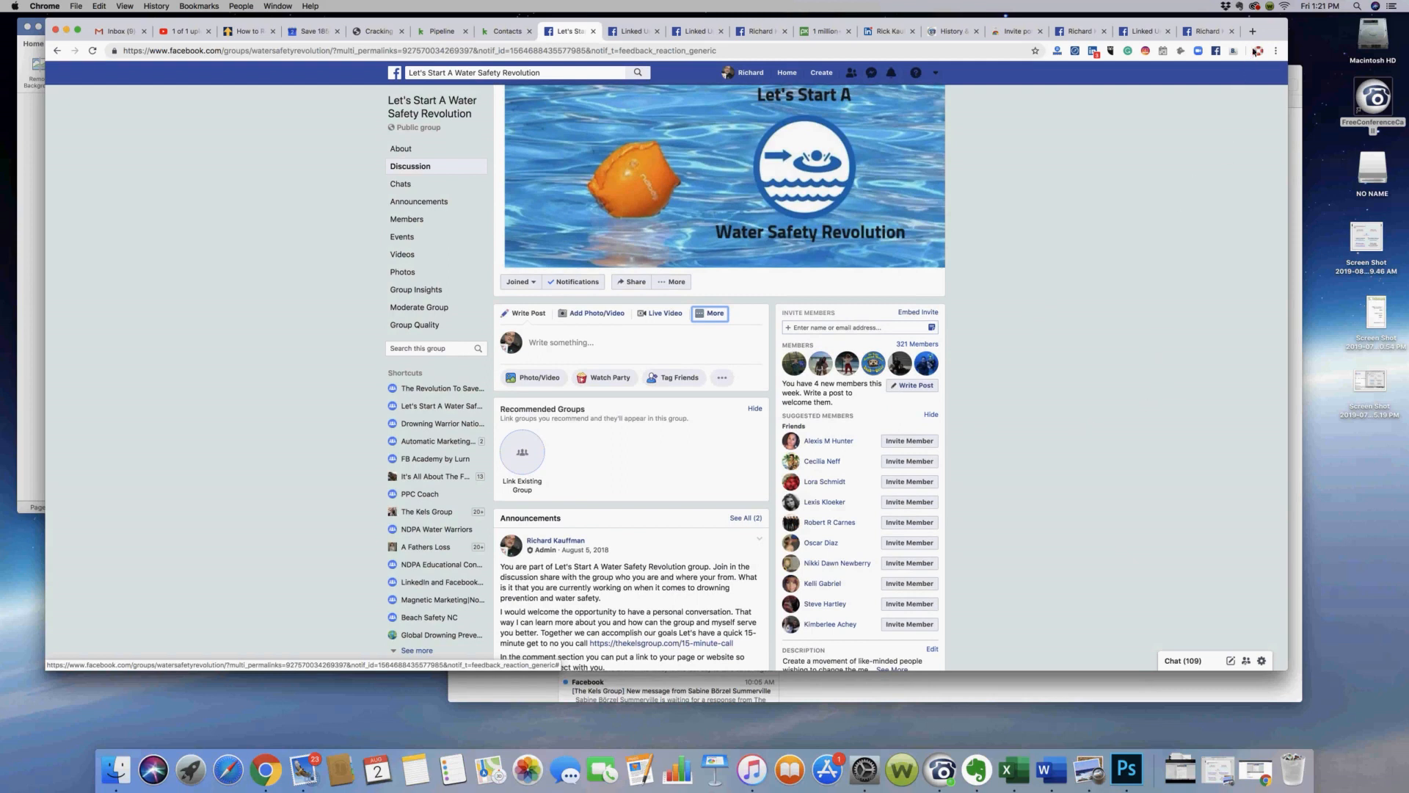
mouse_move(890, 98)
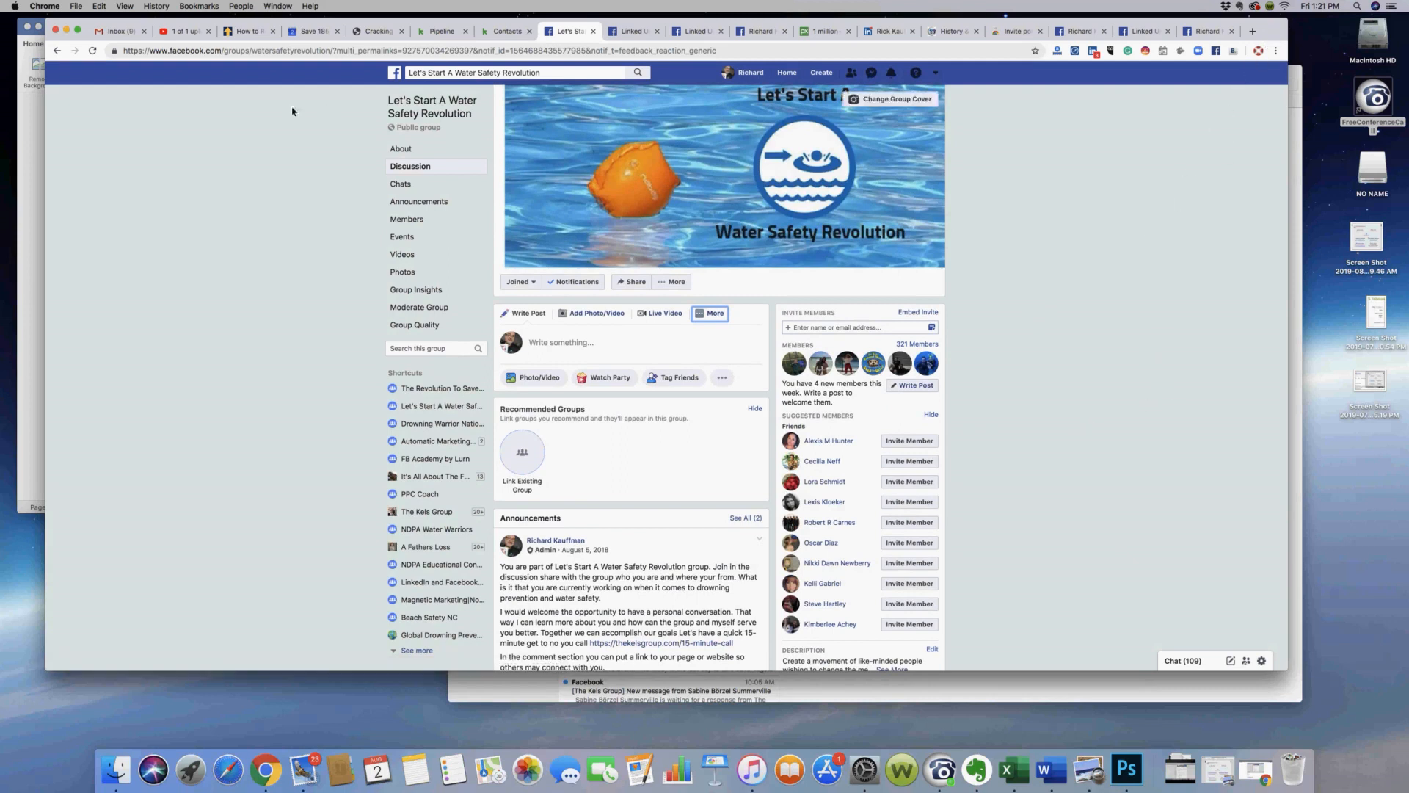